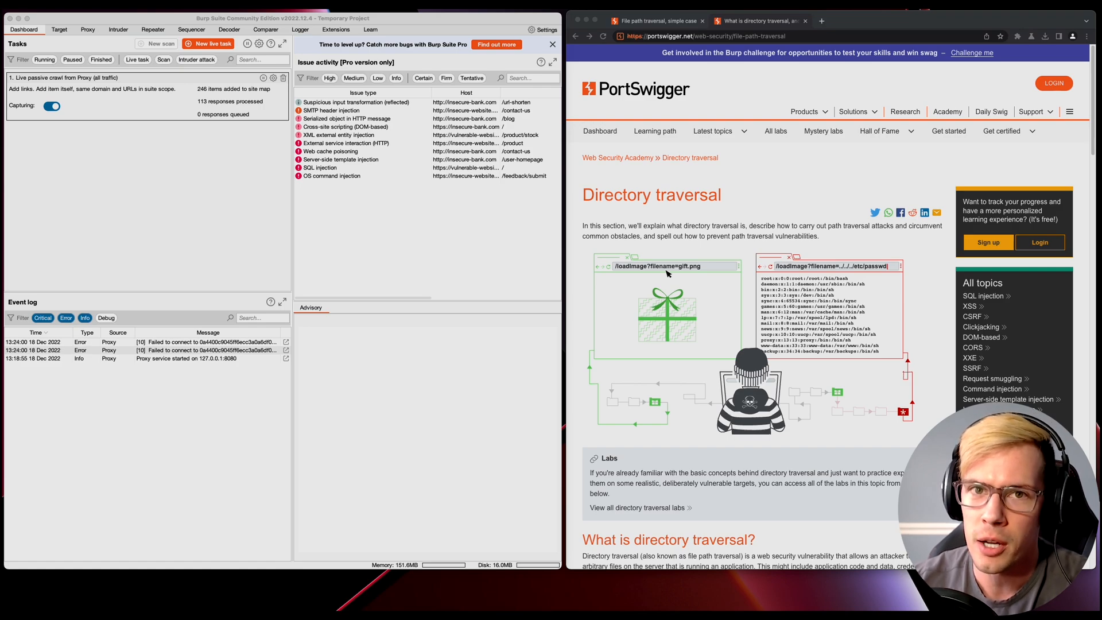
{"action": "mouse_move", "coordinate": [779, 200]}
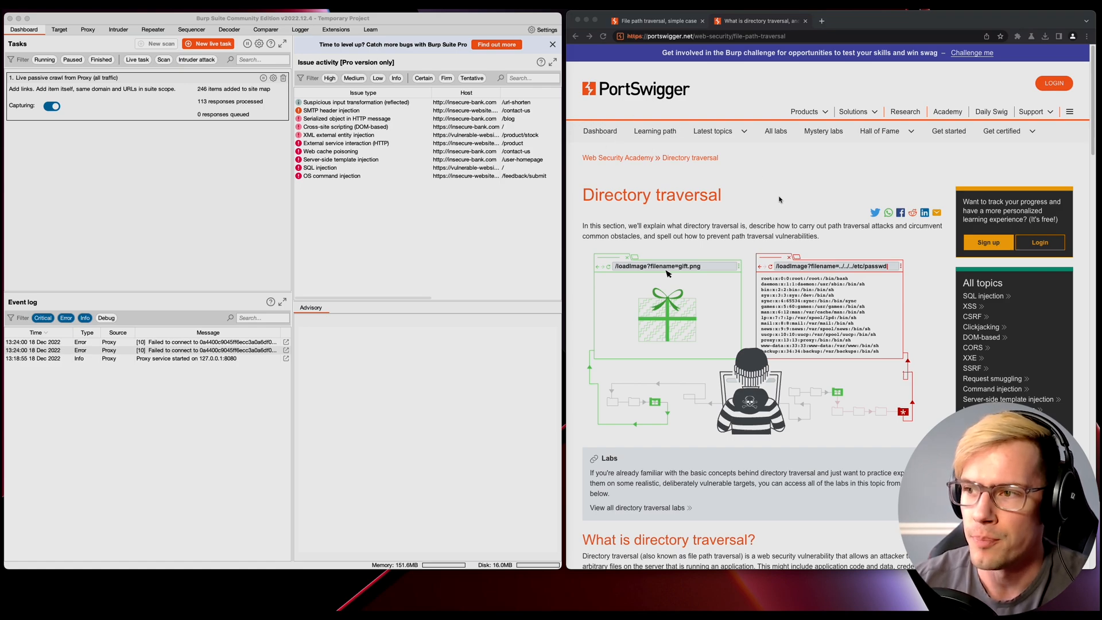
{"action": "mouse_move", "coordinate": [781, 163]}
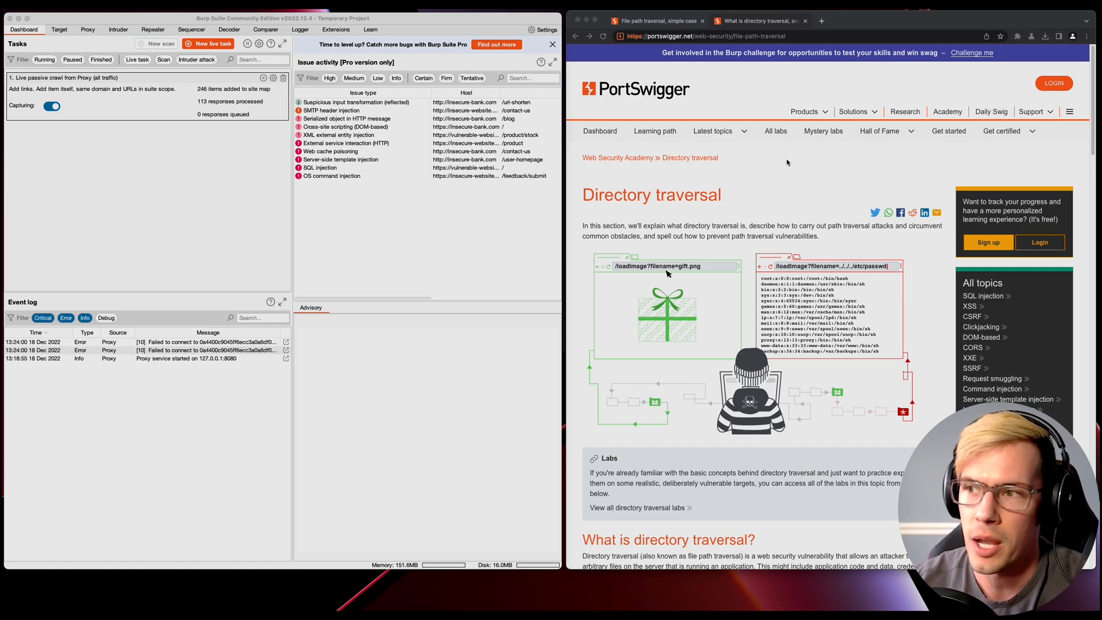
{"action": "mouse_move", "coordinate": [795, 220]}
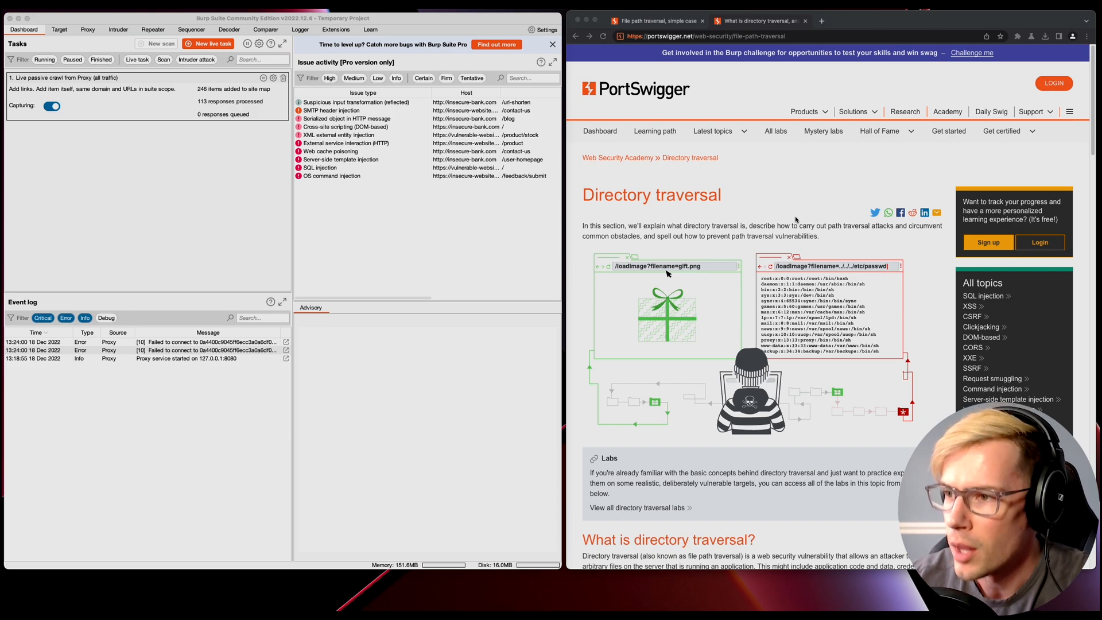
{"action": "mouse_move", "coordinate": [798, 194]}
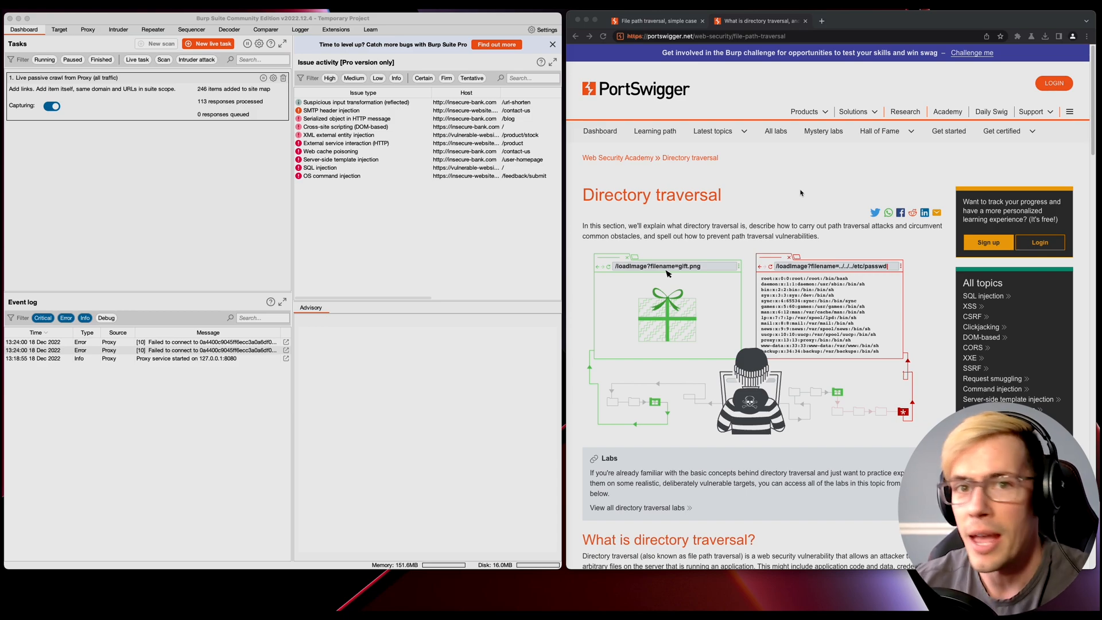
{"action": "mouse_move", "coordinate": [745, 206]}
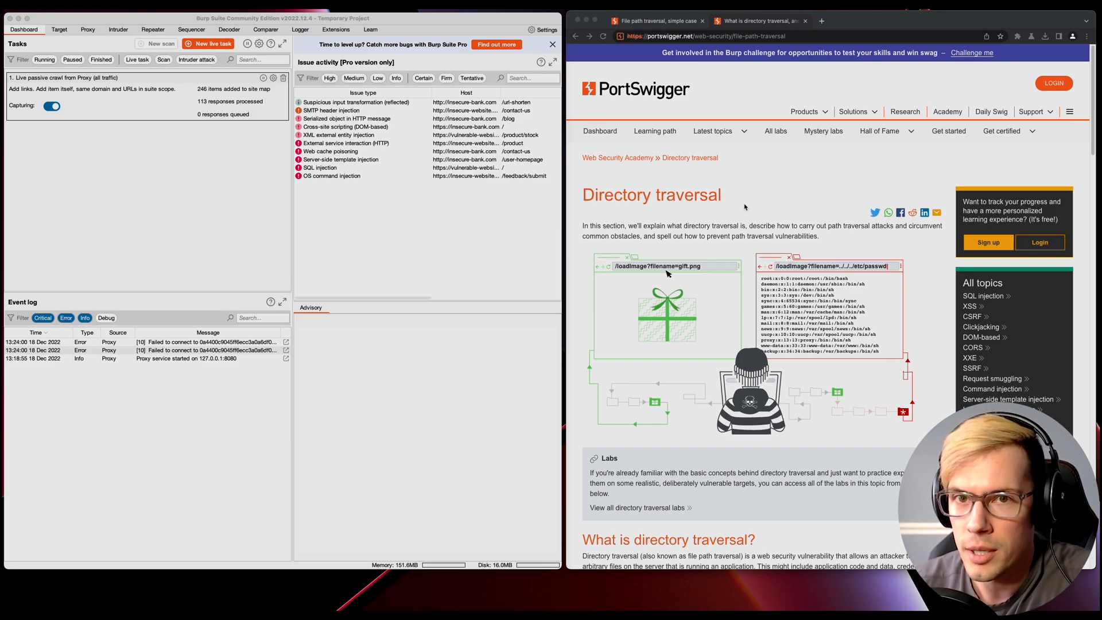
Read the traversal section, highlighting the example image and traversal paths, then open the shop page
{"action": "scroll", "scroll_direction": "down", "scroll_amount": 3}
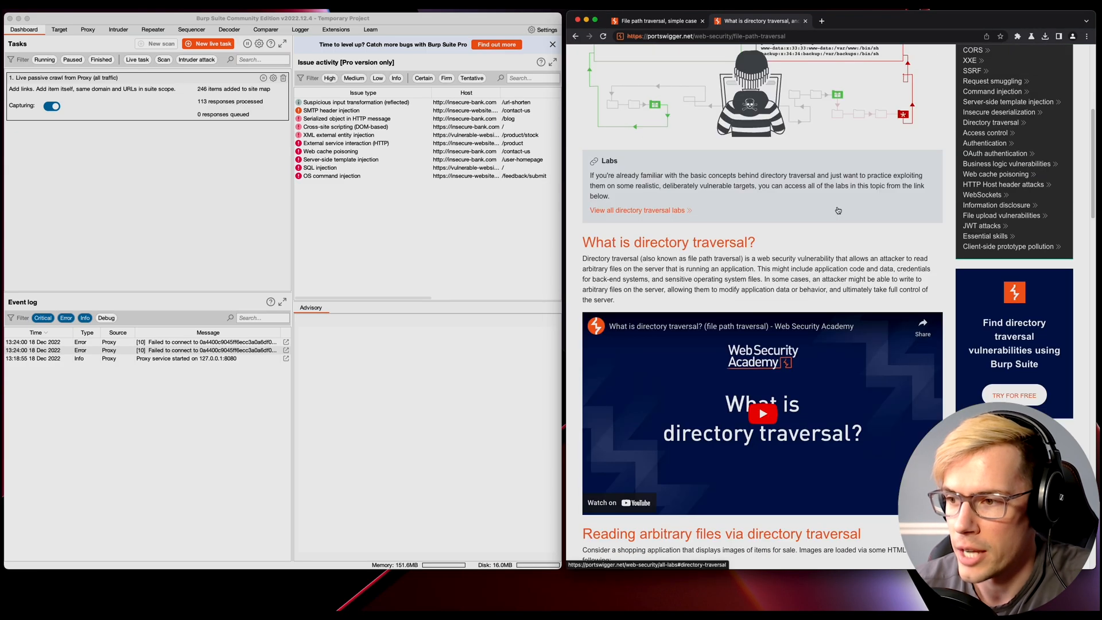
{"action": "scroll", "scroll_direction": "down", "scroll_amount": 3}
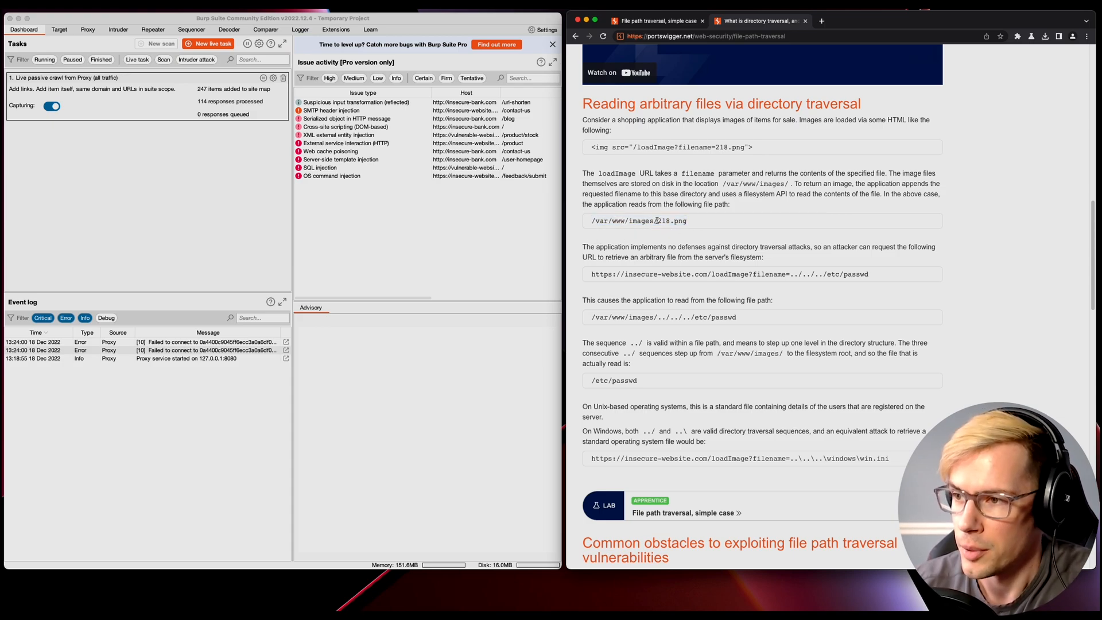
{"action": "double_click", "coordinate": [670, 221]}
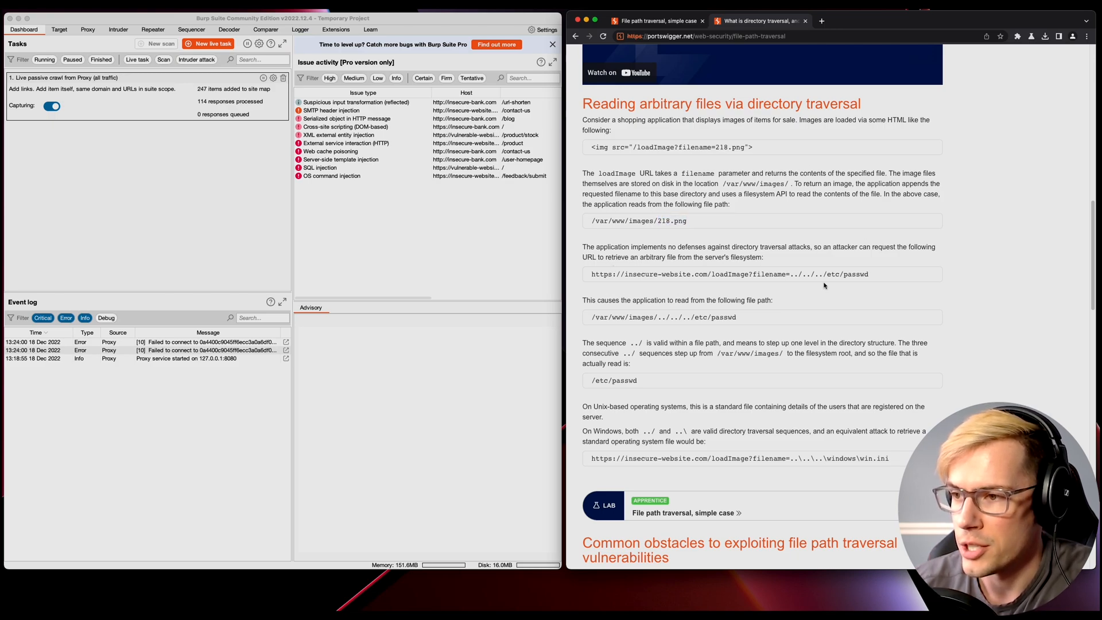
{"action": "mouse_move", "coordinate": [712, 231]}
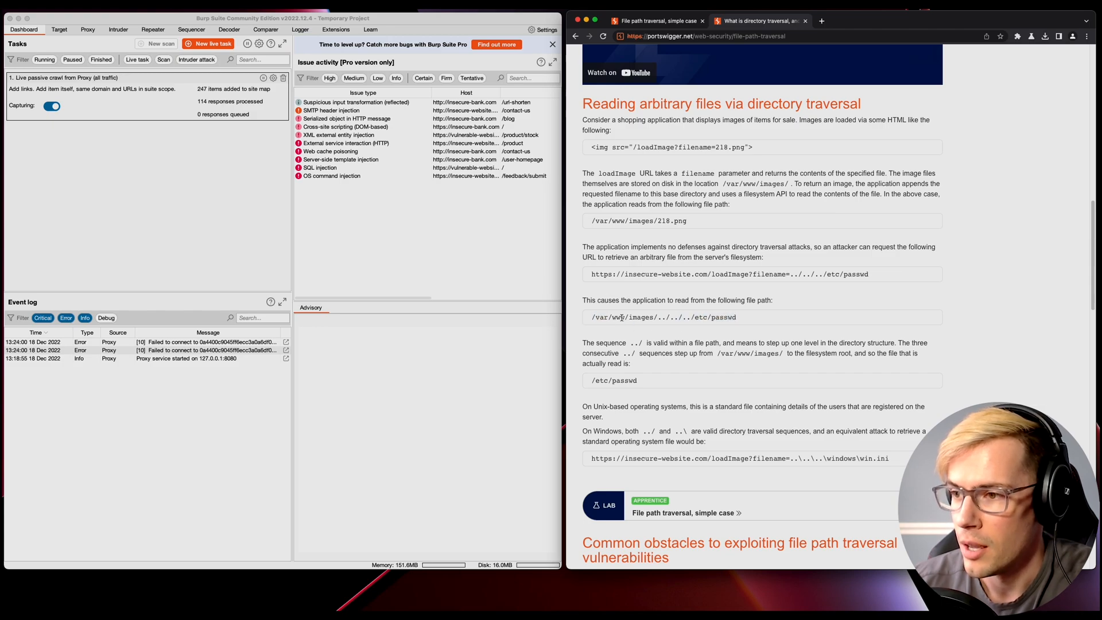
{"action": "double_click", "coordinate": [641, 317]}
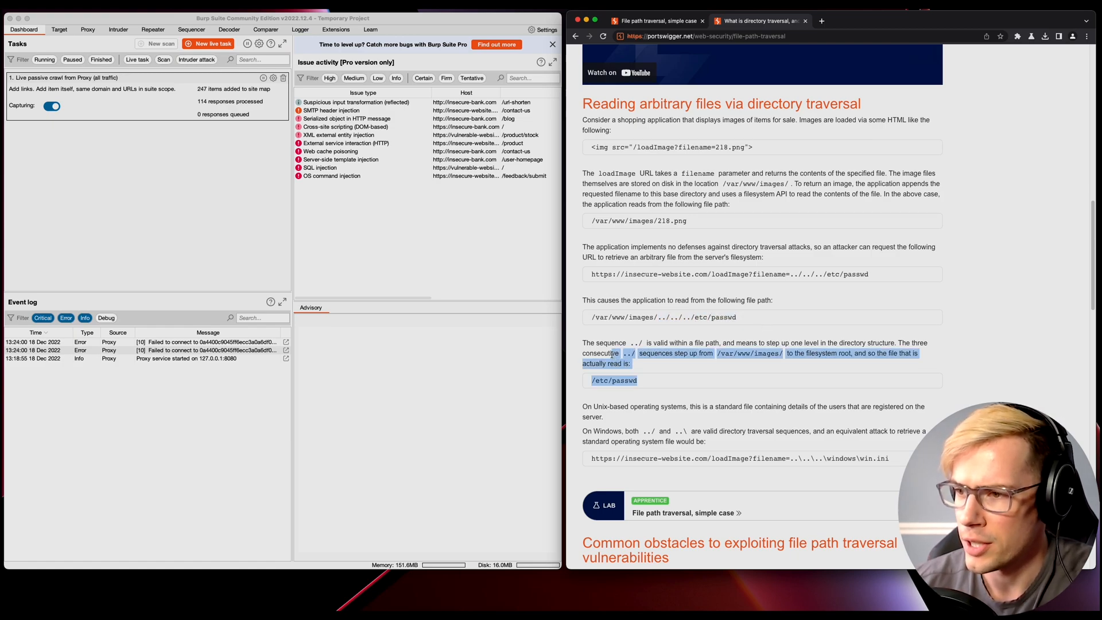
{"action": "left_click", "coordinate": [648, 361]}
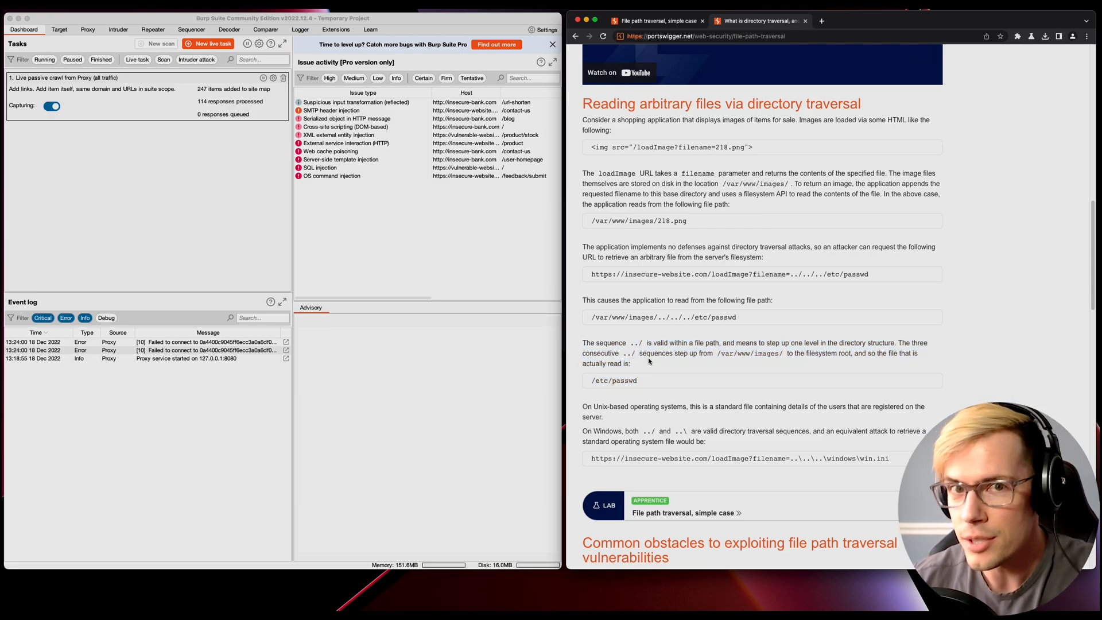
{"action": "mouse_move", "coordinate": [635, 510]}
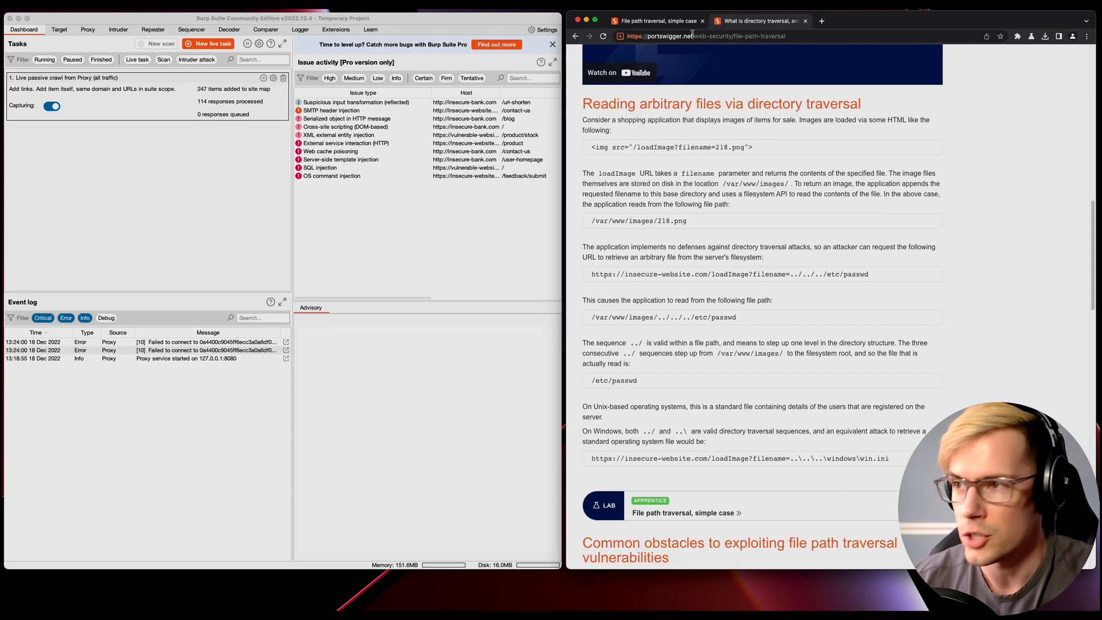
{"action": "left_click", "coordinate": [684, 513]}
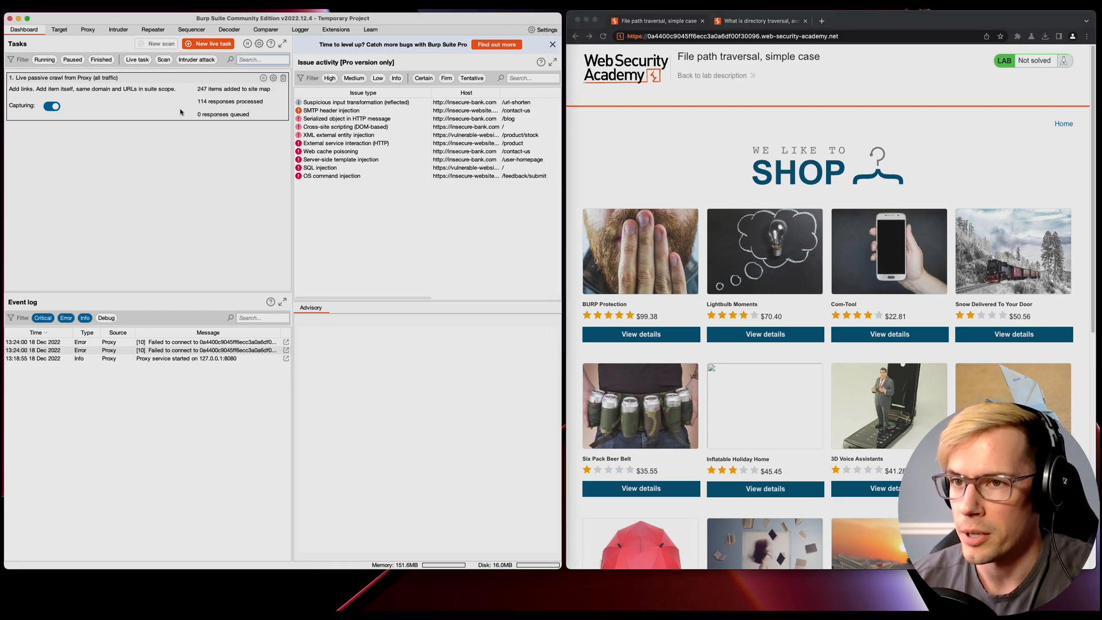
{"action": "mouse_move", "coordinate": [728, 137]}
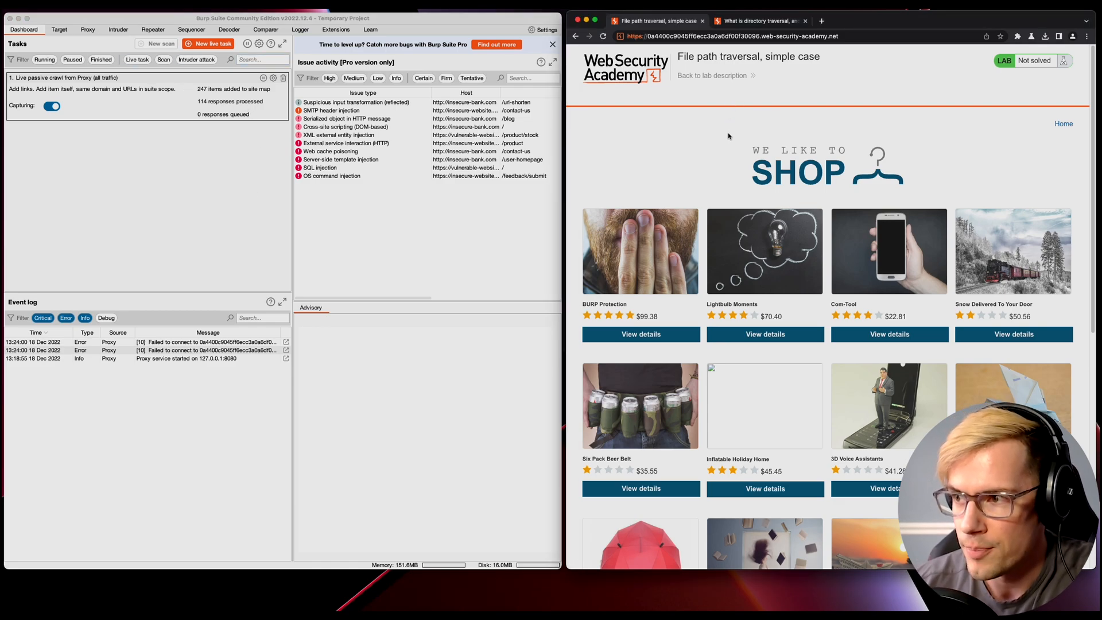
{"action": "mouse_move", "coordinate": [779, 216]}
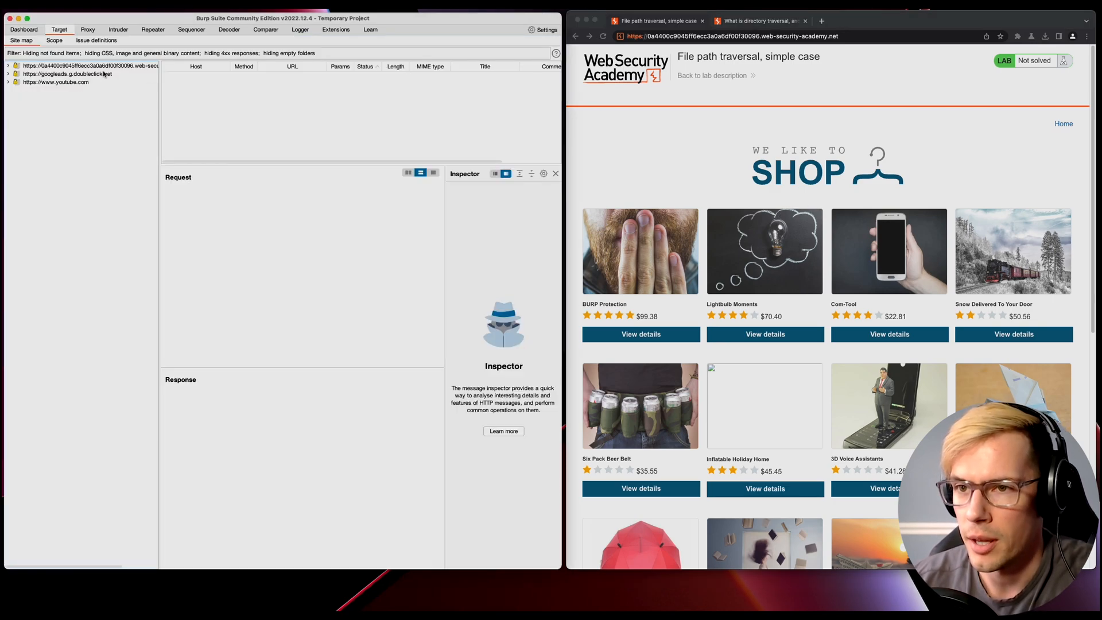
Expand the lab host and its product and resources folders in the Target site map
{"action": "left_click", "coordinate": [7, 66]}
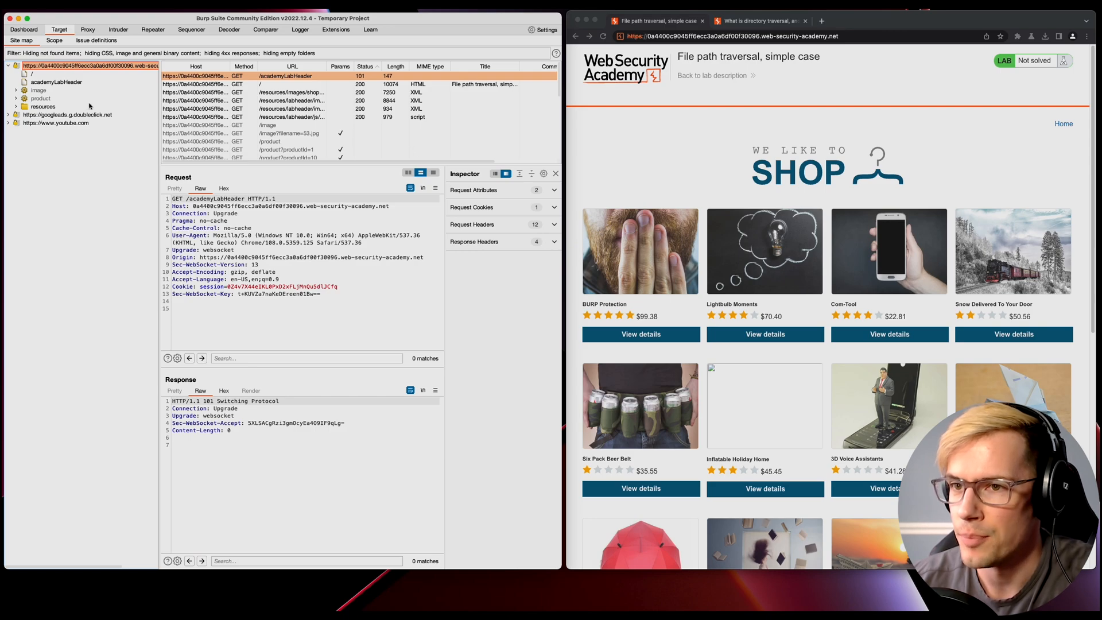
{"action": "left_click", "coordinate": [16, 98]}
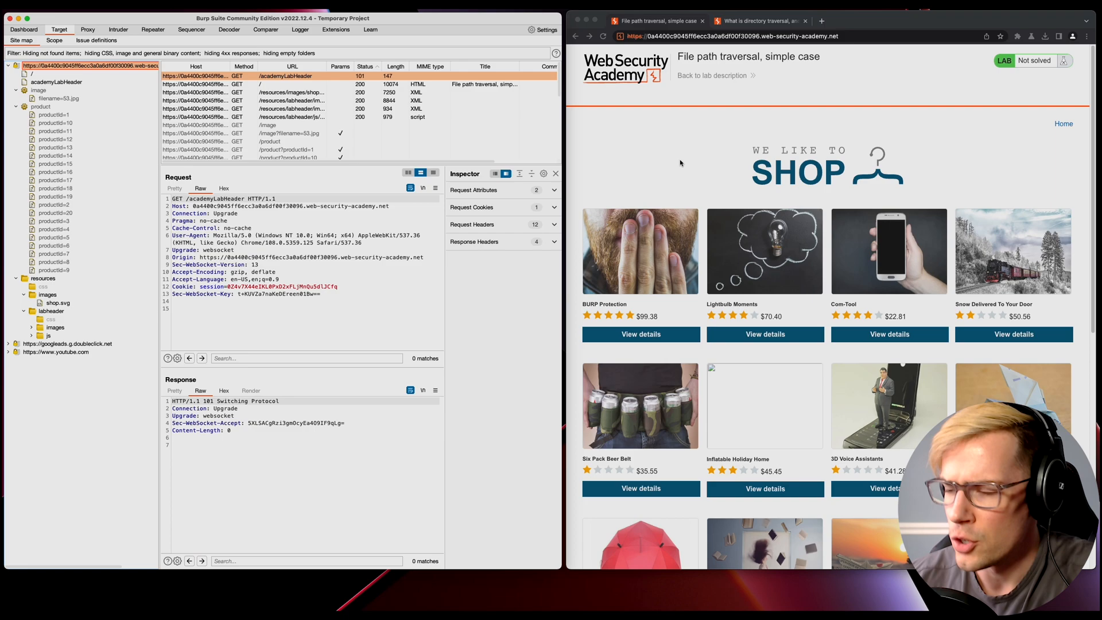
{"action": "mouse_move", "coordinate": [848, 151]}
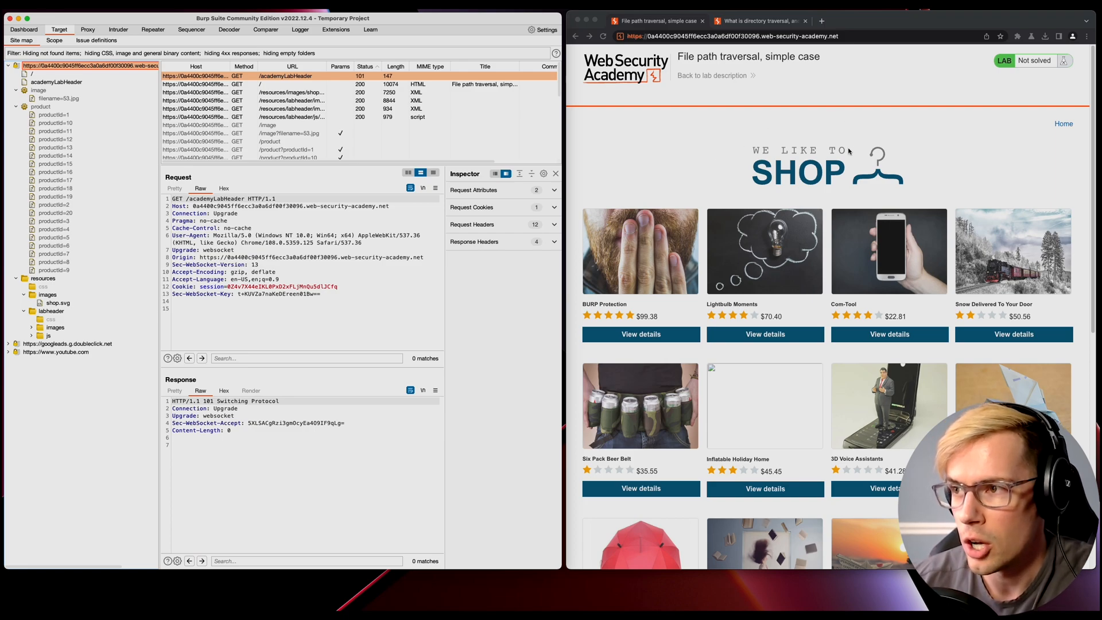
{"action": "mouse_move", "coordinate": [798, 143]}
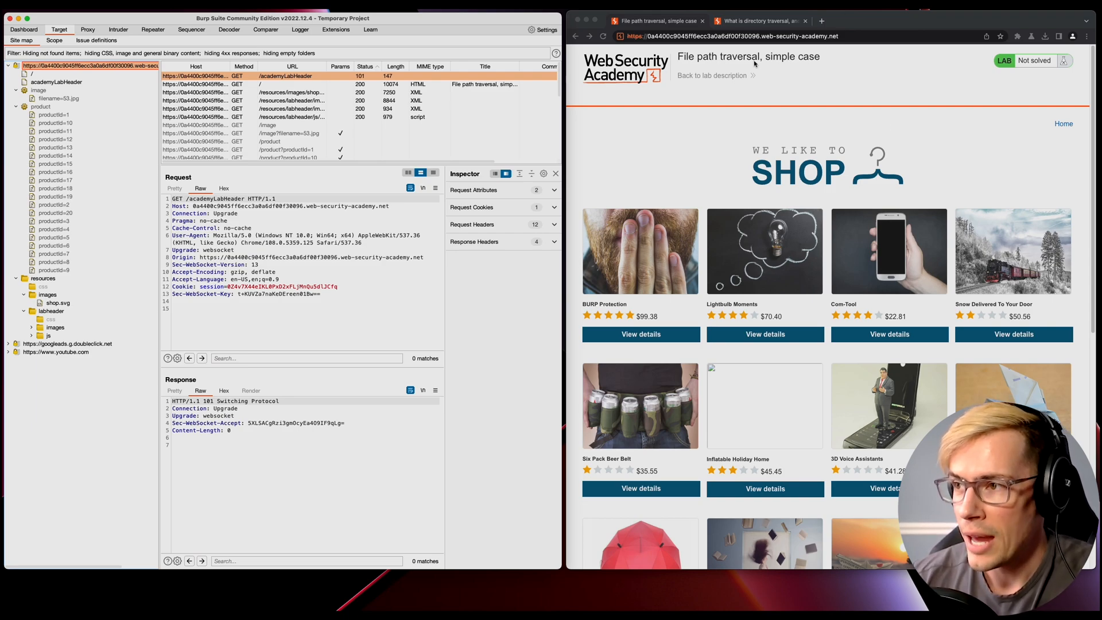
{"action": "mouse_move", "coordinate": [773, 77]}
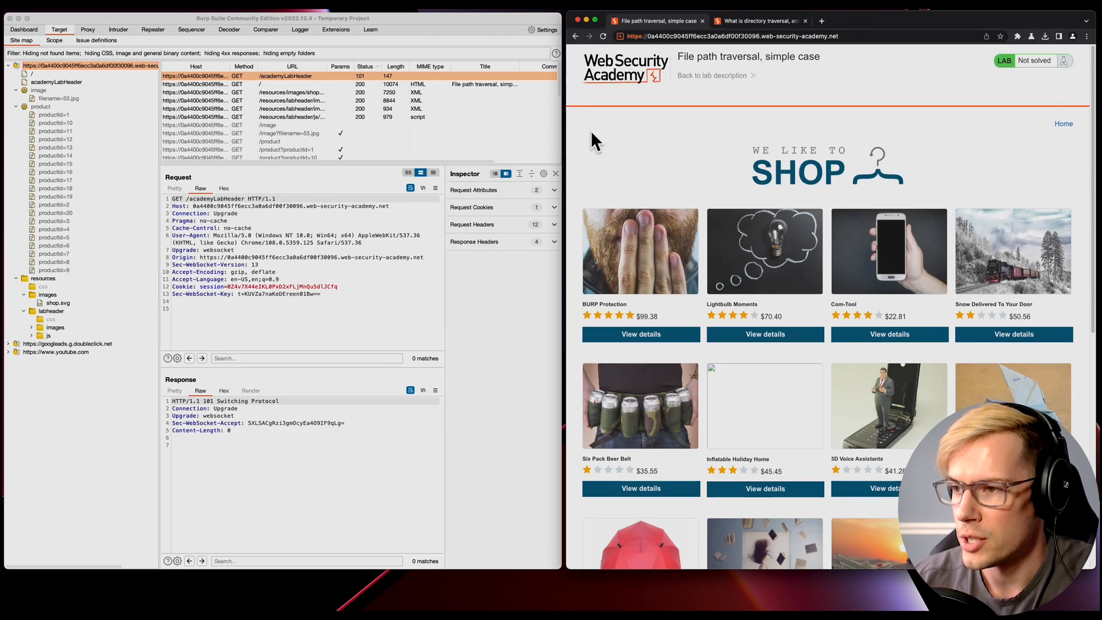
Open the BURP Protection and Snow Delivered To Your Door product pages, returning to the shop home
{"action": "left_click", "coordinate": [641, 334]}
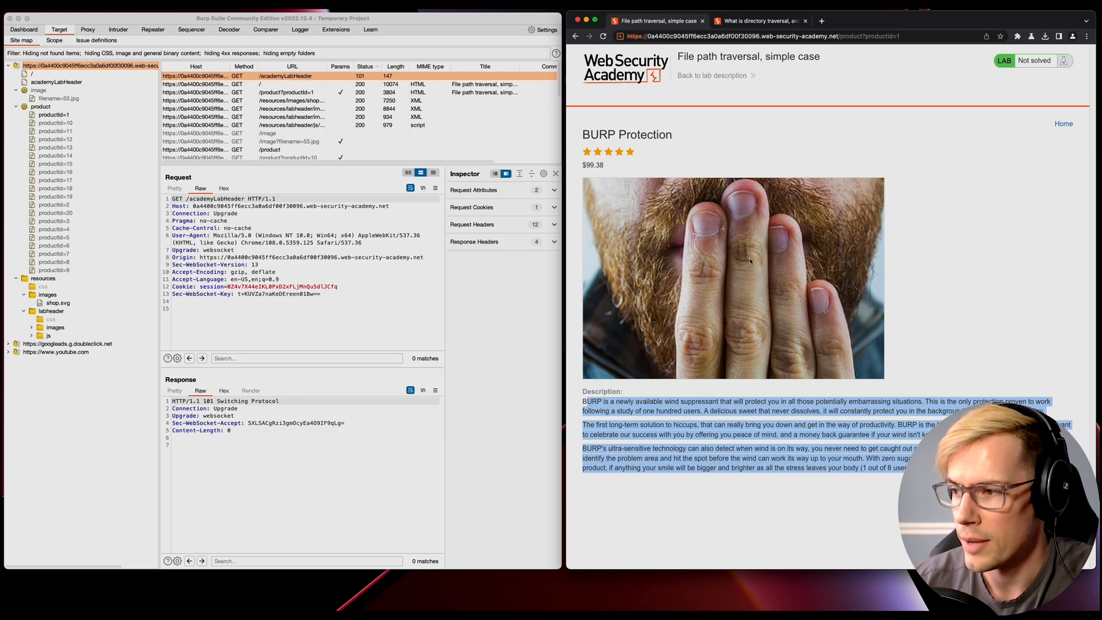
{"action": "left_click", "coordinate": [773, 36]}
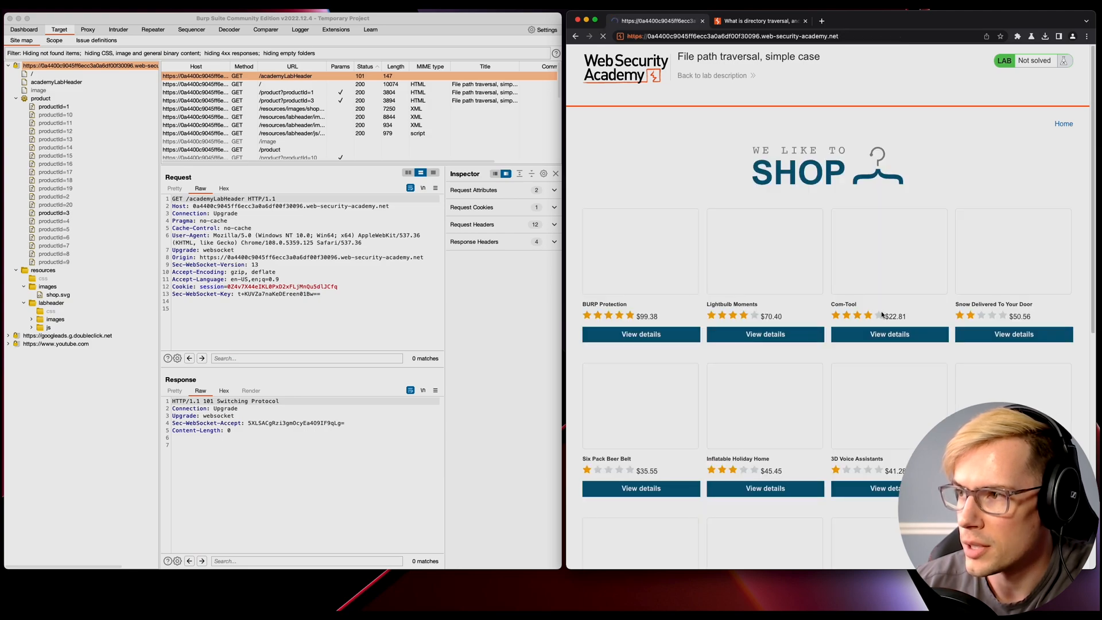
{"action": "left_click", "coordinate": [1014, 334]}
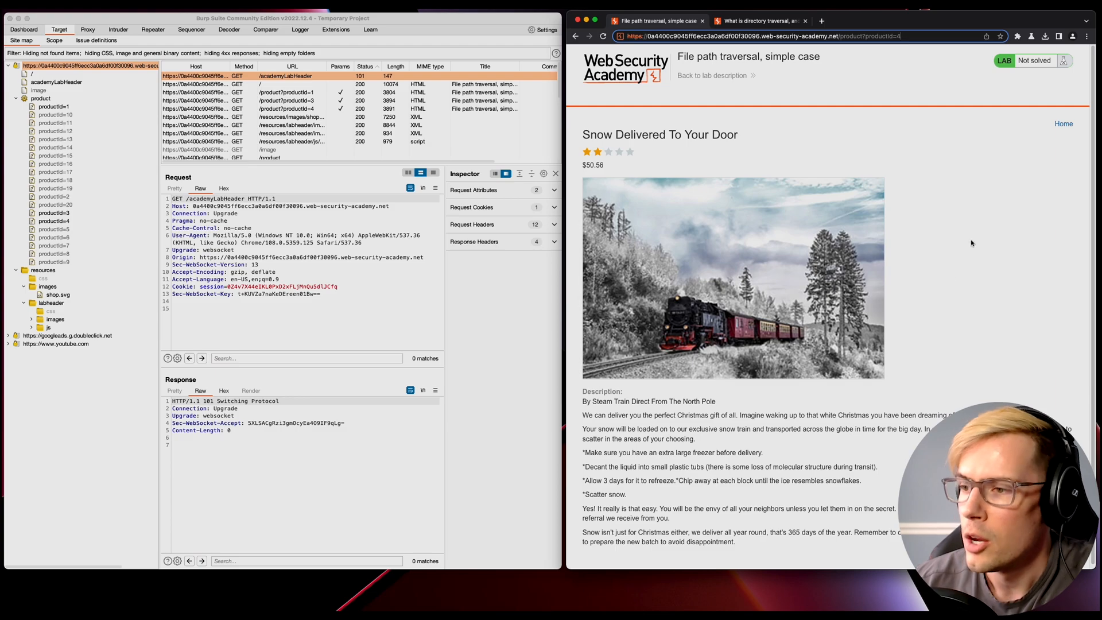
{"action": "left_click", "coordinate": [603, 36]}
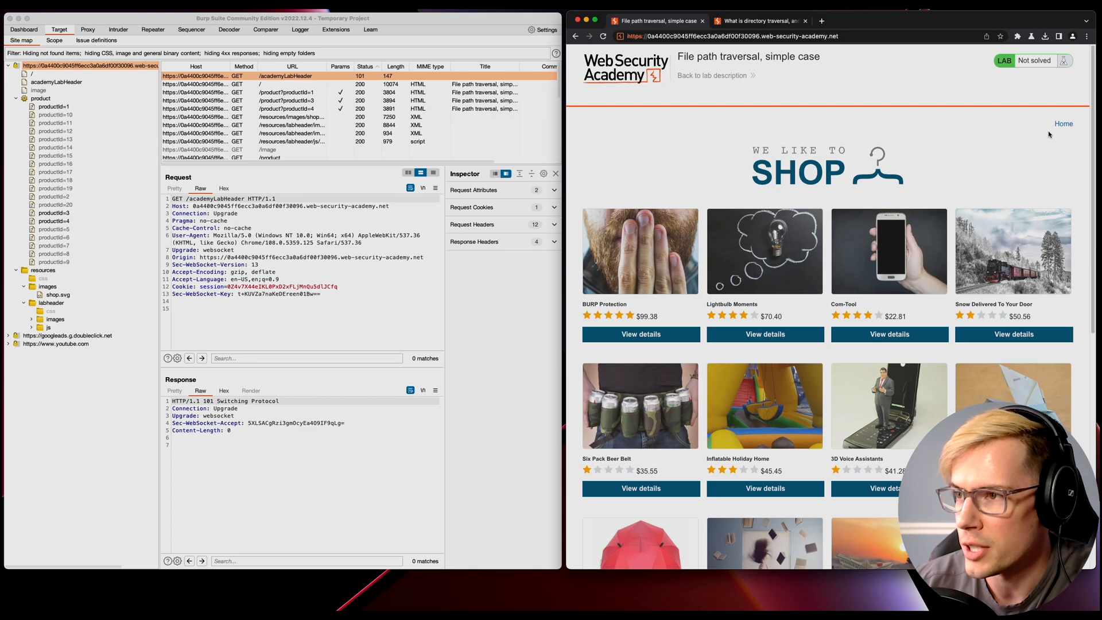
{"action": "scroll", "scroll_direction": "down", "scroll_amount": 3}
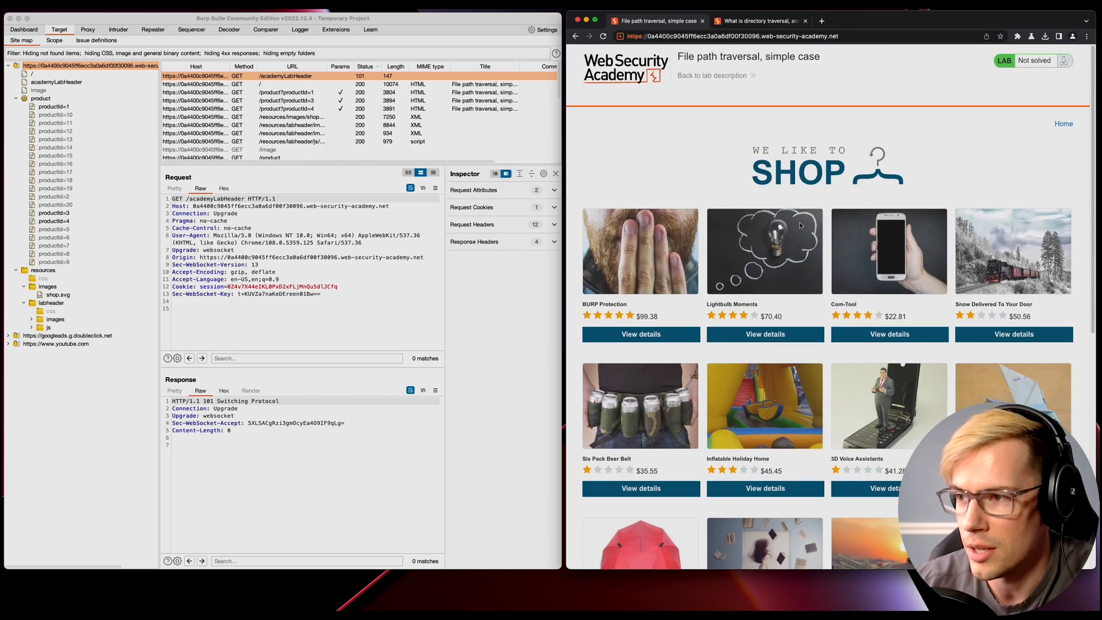
{"action": "mouse_move", "coordinate": [957, 139]}
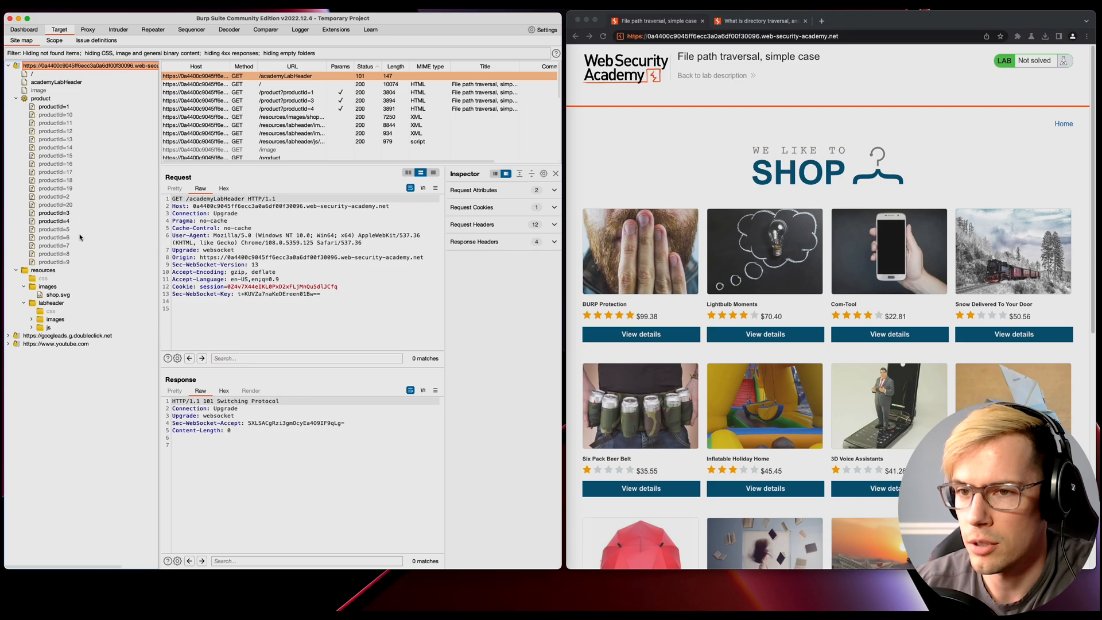
{"action": "mouse_move", "coordinate": [75, 131]}
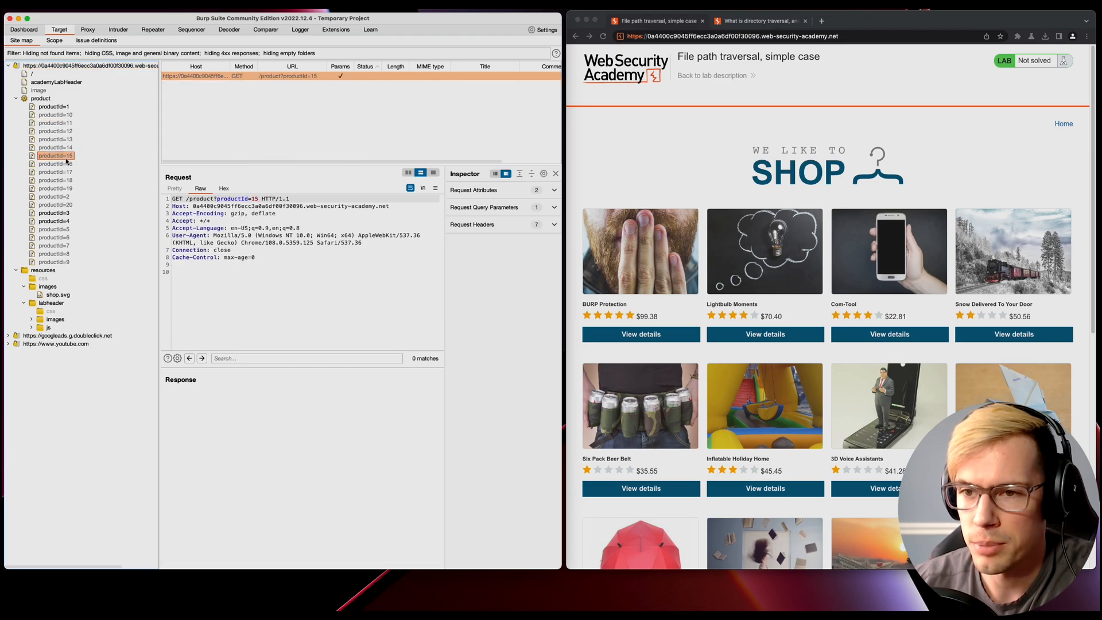
Inspect the captured productId=5 request, list all product requests, then collapse the product branch
{"action": "left_click", "coordinate": [53, 228]}
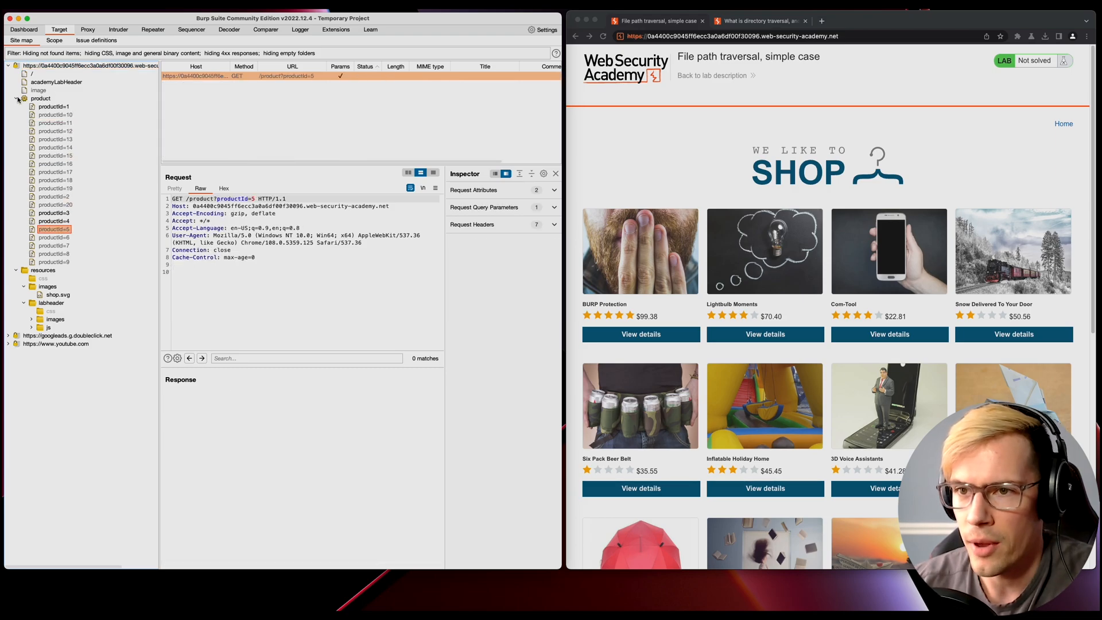
{"action": "left_click", "coordinate": [41, 98]}
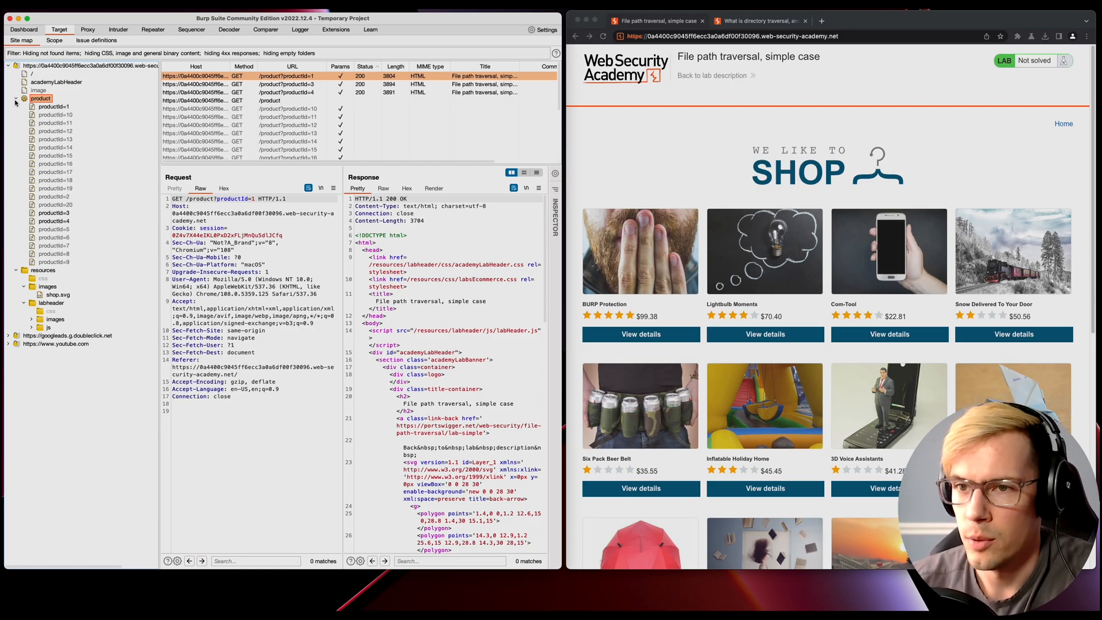
{"action": "left_click", "coordinate": [16, 98]}
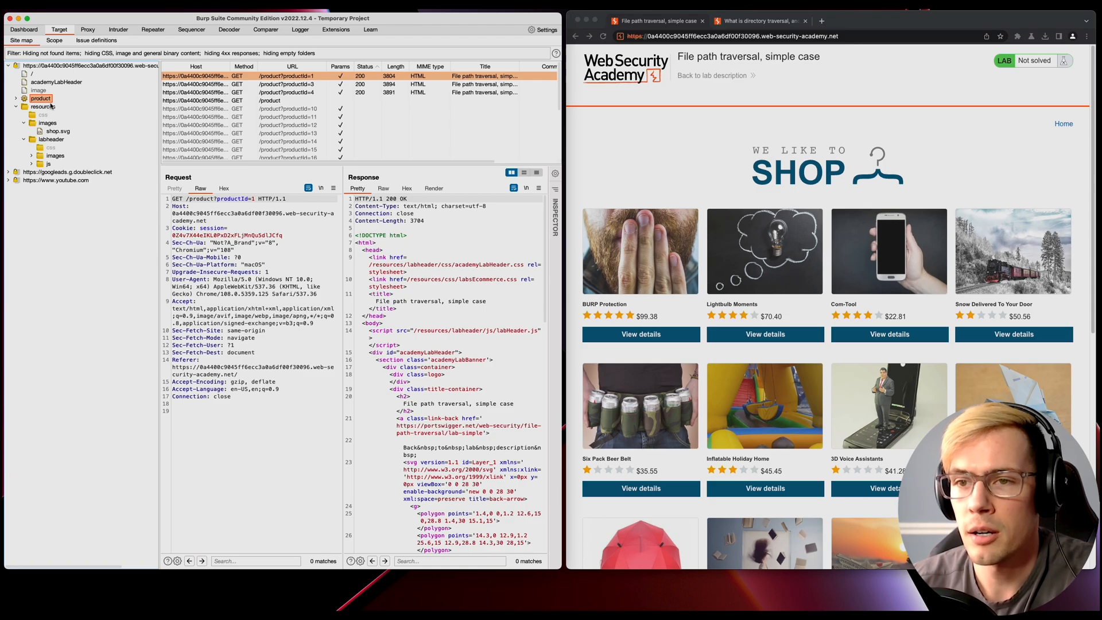
Browse the resources folders, viewing the shop.svg and lab-not-solved header image requests
{"action": "left_click", "coordinate": [43, 115]}
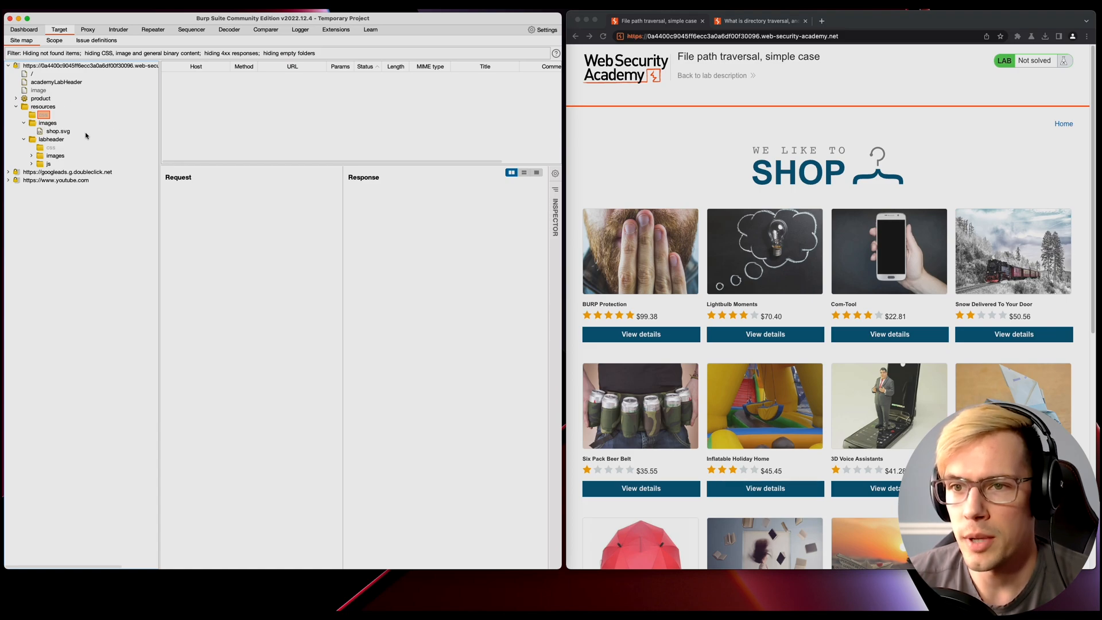
{"action": "left_click", "coordinate": [59, 131]}
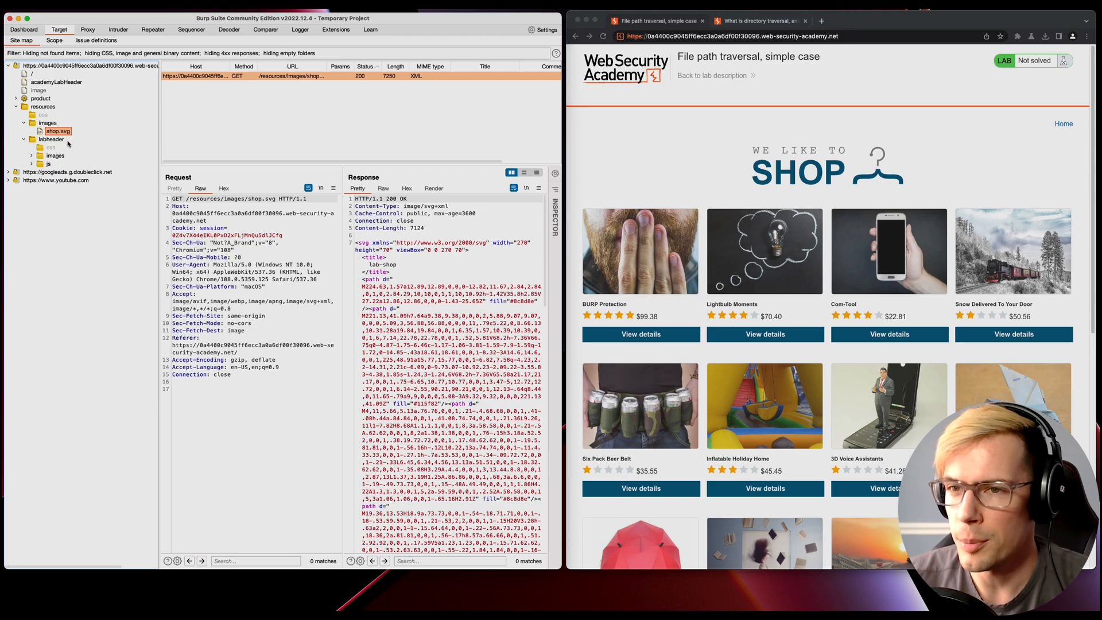
{"action": "left_click", "coordinate": [31, 156]}
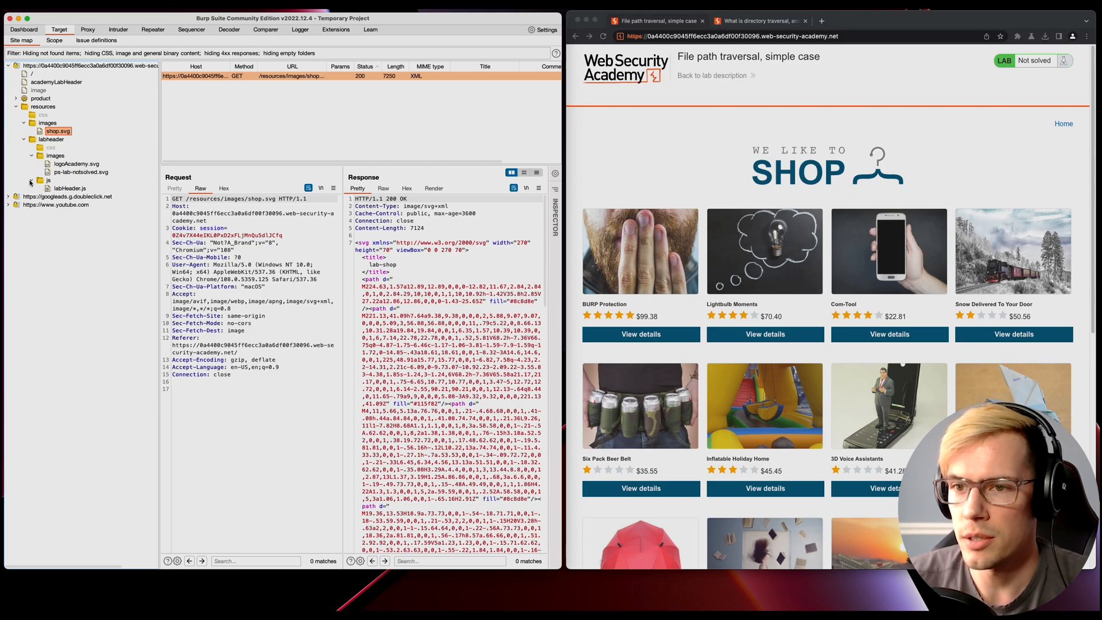
{"action": "left_click", "coordinate": [75, 163]}
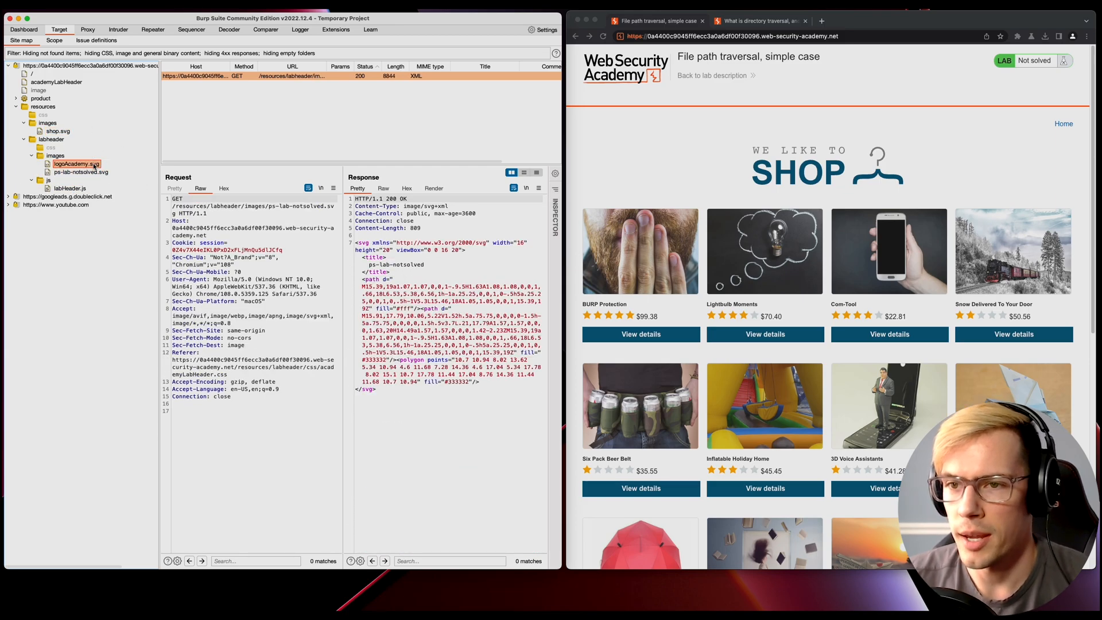
{"action": "left_click", "coordinate": [57, 131]}
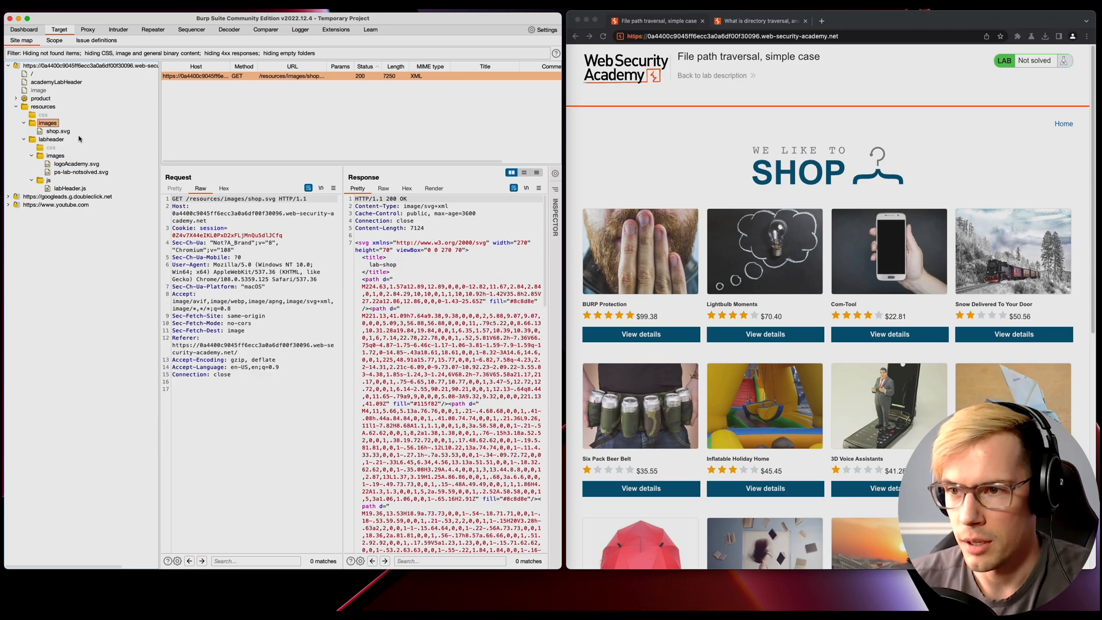
{"action": "mouse_move", "coordinate": [113, 278]}
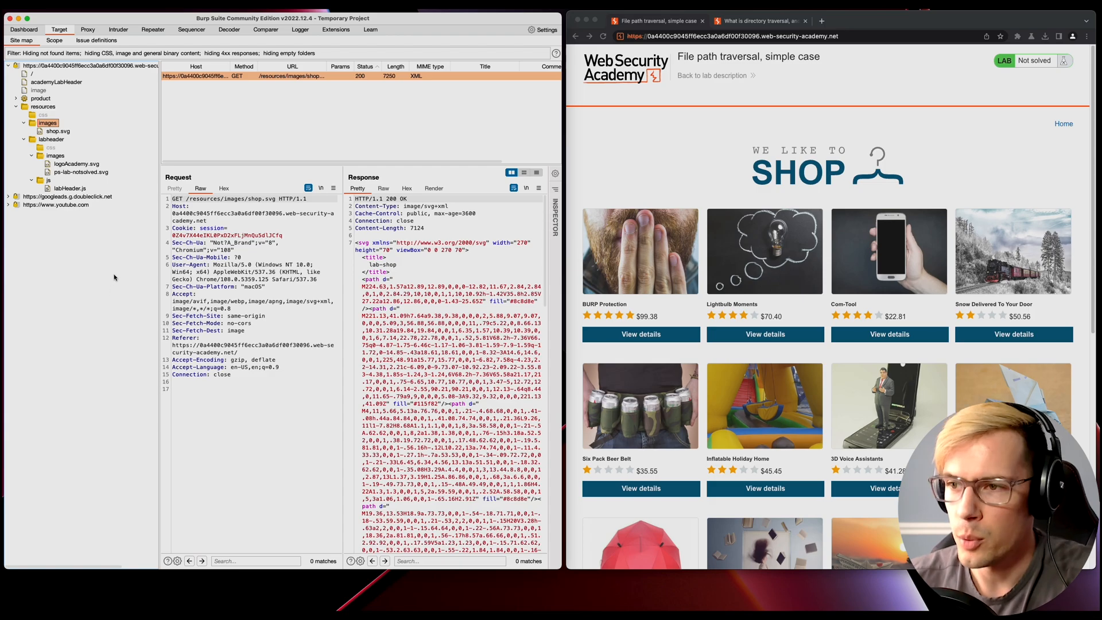
{"action": "mouse_move", "coordinate": [132, 195]}
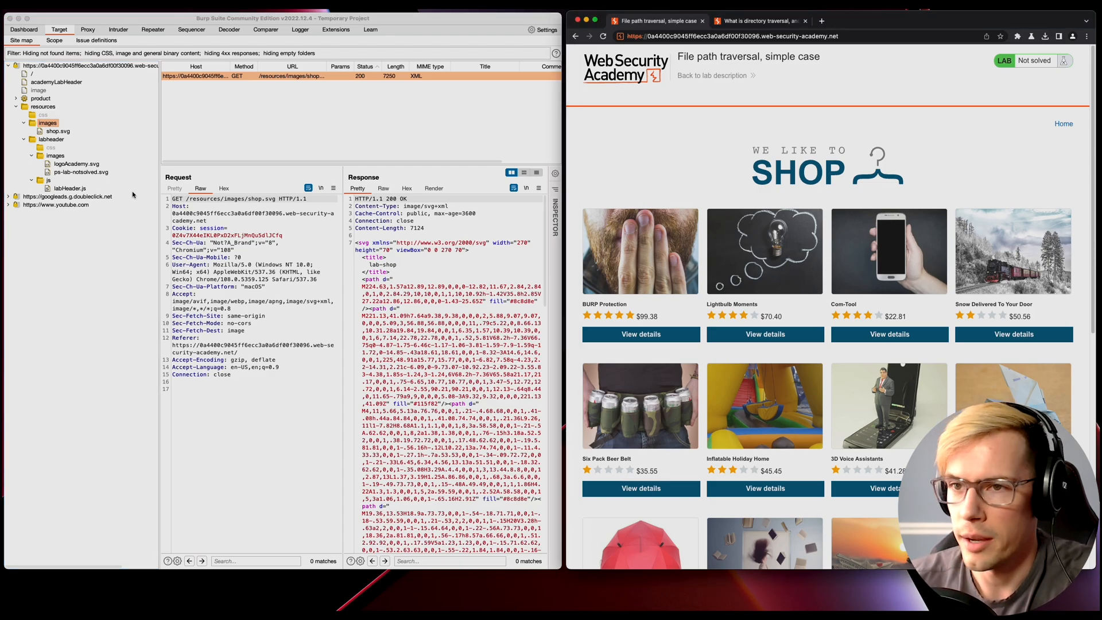
In Proxy HTTP history, inspect the home page request and show the history context menu
{"action": "left_click", "coordinate": [87, 29]}
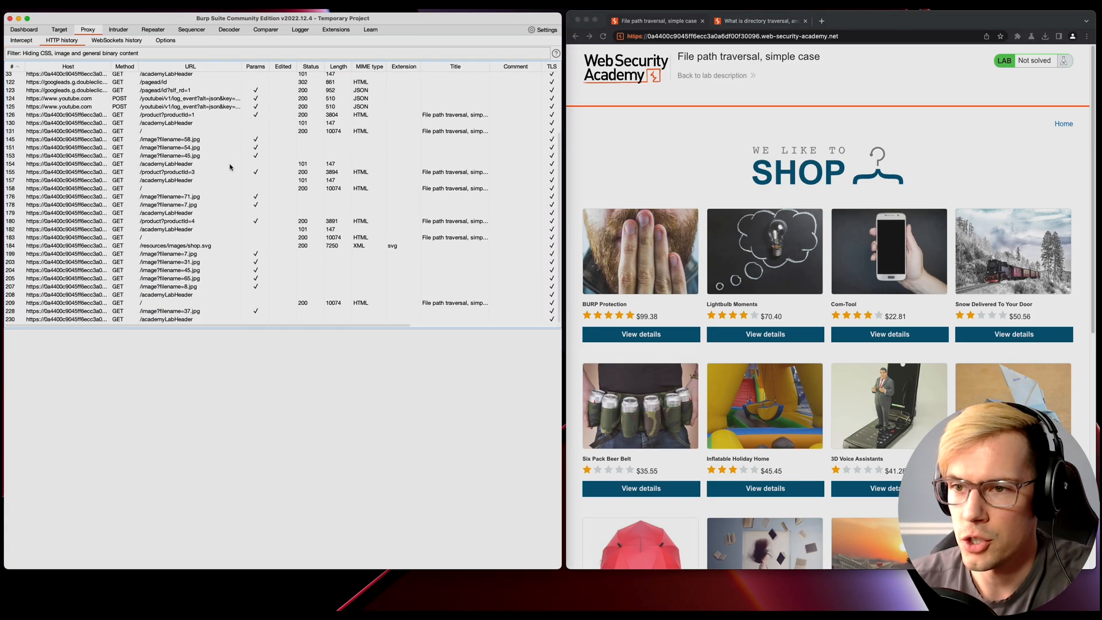
{"action": "scroll", "scroll_direction": "up", "scroll_amount": 3}
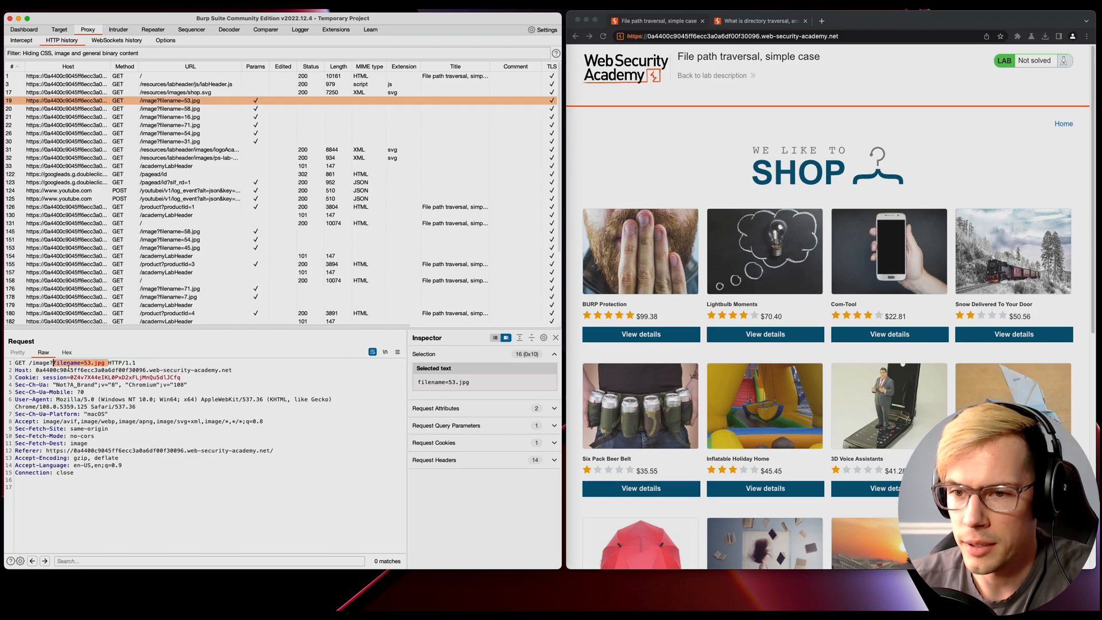
{"action": "left_click", "coordinate": [169, 260]}
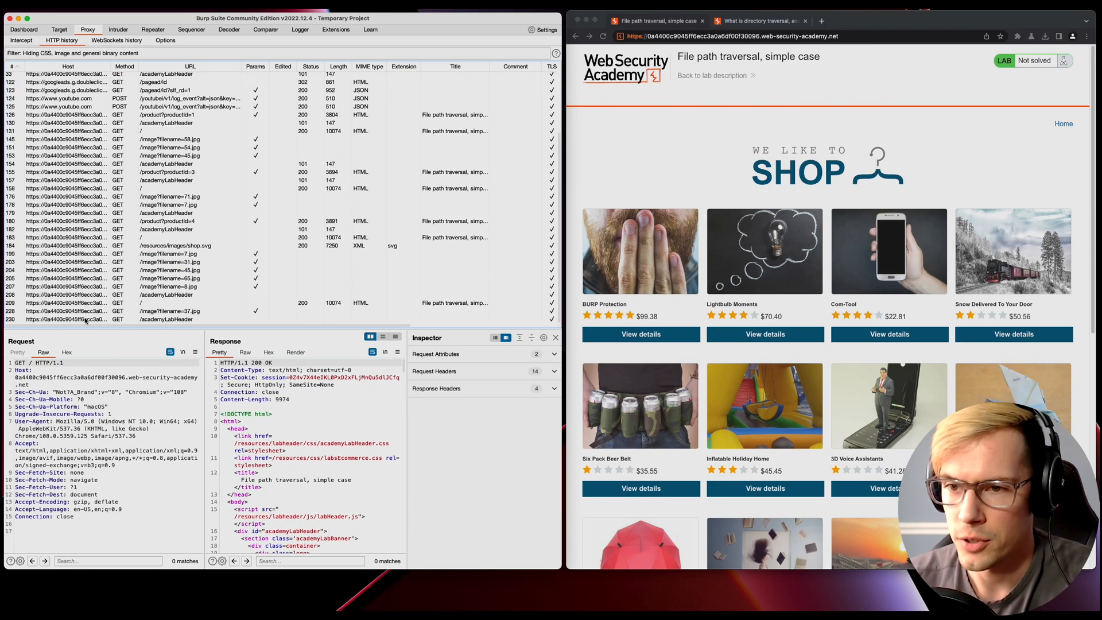
{"action": "right_click", "coordinate": [84, 319]}
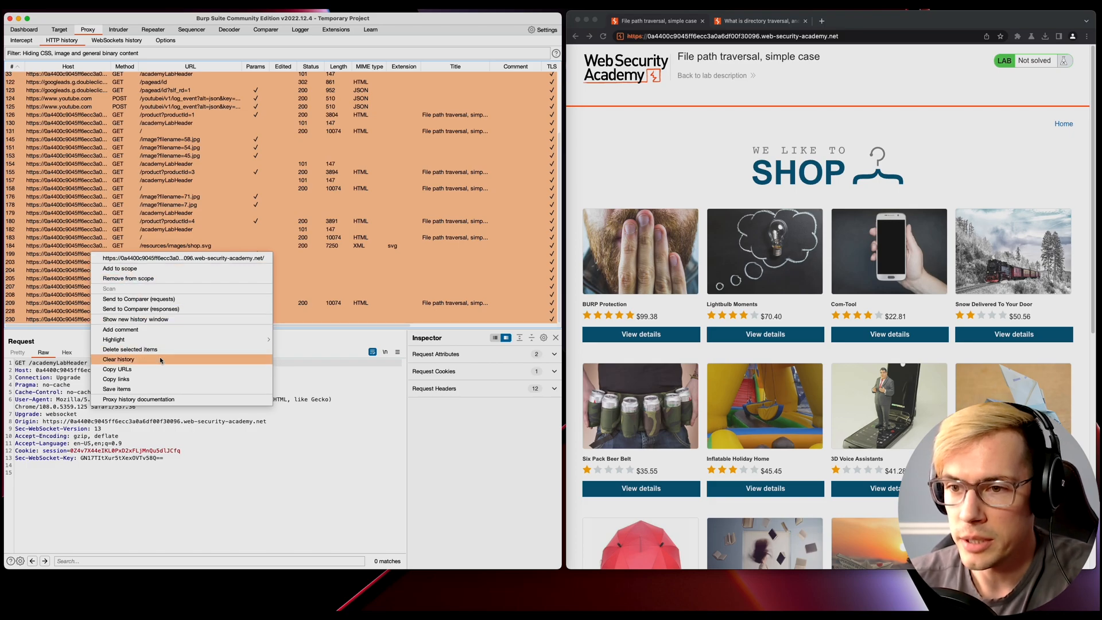
Clear the proxy history and reload the shop and BURP Protection pages to recapture requests
{"action": "left_click", "coordinate": [119, 359]}
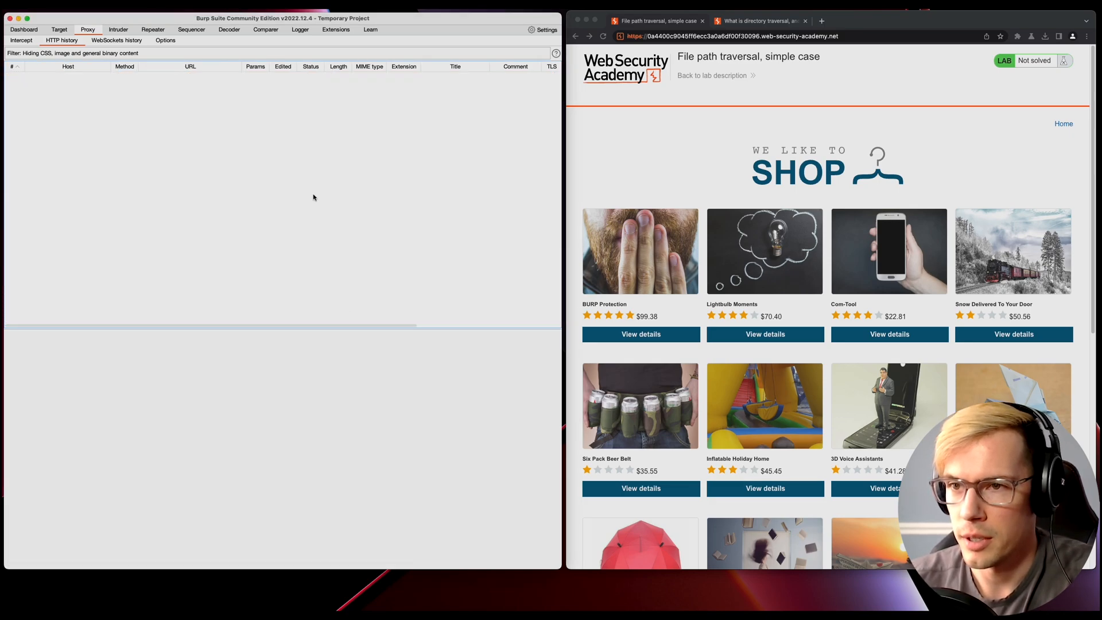
{"action": "left_click", "coordinate": [602, 36]}
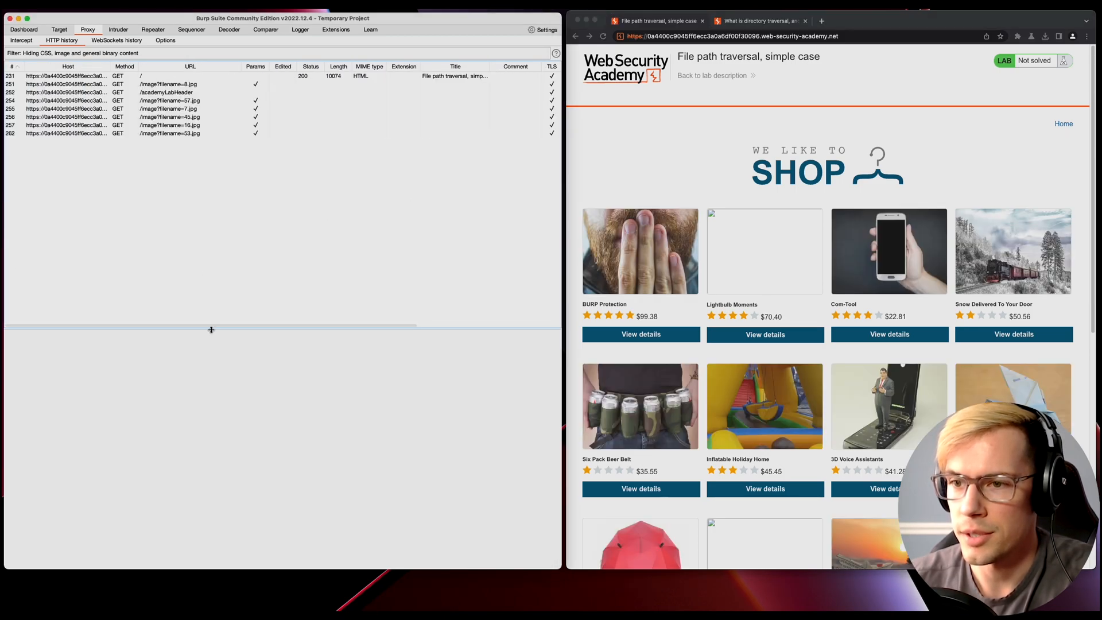
{"action": "left_click", "coordinate": [169, 84]}
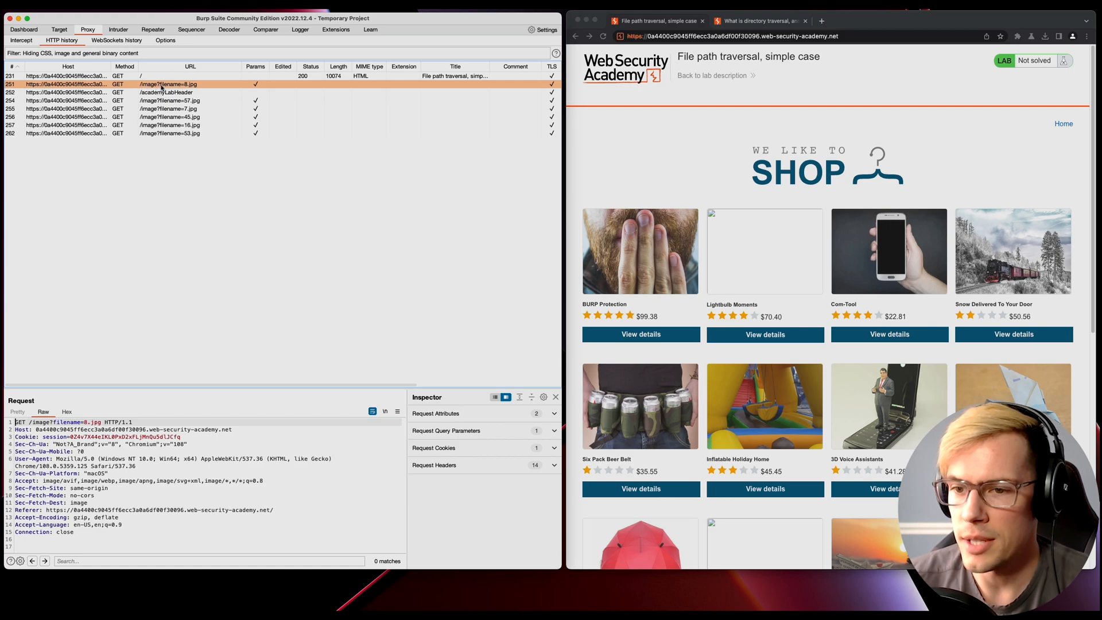
{"action": "left_click", "coordinate": [641, 334]}
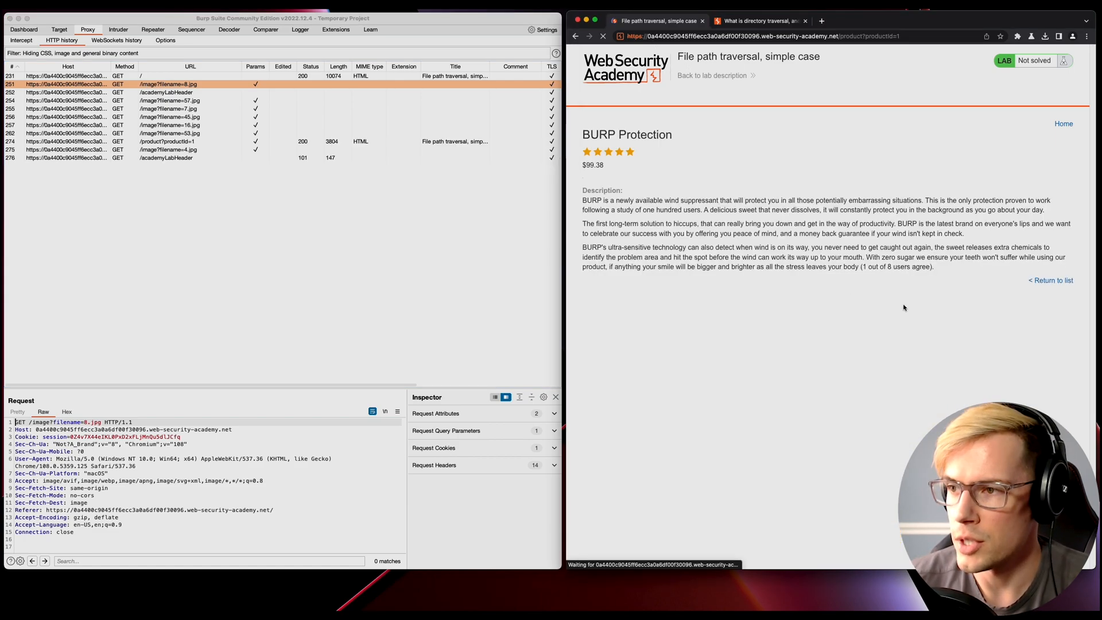
Inspect the 57.jpg and 16.jpg image requests, ending on the filename=45.jpg request
{"action": "left_click", "coordinate": [169, 101]}
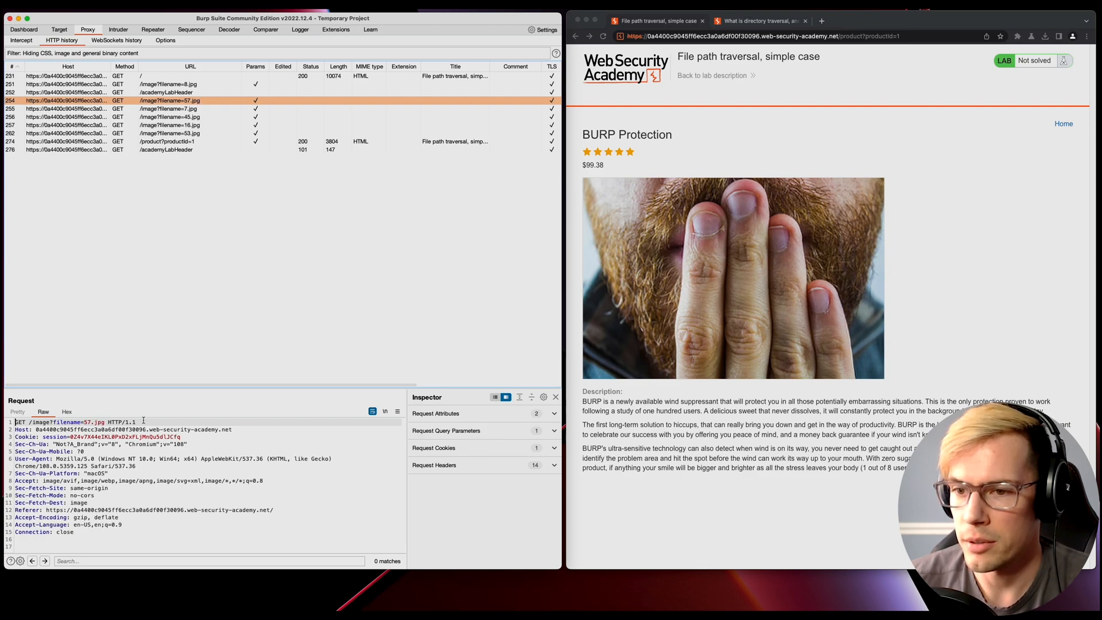
{"action": "triple_click", "coordinate": [74, 422]}
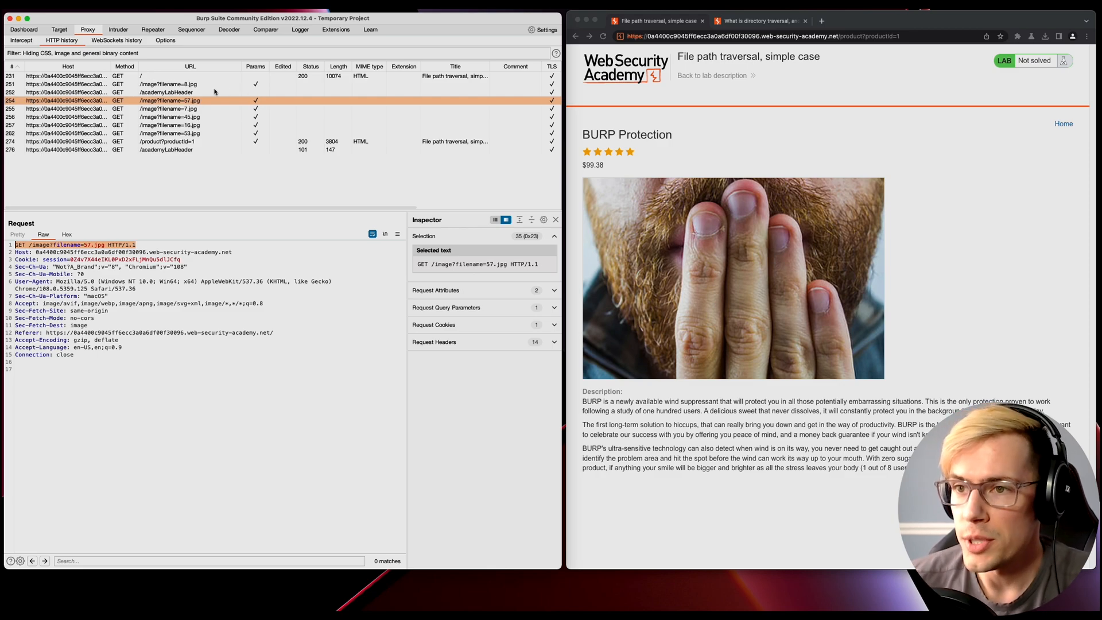
{"action": "left_click", "coordinate": [176, 125]}
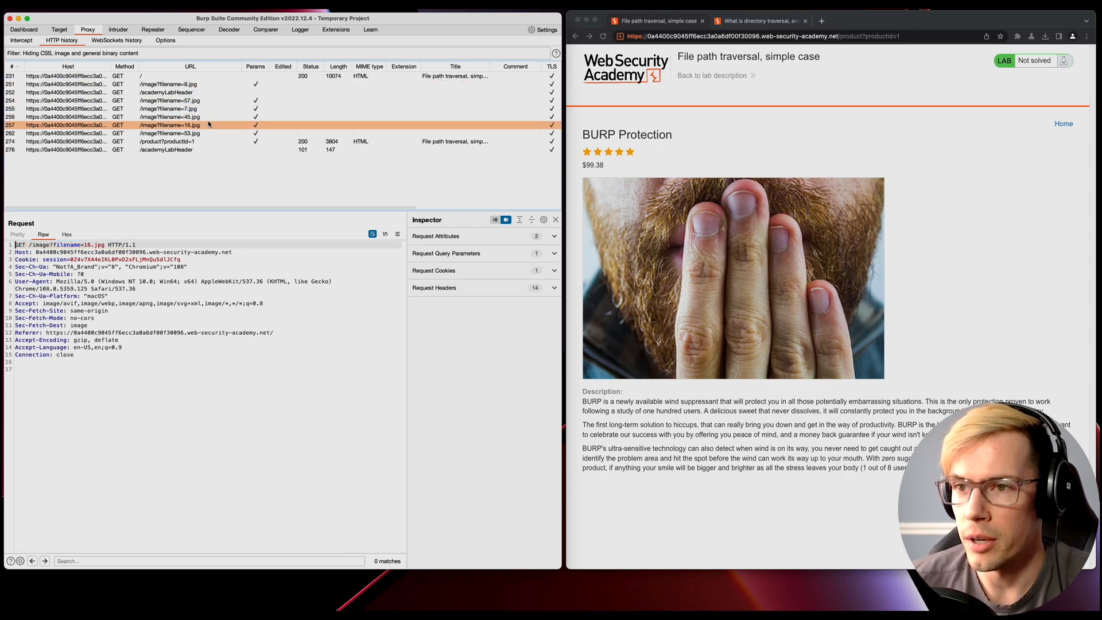
{"action": "left_click", "coordinate": [169, 116]}
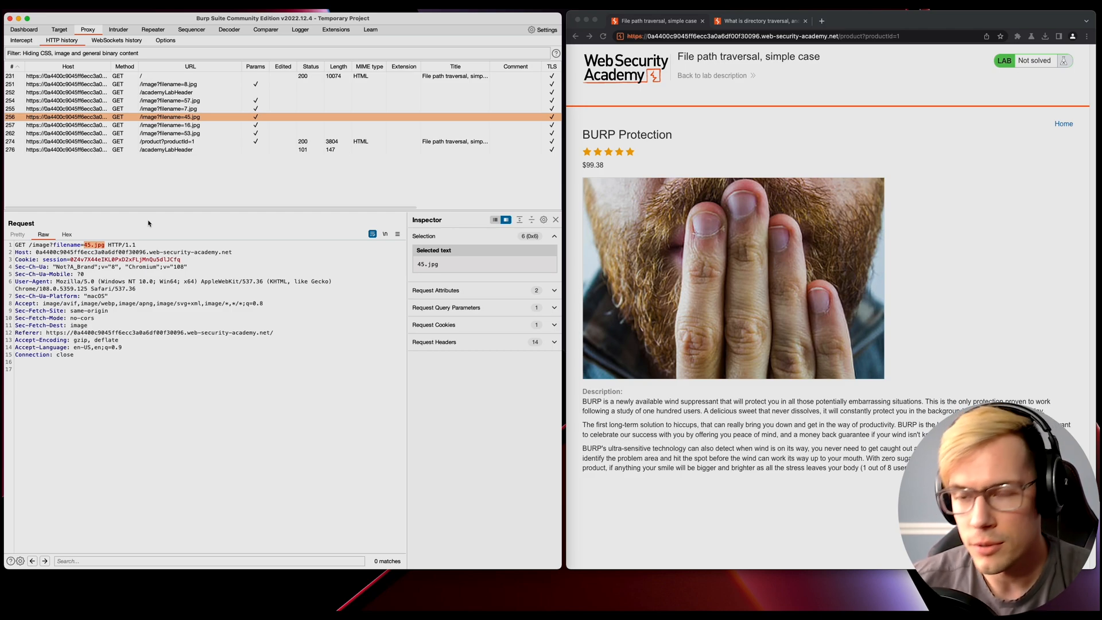
{"action": "mouse_move", "coordinate": [211, 175]}
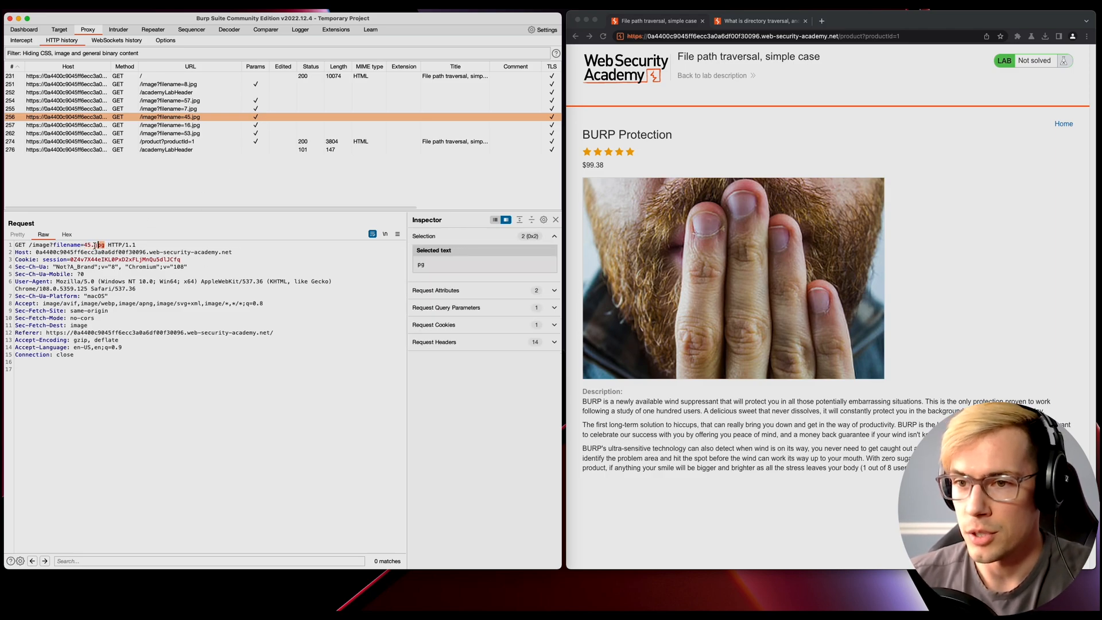
Send the filename=45.jpg request to Repeater, replay it, and render the JPEG response
{"action": "right_click", "coordinate": [190, 376]}
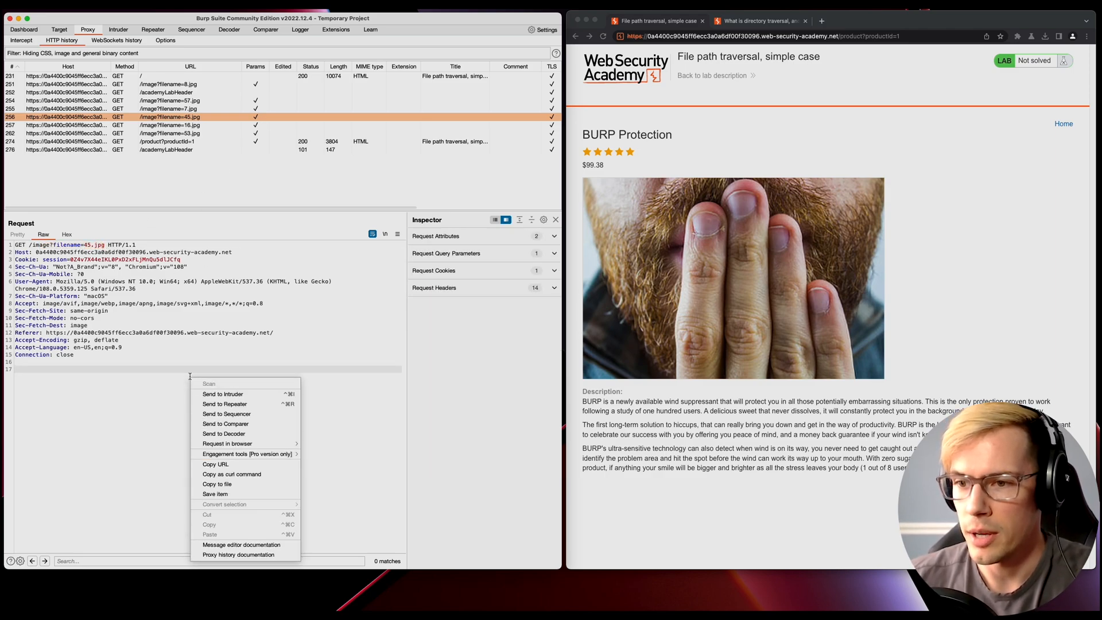
{"action": "left_click", "coordinate": [224, 405]}
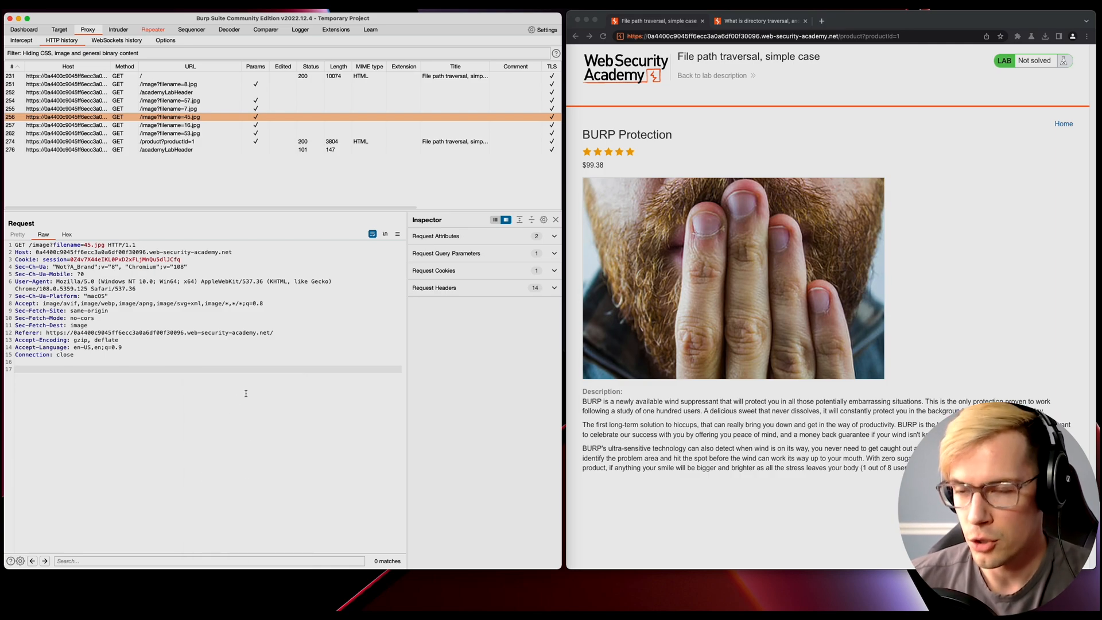
{"action": "left_click", "coordinate": [152, 29]}
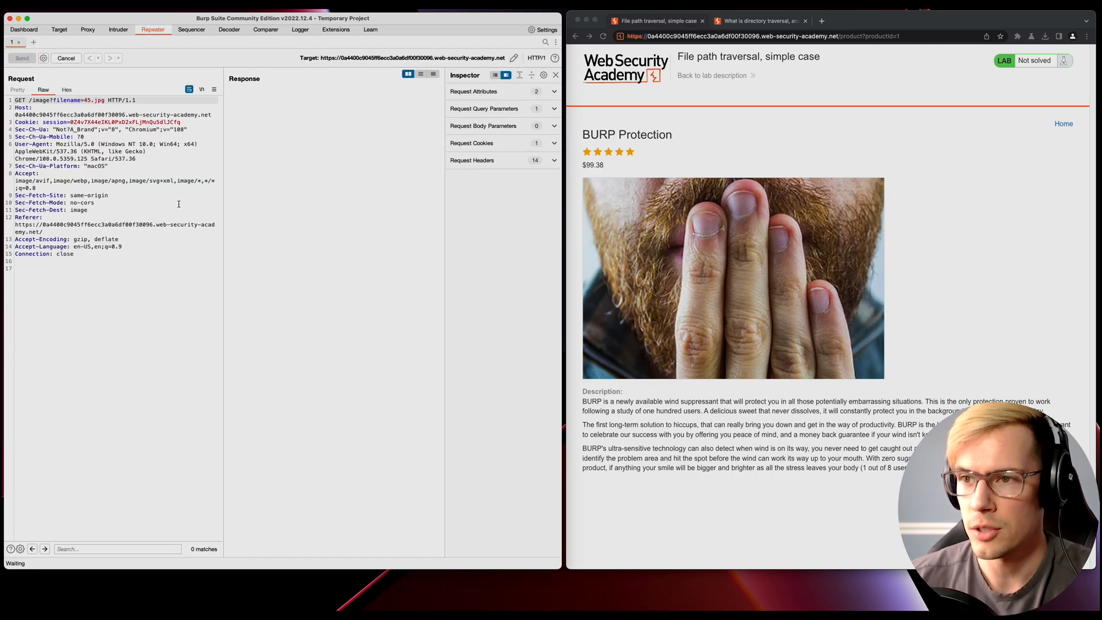
{"action": "left_click", "coordinate": [21, 57]}
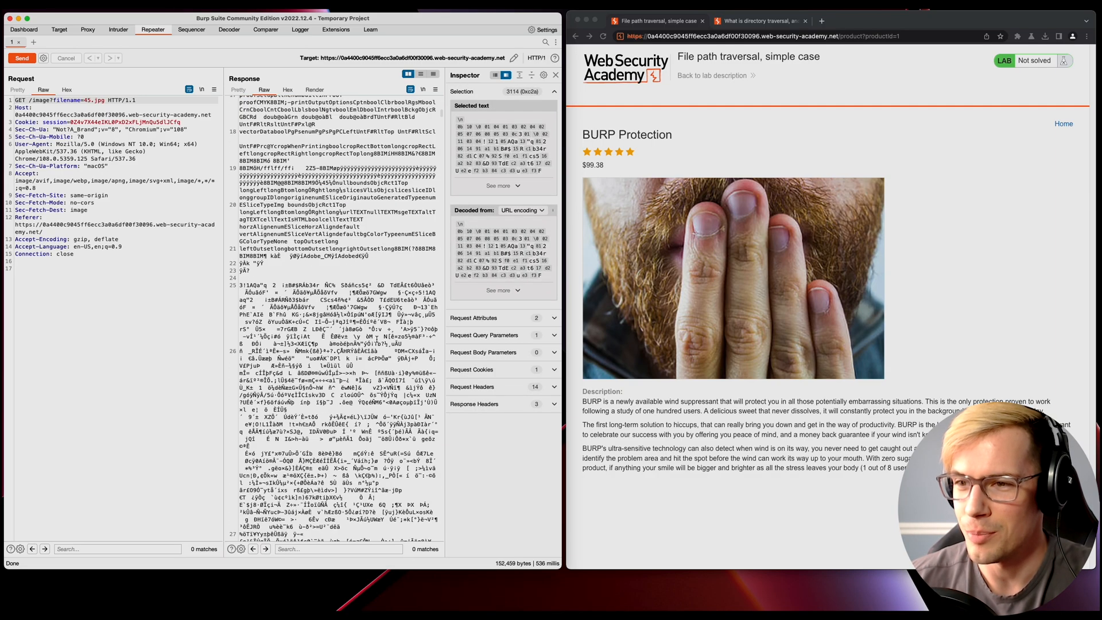
{"action": "scroll", "scroll_direction": "up", "scroll_amount": 3}
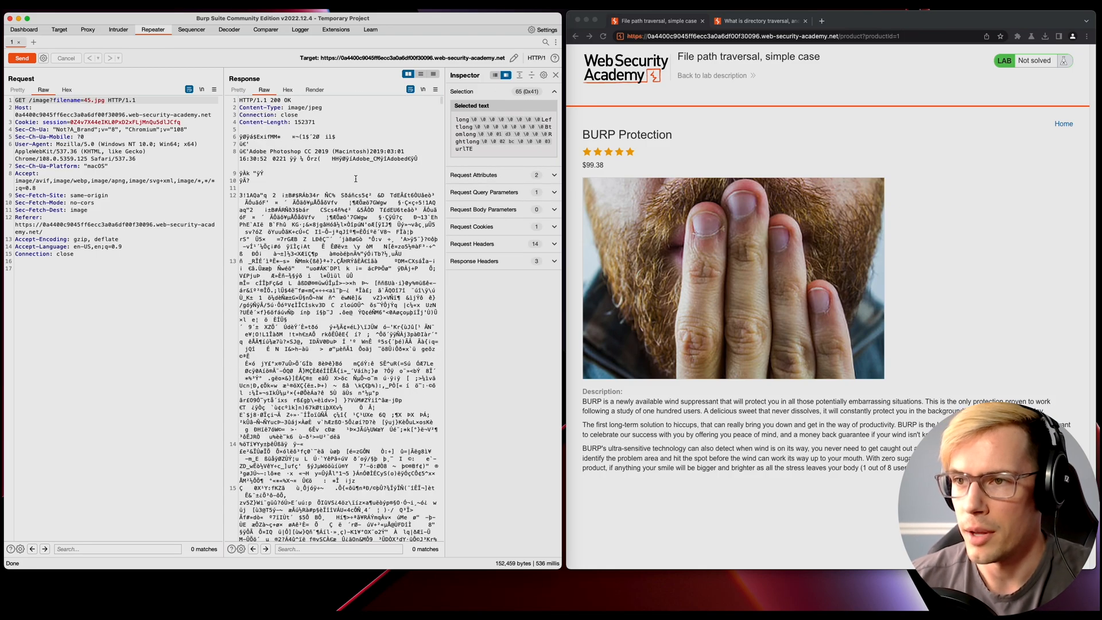
{"action": "left_click", "coordinate": [314, 90]}
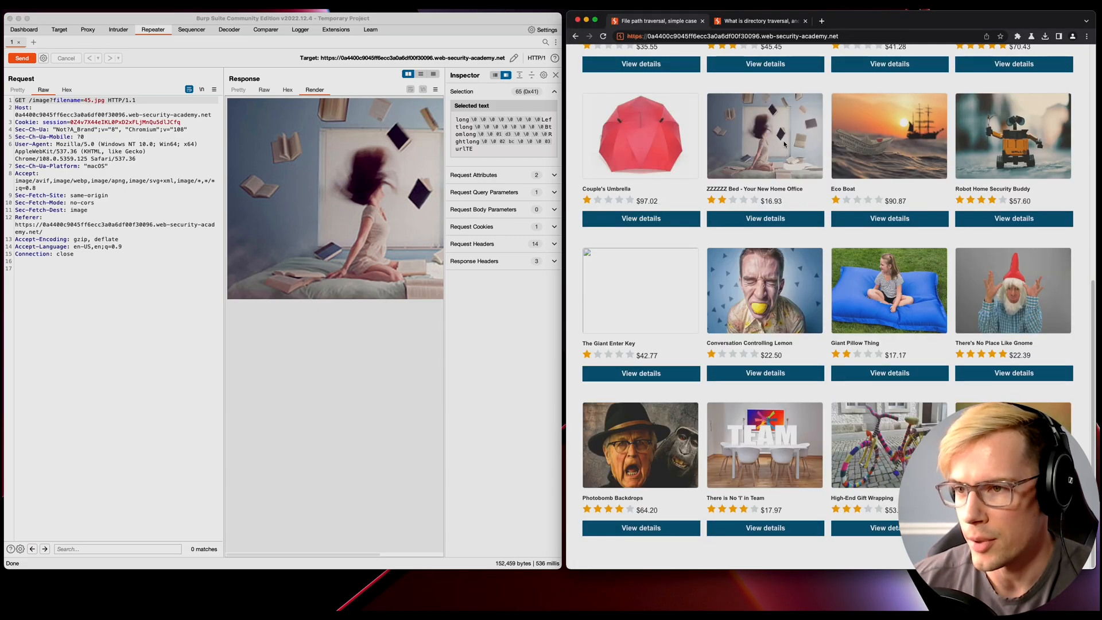
{"action": "mouse_move", "coordinate": [682, 177]}
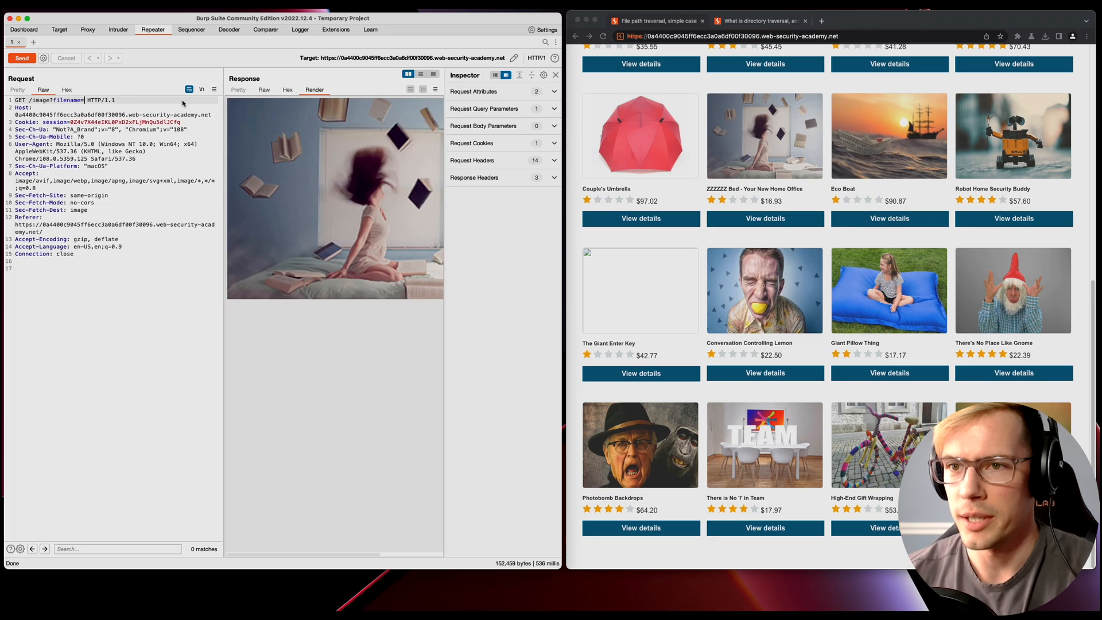
Send filenames with growing ../ sequences and view the full 400 error response
{"action": "type", "text": "../"}
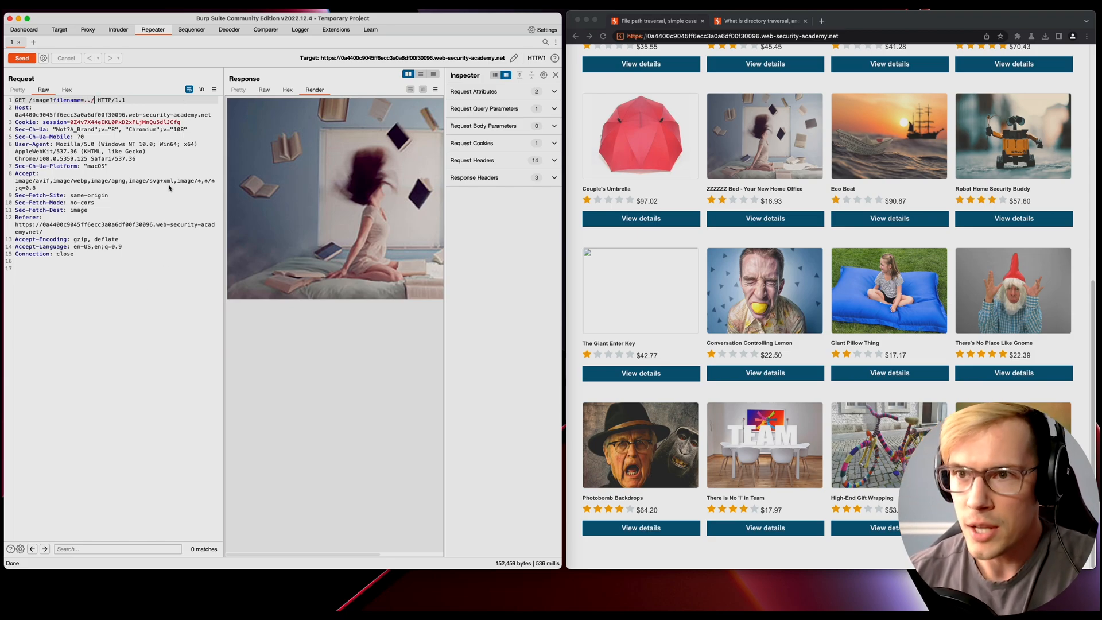
{"action": "left_click", "coordinate": [22, 58]}
{"action": "type", "text": "."}
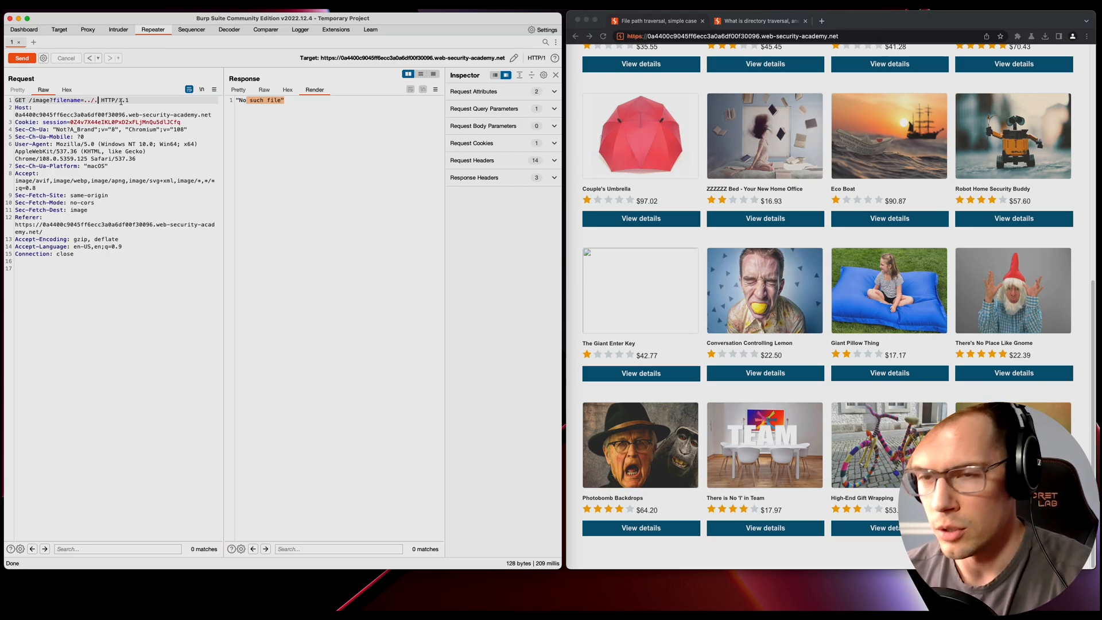
{"action": "left_click", "coordinate": [22, 58]}
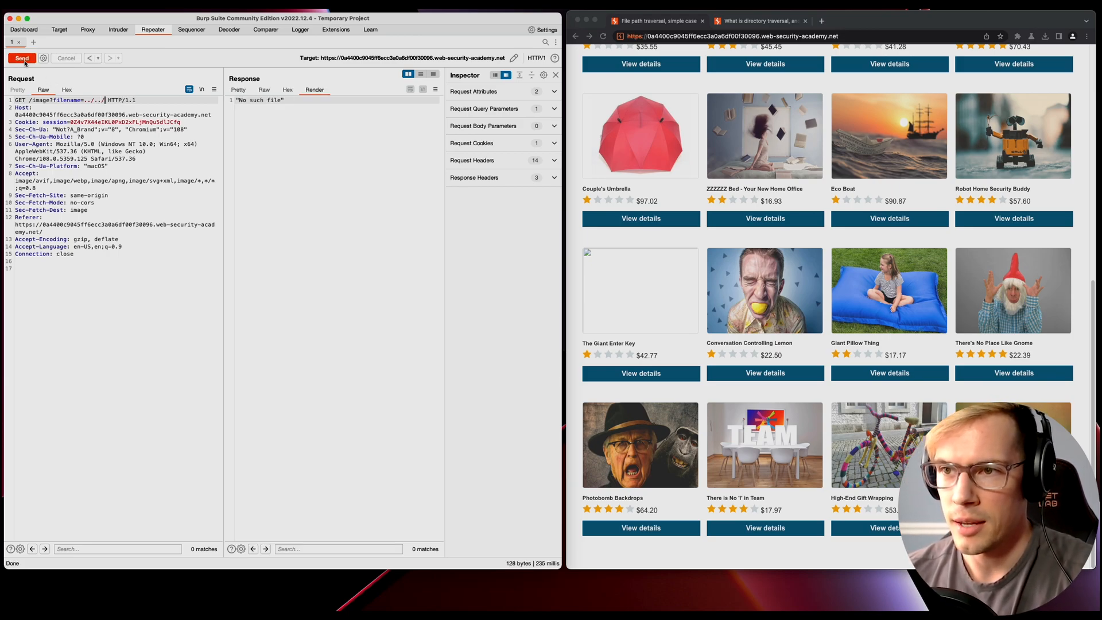
{"action": "left_click", "coordinate": [22, 58]}
{"action": "type", "text": "../../"}
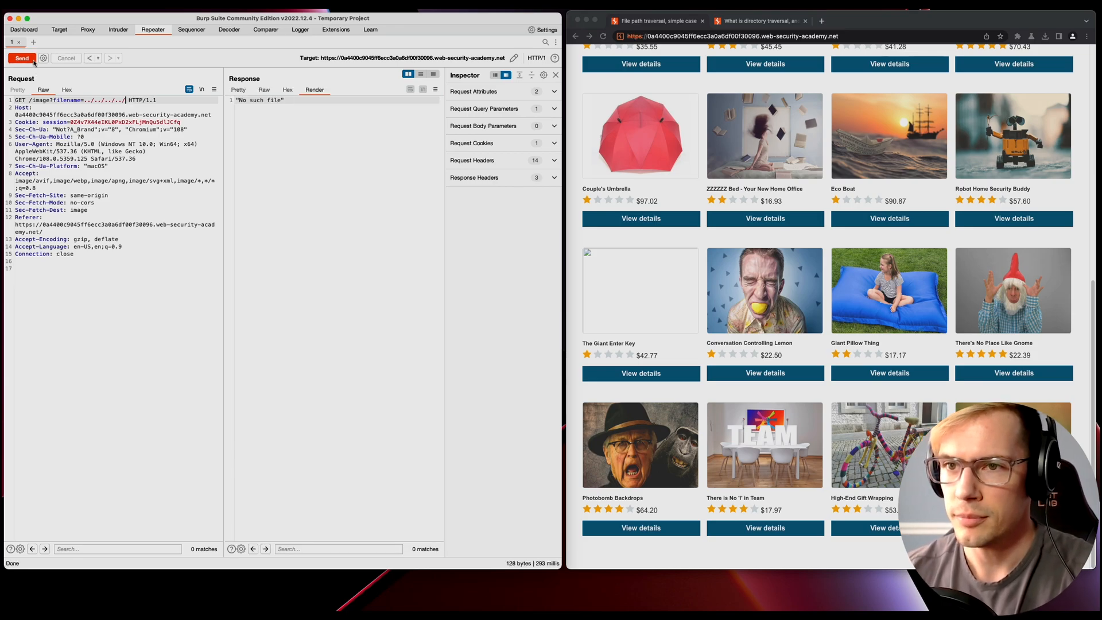
{"action": "left_click", "coordinate": [21, 58]}
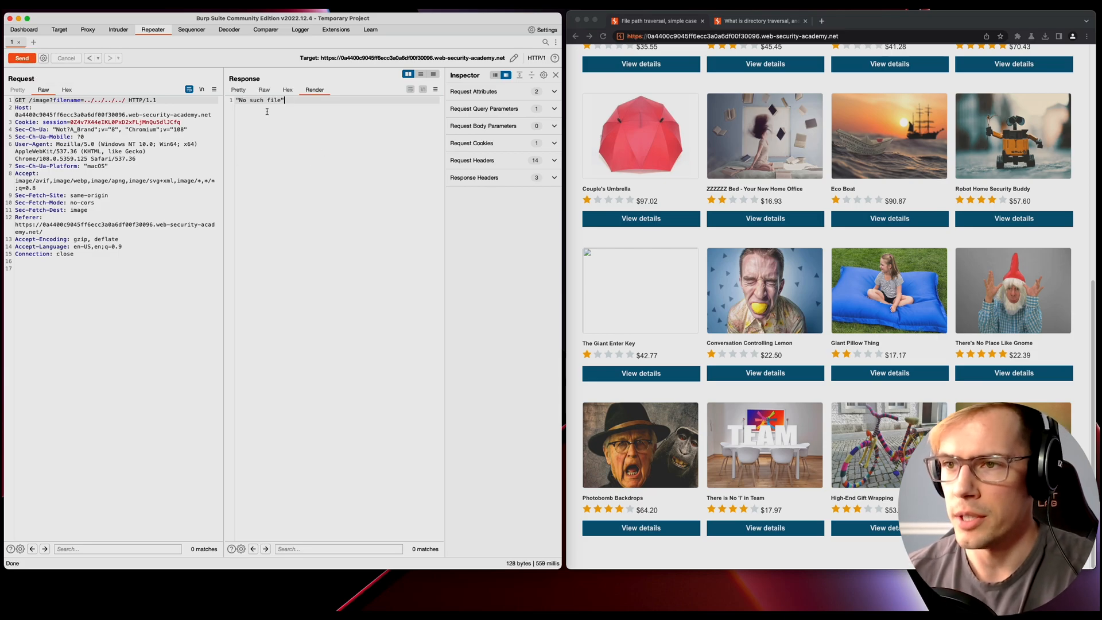
{"action": "left_click", "coordinate": [237, 90]}
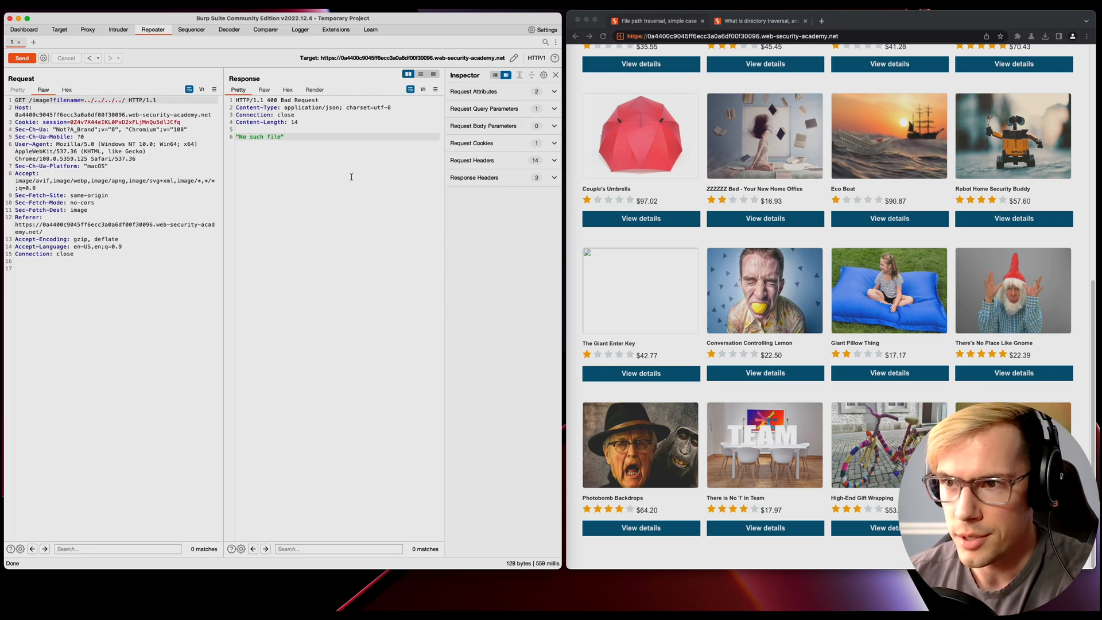
Rewrite the filename to ../../../../../etc and resend, still getting 400 No such file
{"action": "double_click", "coordinate": [307, 100]}
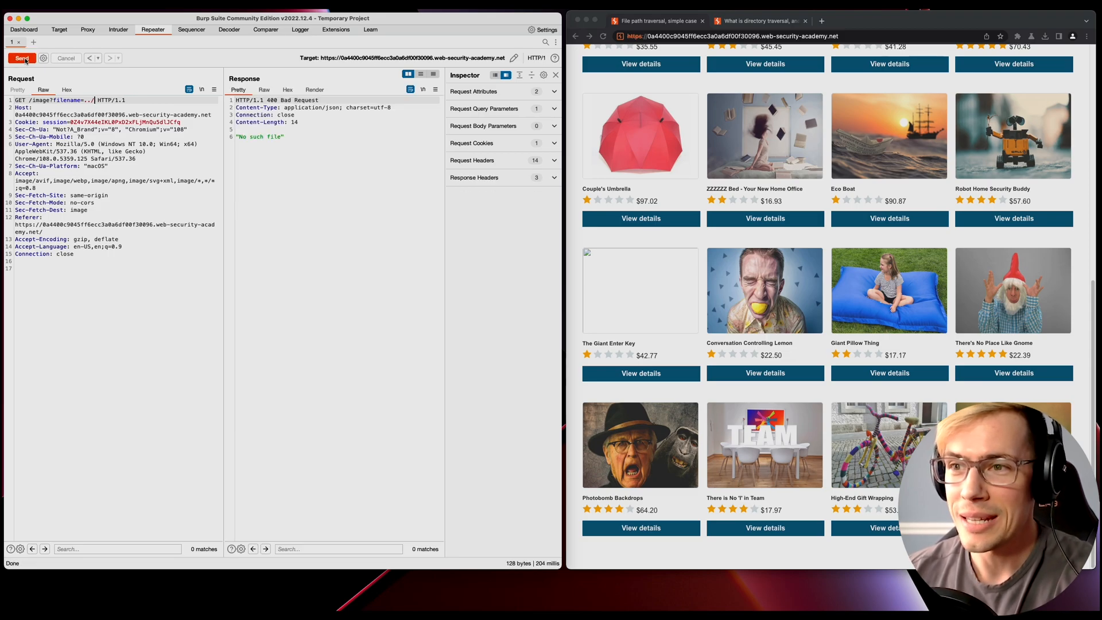
{"action": "left_click", "coordinate": [21, 58]}
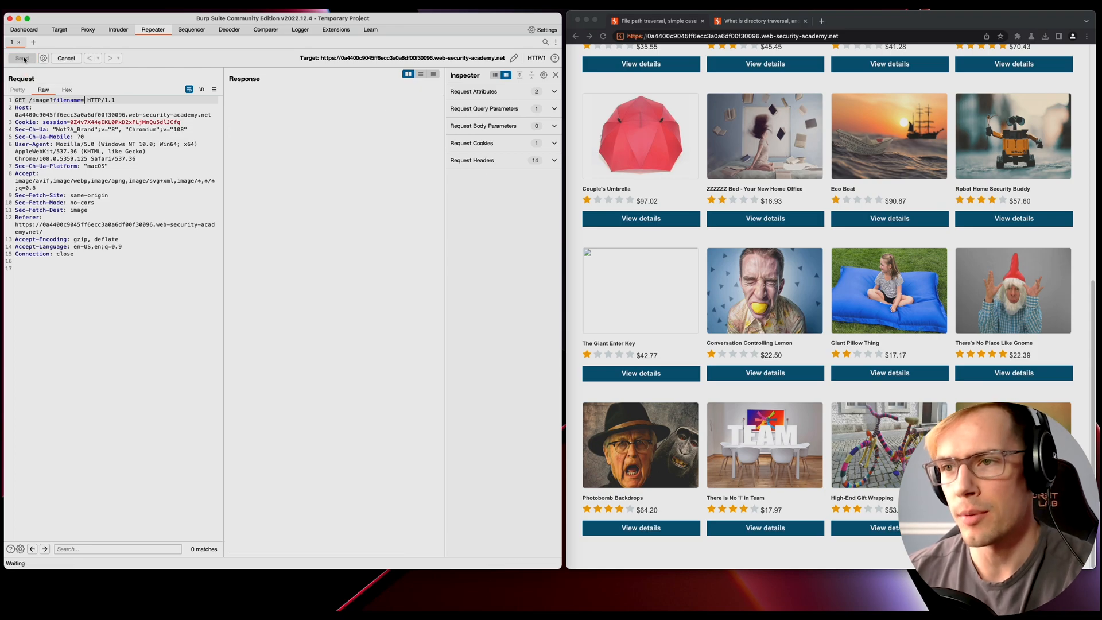
{"action": "left_click", "coordinate": [22, 58]}
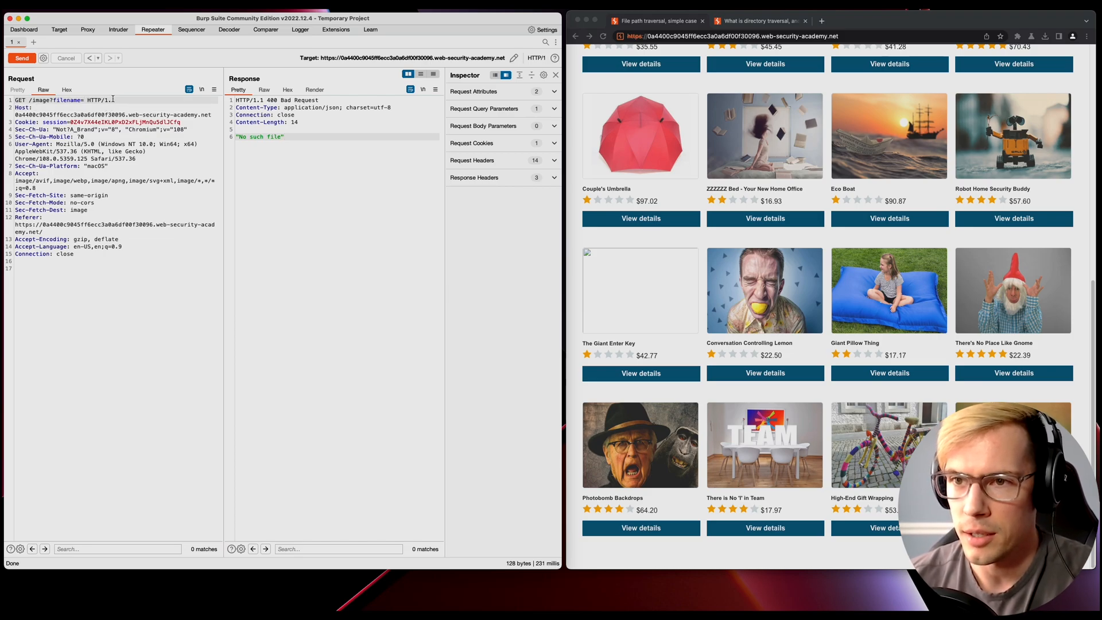
{"action": "type", "text": "etc"}
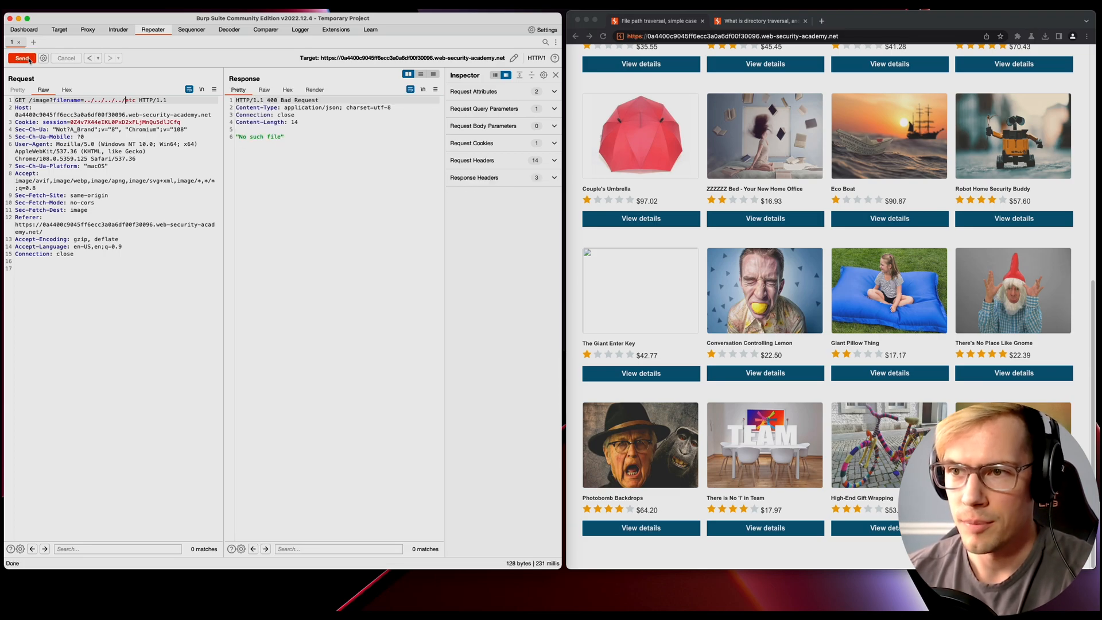
{"action": "left_click", "coordinate": [22, 57]}
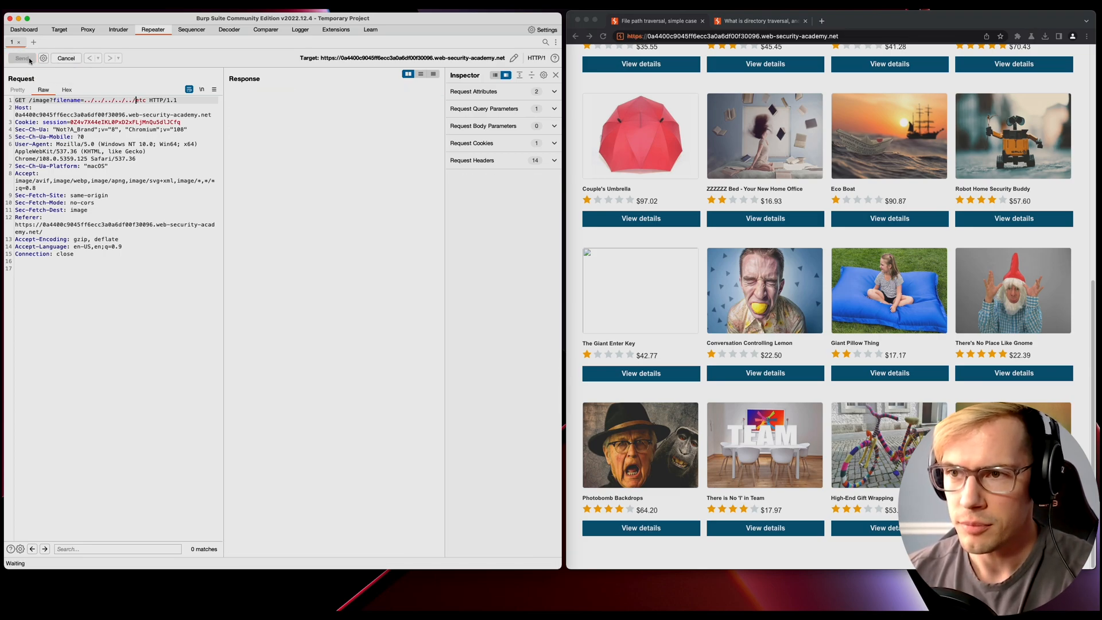
{"action": "left_click", "coordinate": [22, 57]}
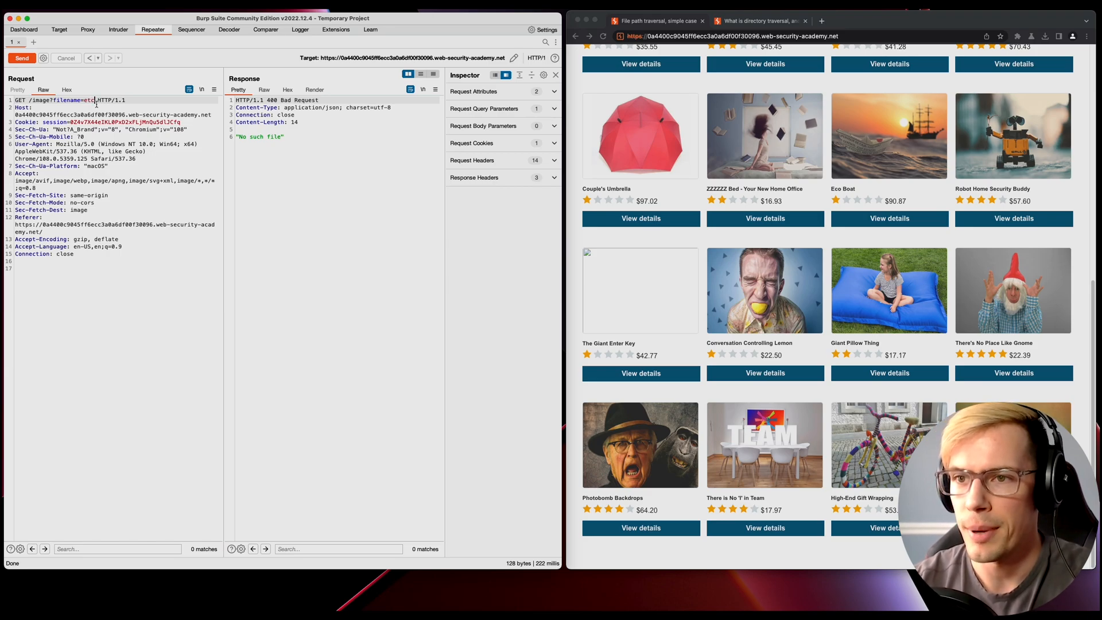
Append /passwd to the traversal filename so it reads ../../../etc/passwd
{"action": "type", "text": "/pass"}
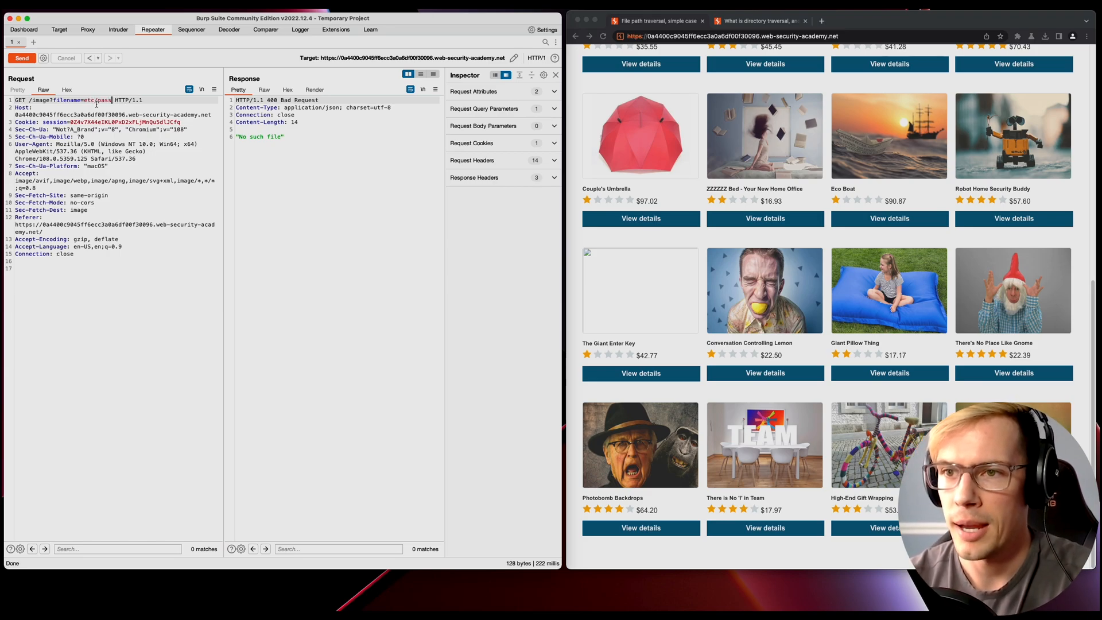
{"action": "type", "text": "wd"}
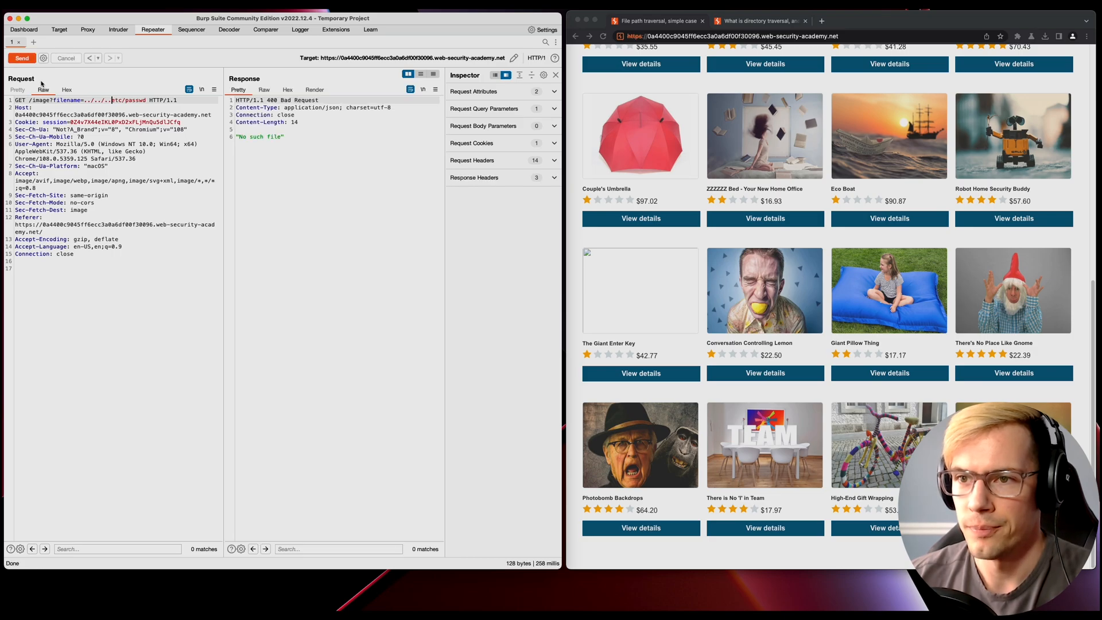
Send the ../../../etc/passwd request and scroll through the 200 response listing passwd accounts
{"action": "left_click", "coordinate": [22, 57]}
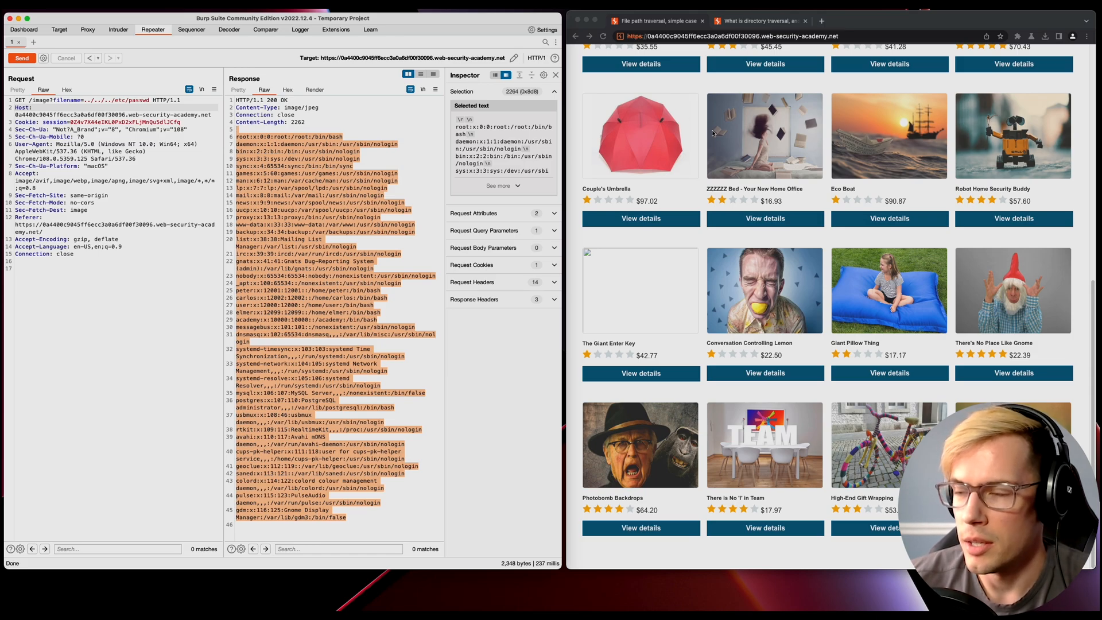
{"action": "scroll", "scroll_direction": "up", "scroll_amount": 3}
{"action": "type", "text": "sh"}
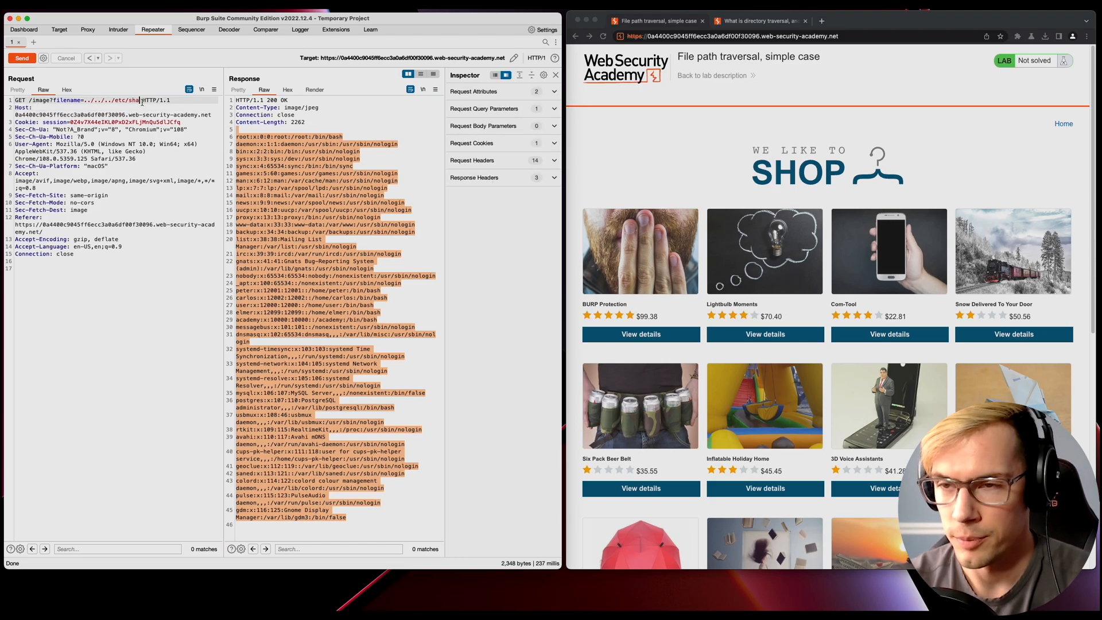
After the failed etc/shadow attempt, resend the request with filename ../../../etc/passwd
{"action": "left_click", "coordinate": [22, 57]}
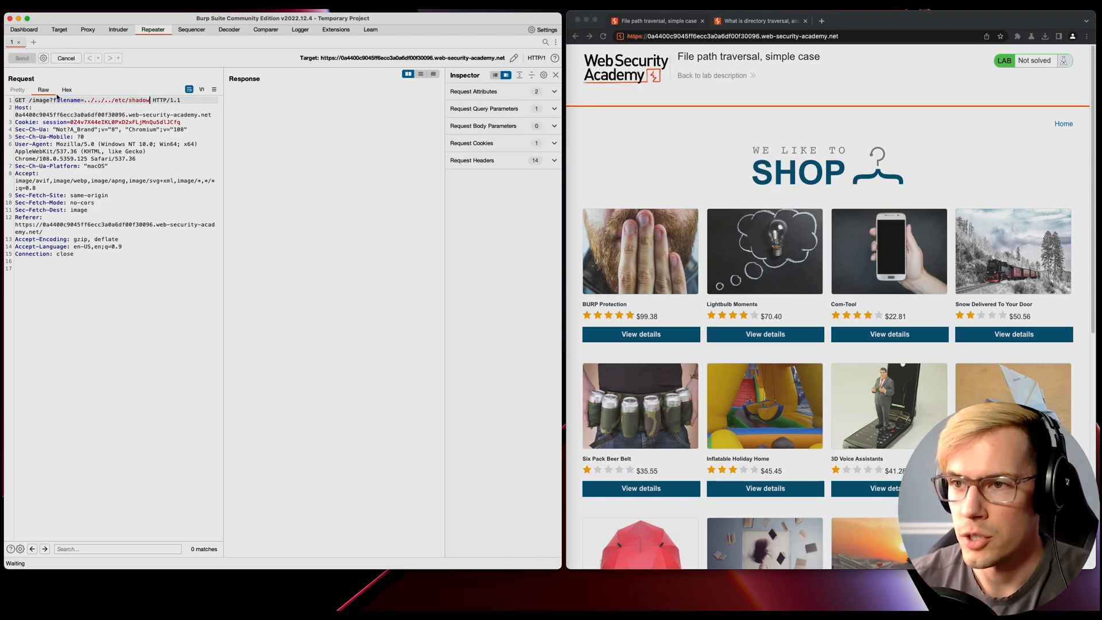
{"action": "left_click", "coordinate": [21, 57]}
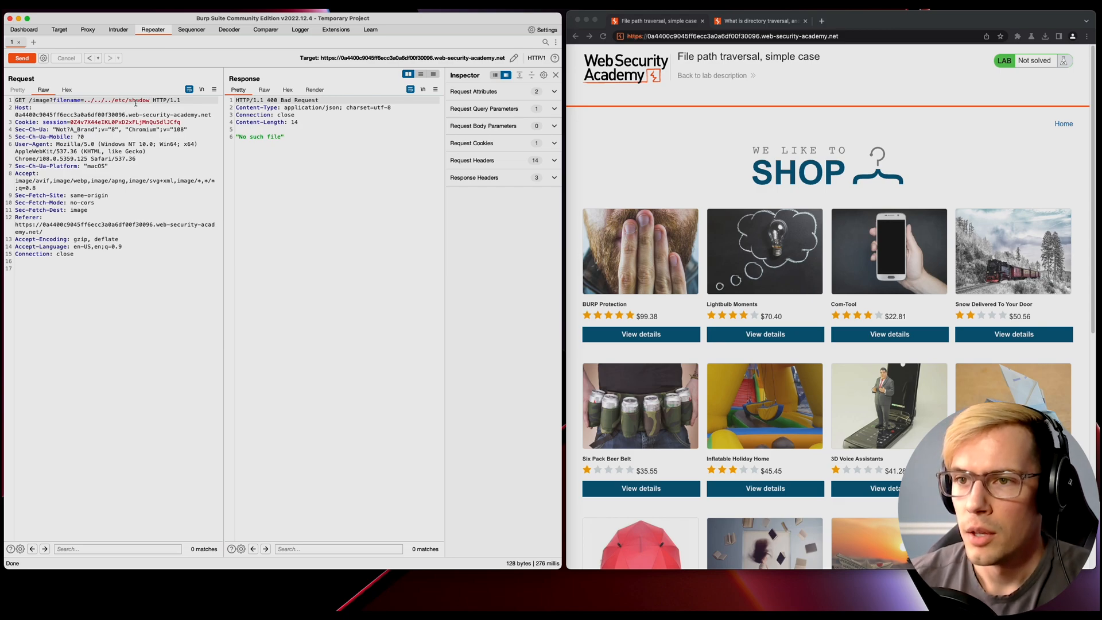
{"action": "type", "text": "passwd"}
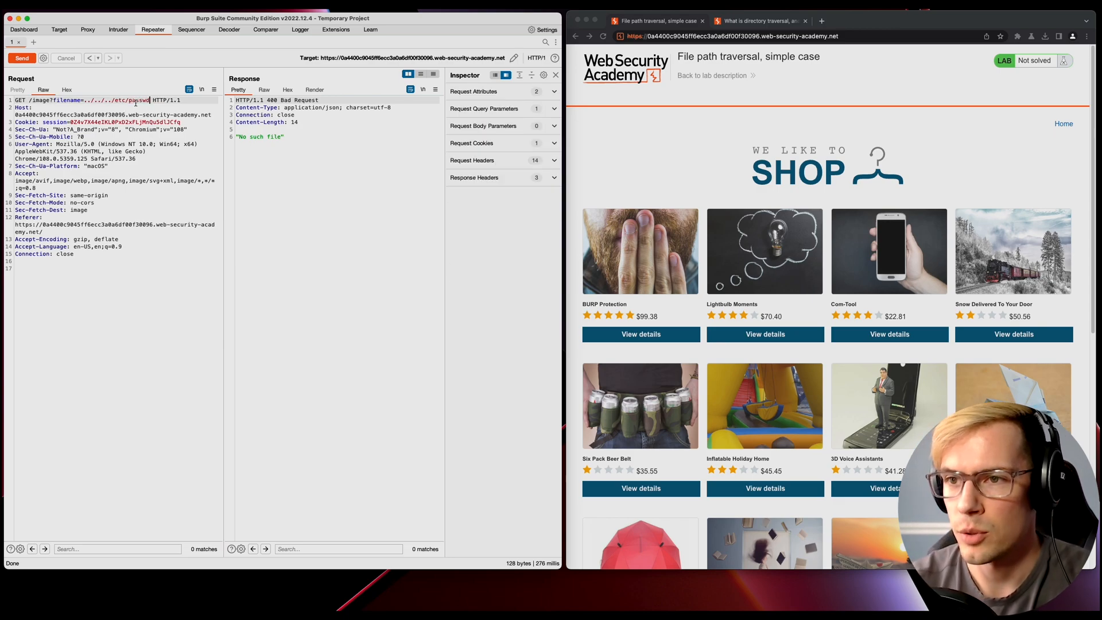
{"action": "left_click", "coordinate": [22, 58]}
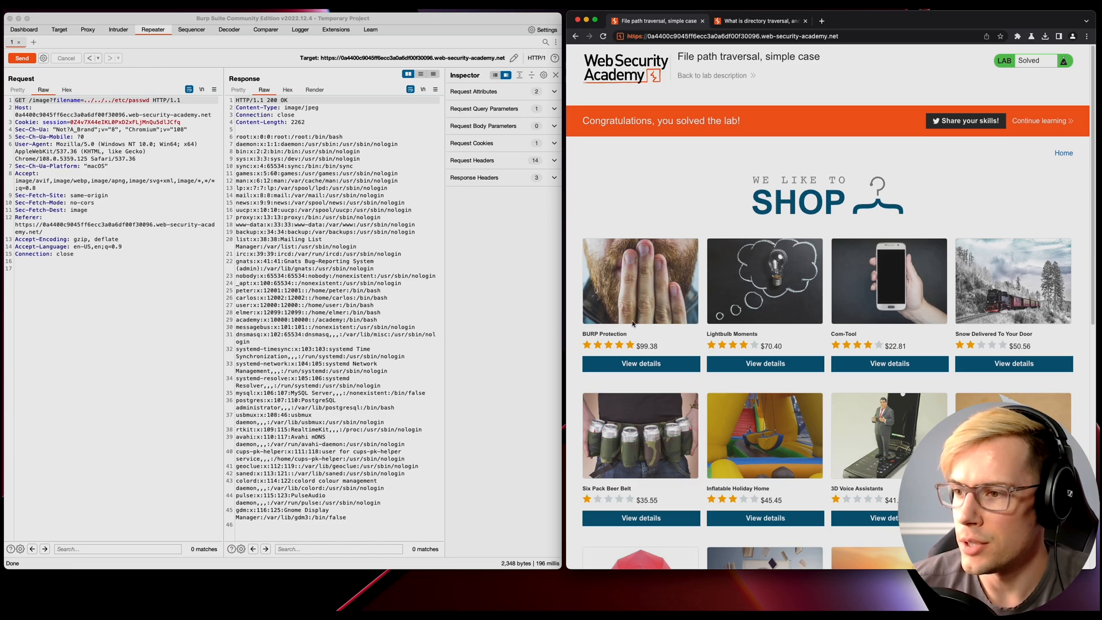
Open the BURP Protection product page and check the lab's Solved congratulations banner
{"action": "left_click", "coordinate": [639, 364]}
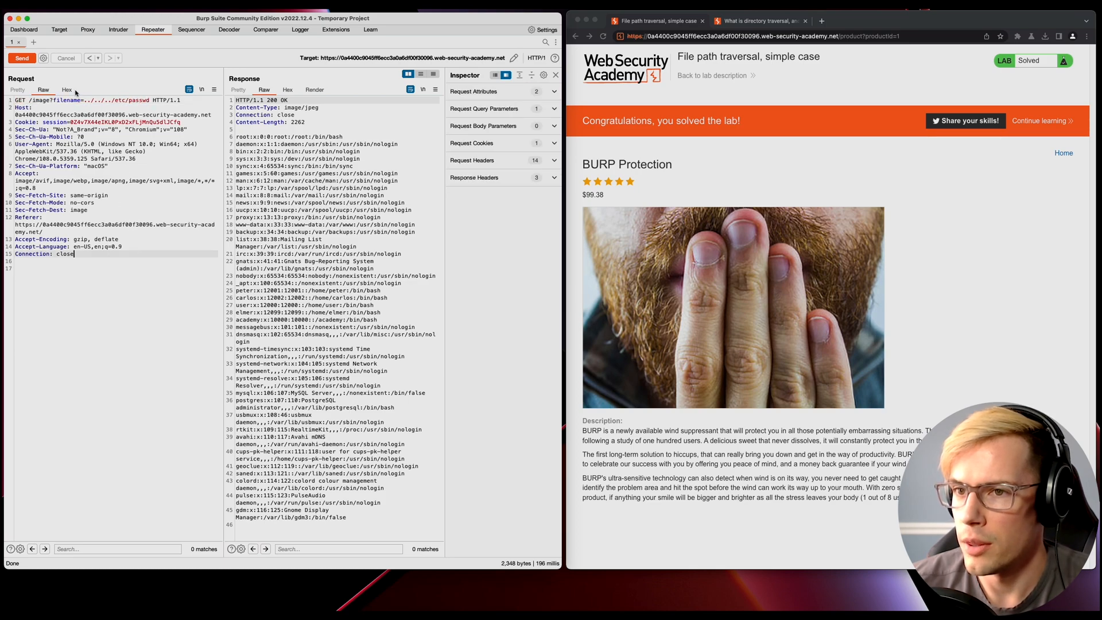
{"action": "double_click", "coordinate": [63, 100]}
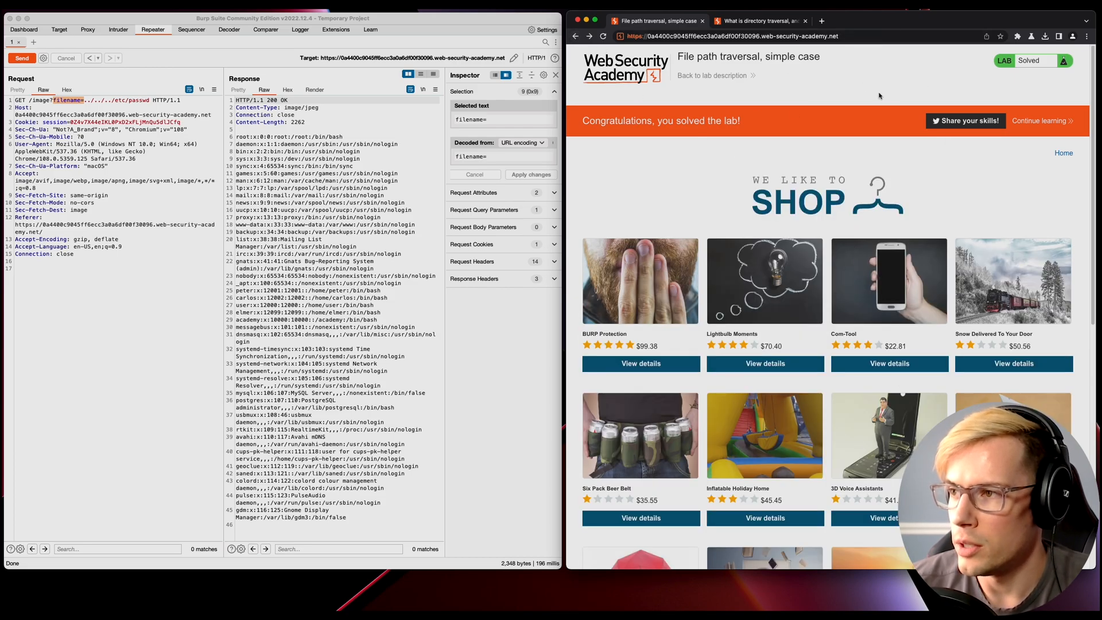
{"action": "scroll", "scroll_direction": "down", "scroll_amount": 3}
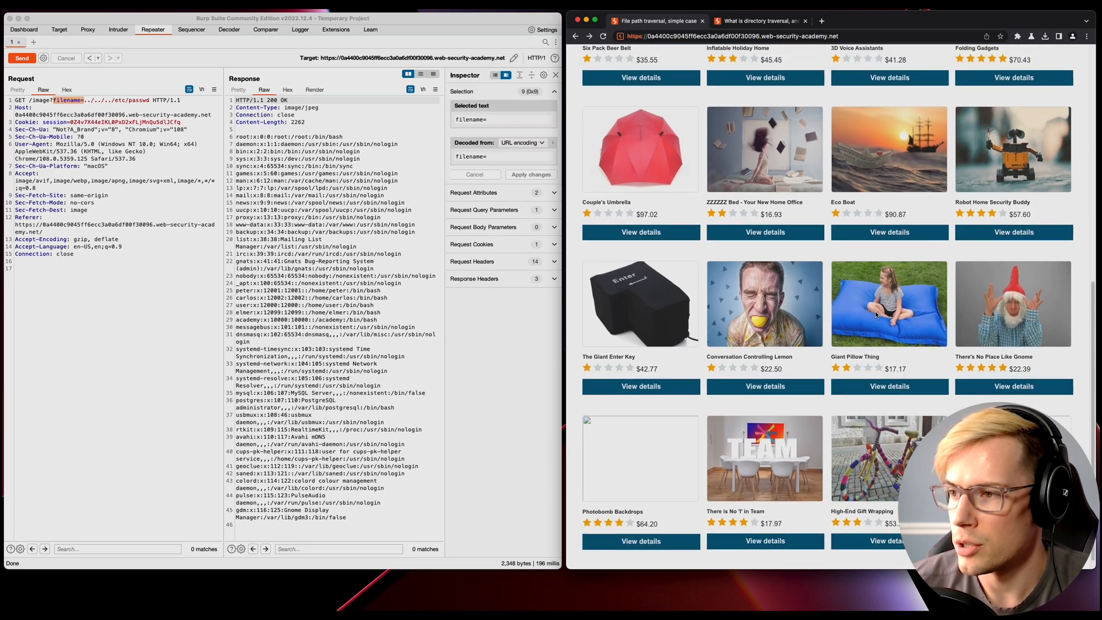
{"action": "scroll", "scroll_direction": "up", "scroll_amount": 3}
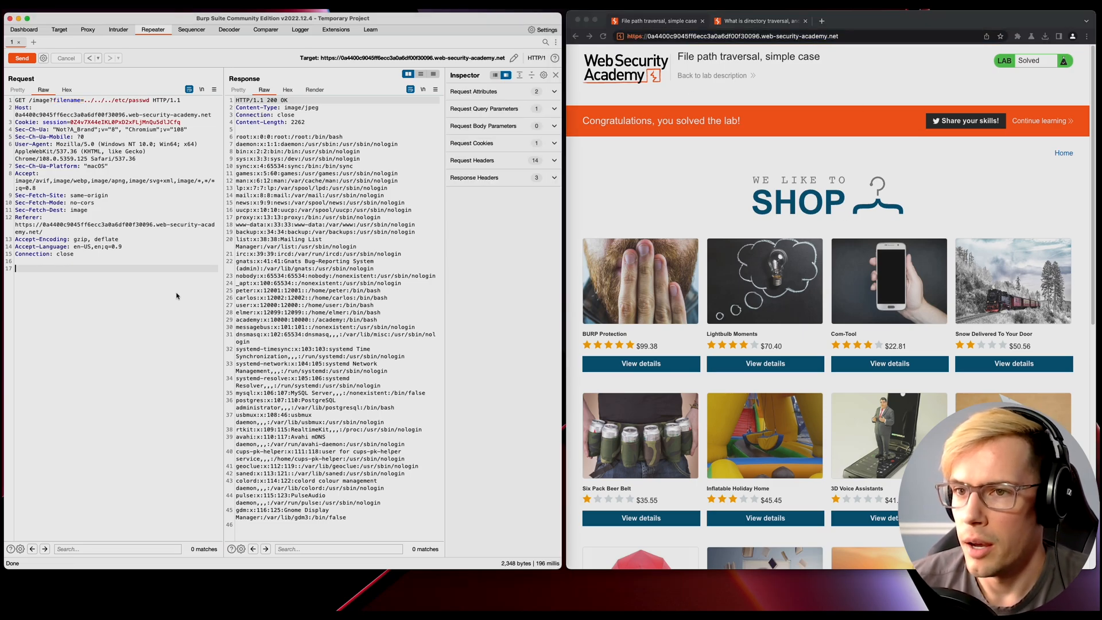
{"action": "mouse_move", "coordinate": [175, 207]}
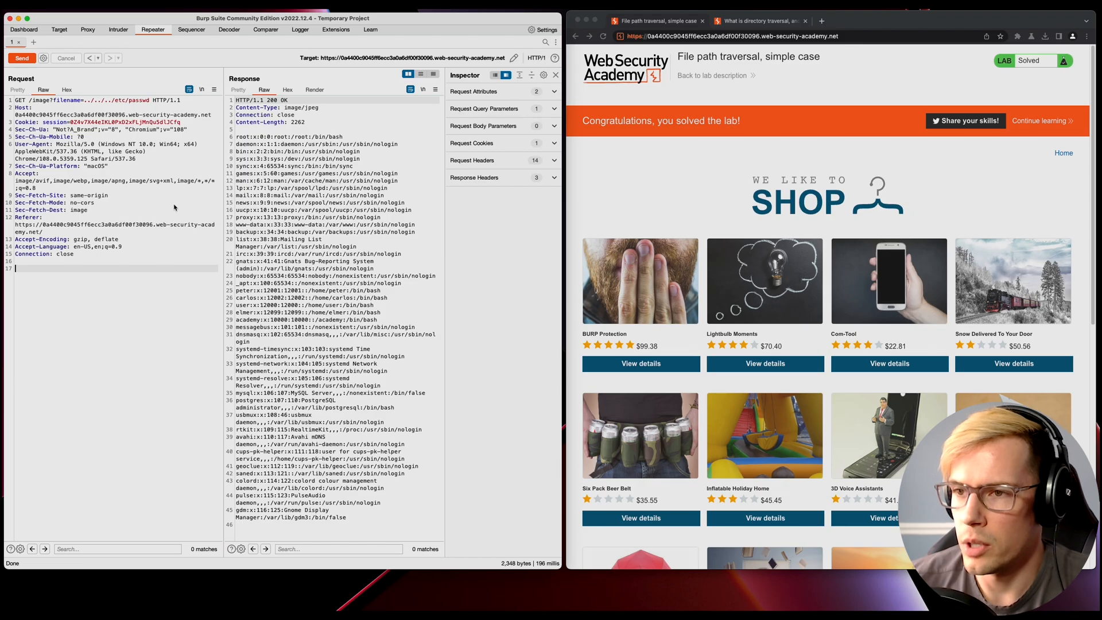
{"action": "mouse_move", "coordinate": [231, 195]}
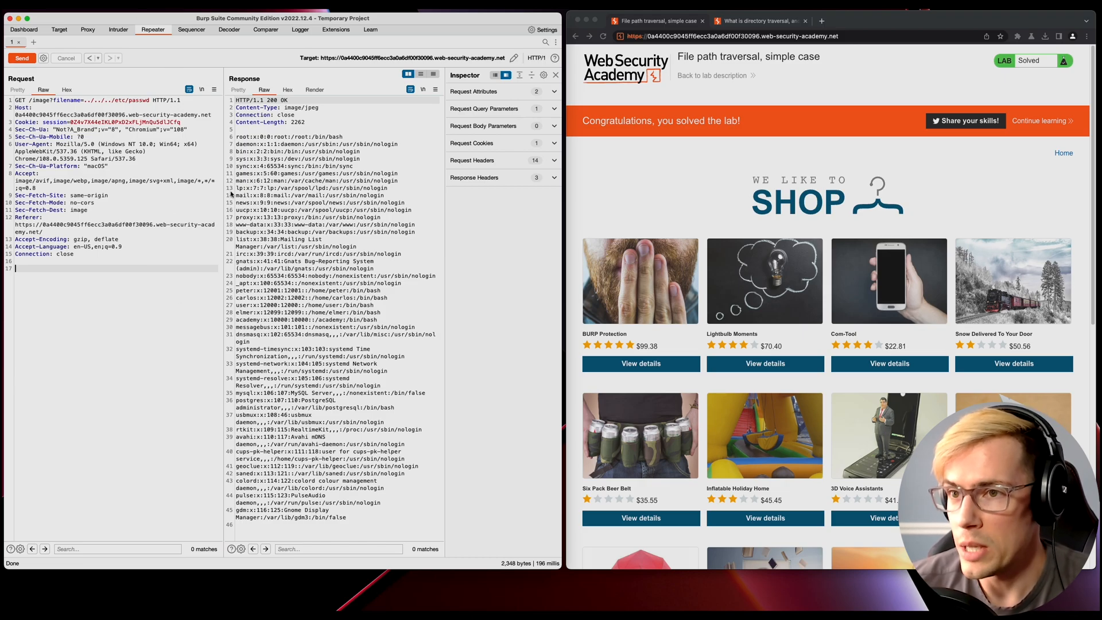
{"action": "mouse_move", "coordinate": [121, 40]}
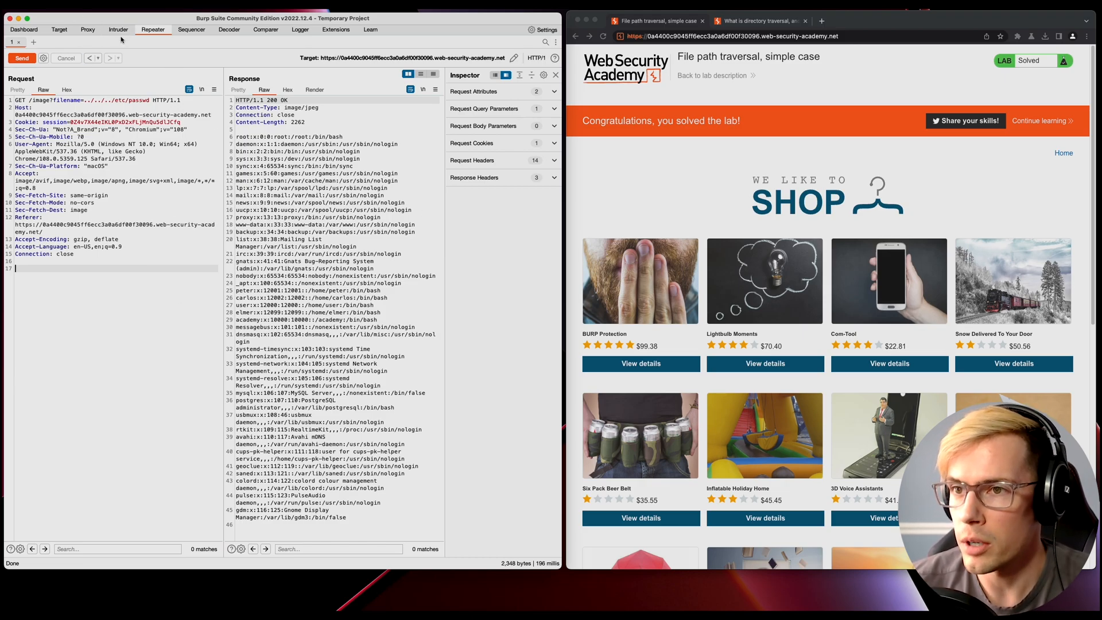
Turn Proxy interception on and rewrite the image filename to ../../../etc/passwd
{"action": "left_click", "coordinate": [87, 29]}
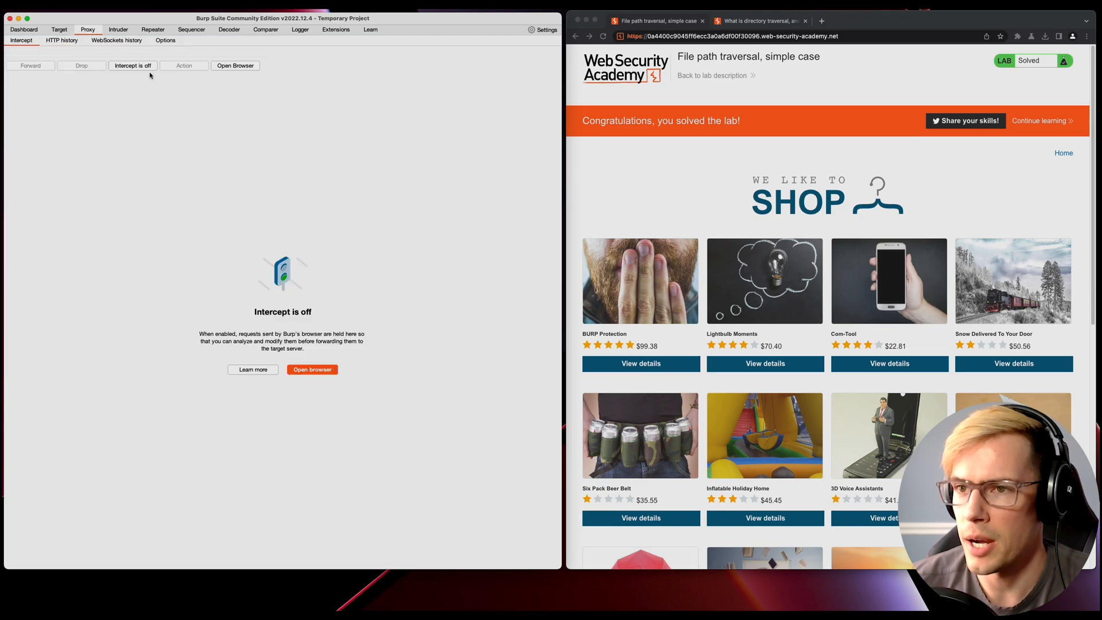
{"action": "left_click", "coordinate": [132, 65]}
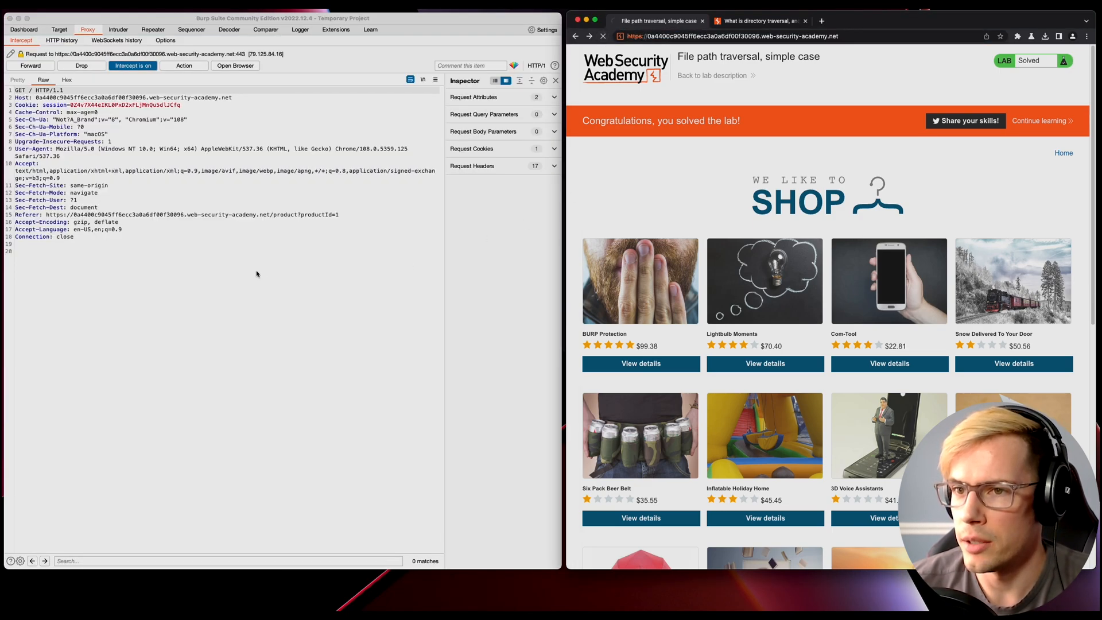
{"action": "left_click", "coordinate": [30, 66]}
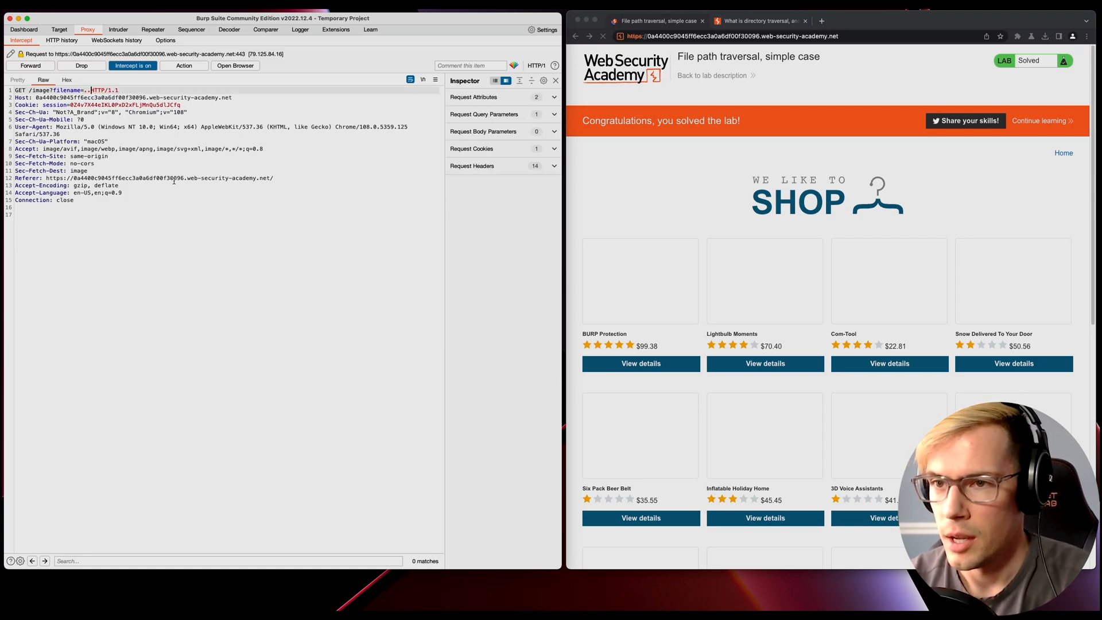
{"action": "type", "text": "/../../"}
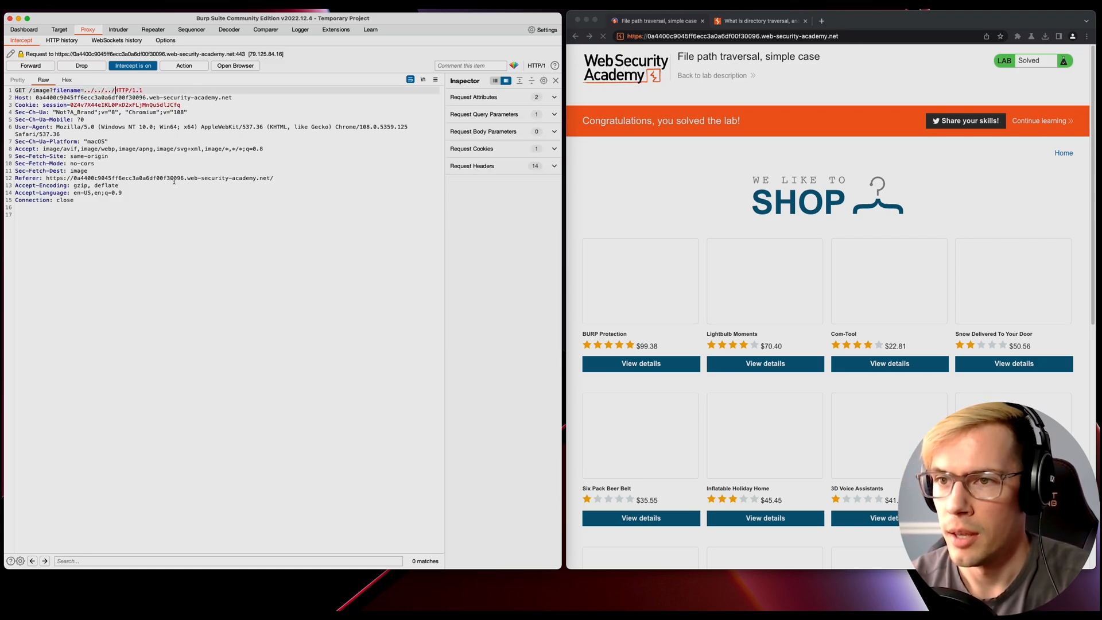
{"action": "type", "text": "etc/"}
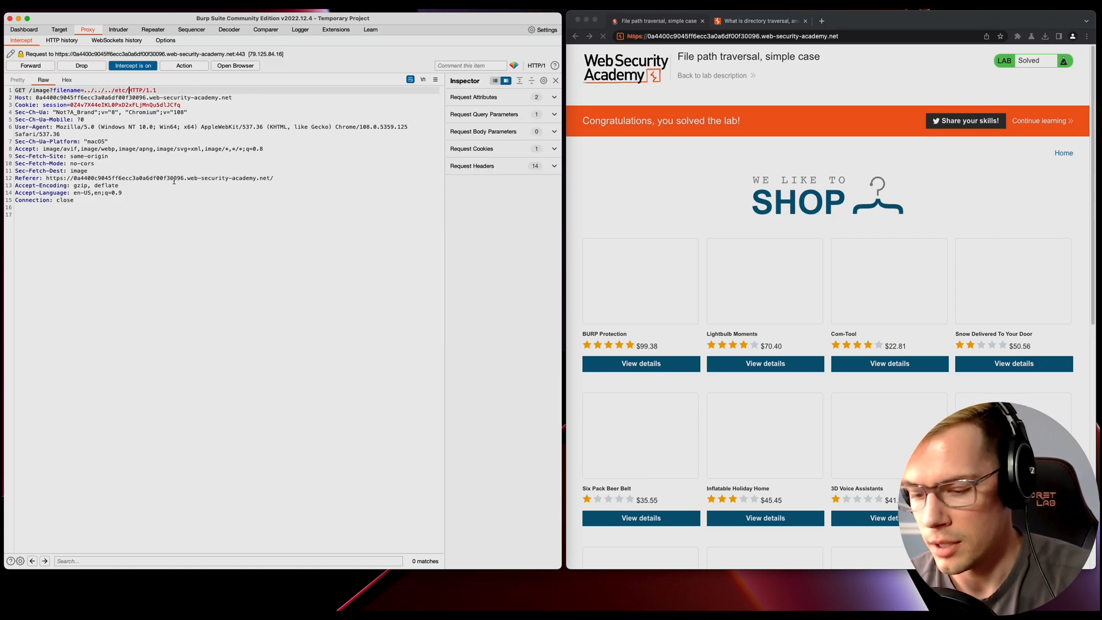
{"action": "type", "text": "passwd"}
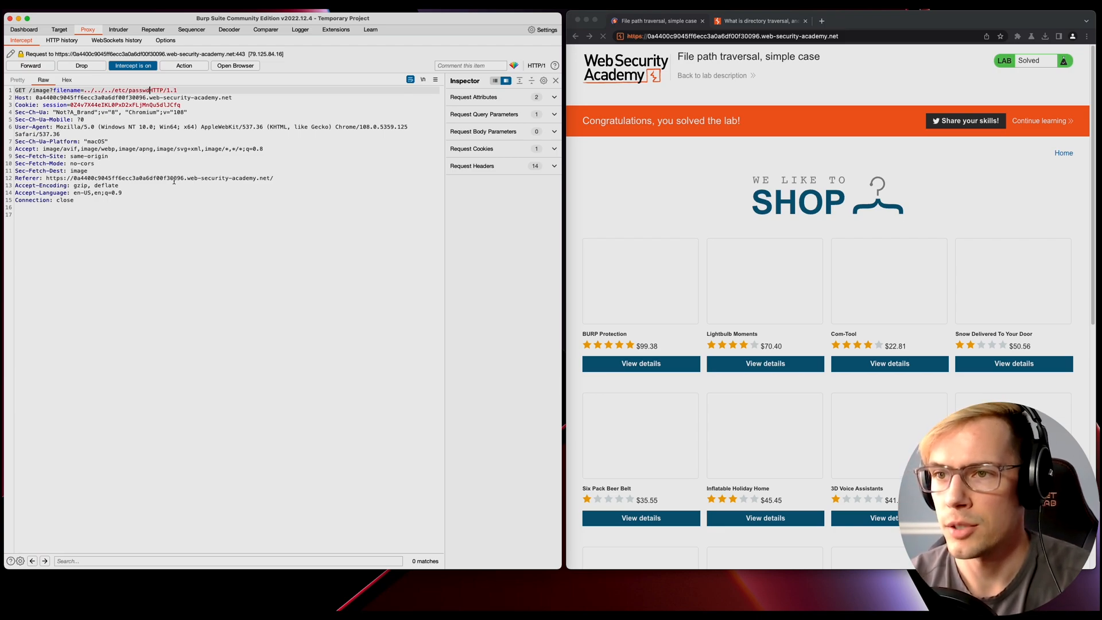
Forward the edited passwd request and remaining image requests, then turn interception off
{"action": "left_click", "coordinate": [30, 65]}
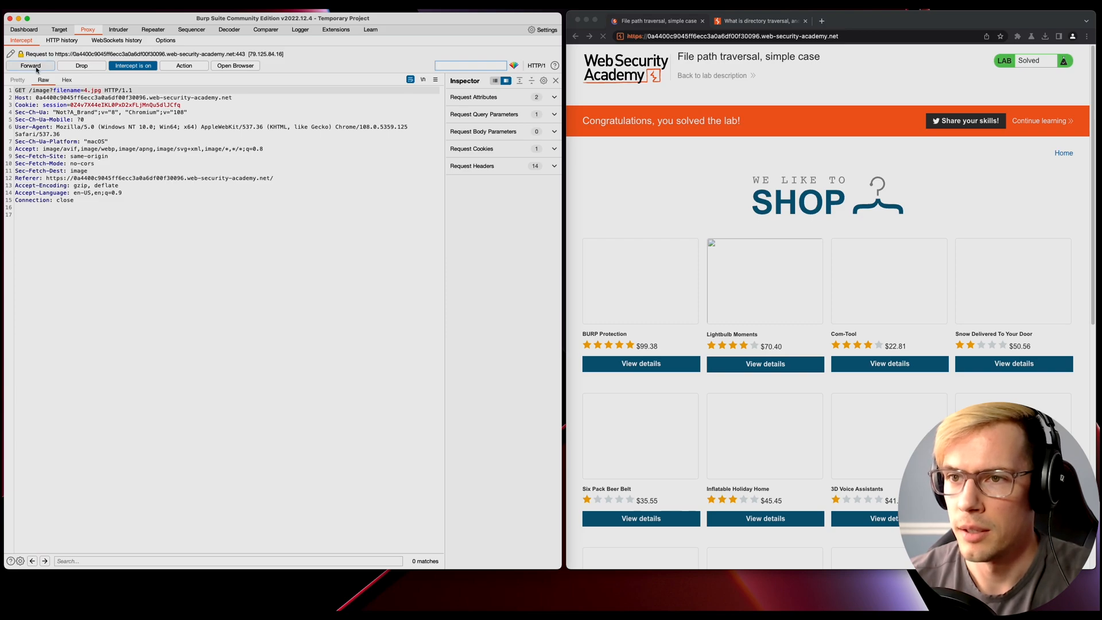
{"action": "left_click", "coordinate": [31, 66]}
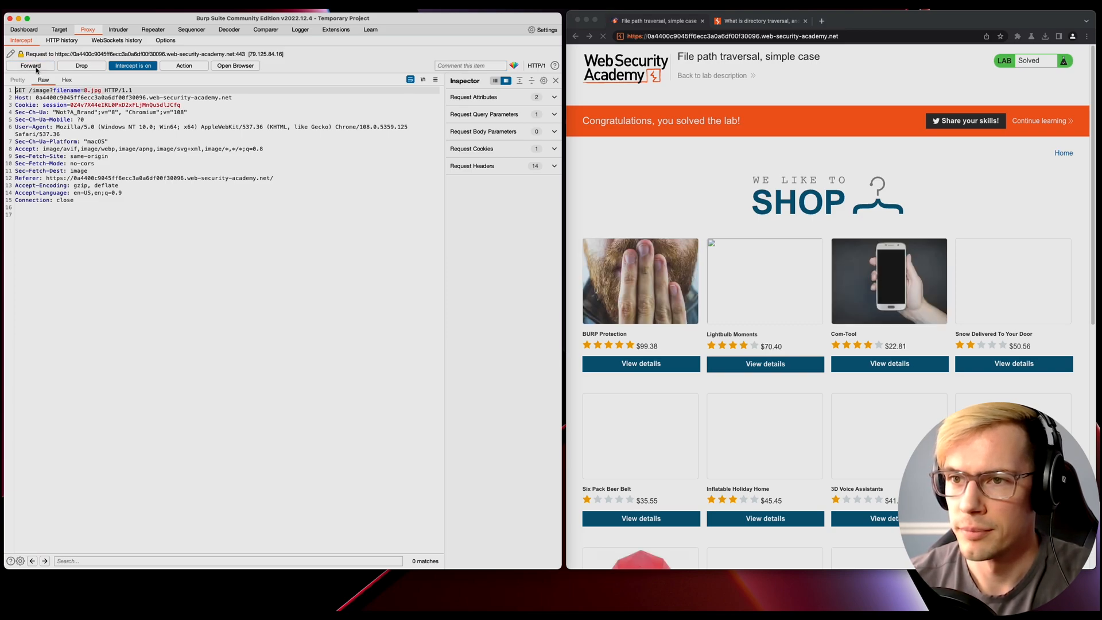
{"action": "left_click", "coordinate": [30, 65]}
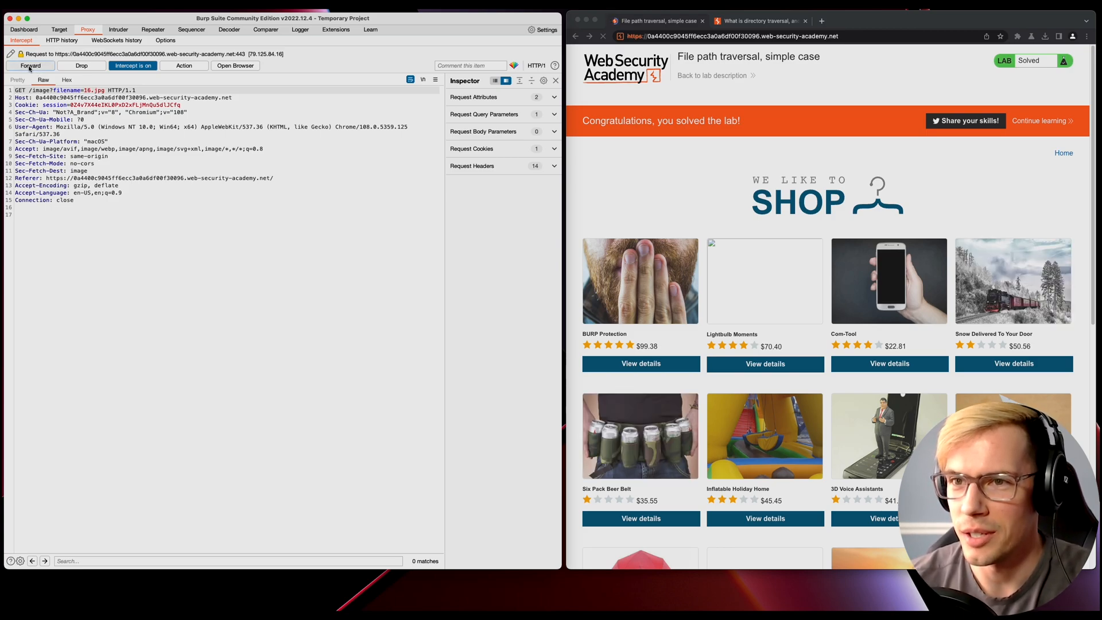
{"action": "left_click", "coordinate": [30, 66]}
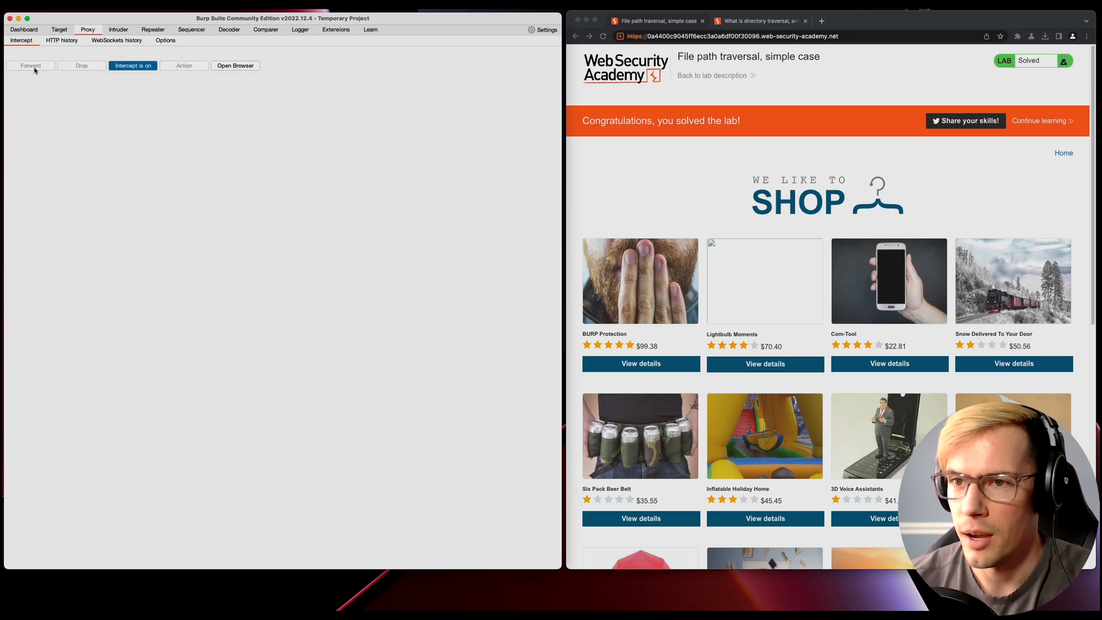
{"action": "mouse_move", "coordinate": [101, 70]}
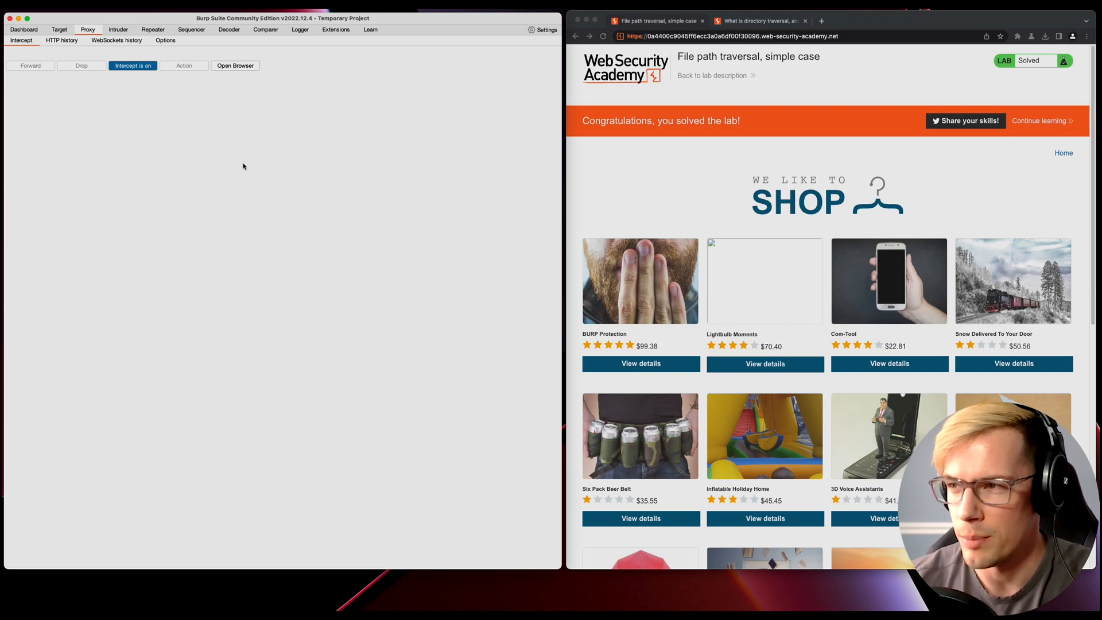
{"action": "left_click", "coordinate": [133, 66]}
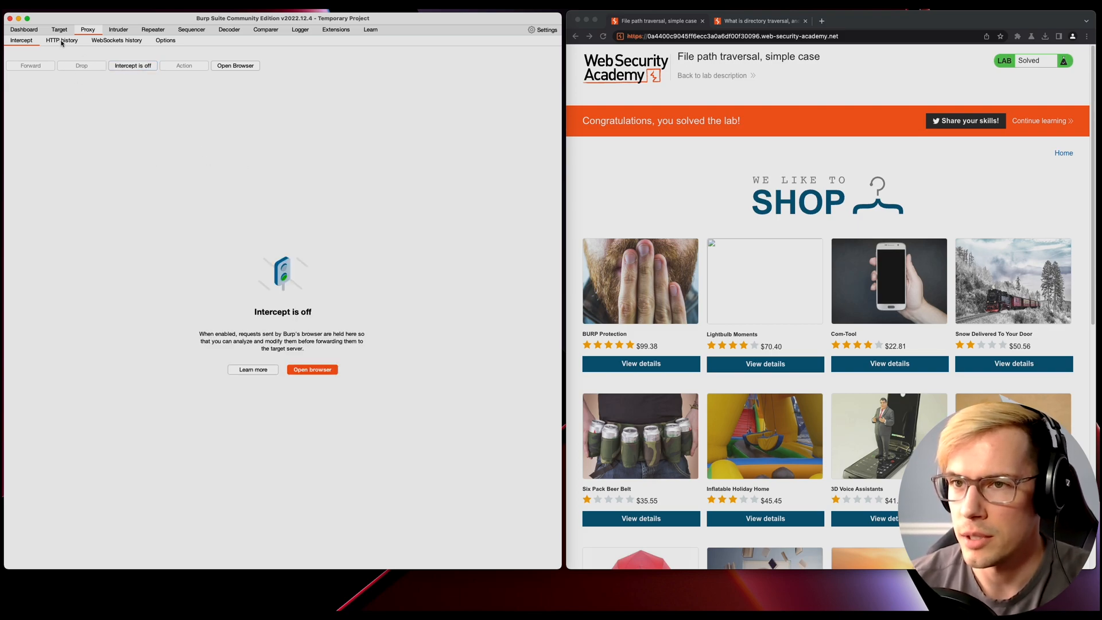
{"action": "left_click", "coordinate": [152, 30]}
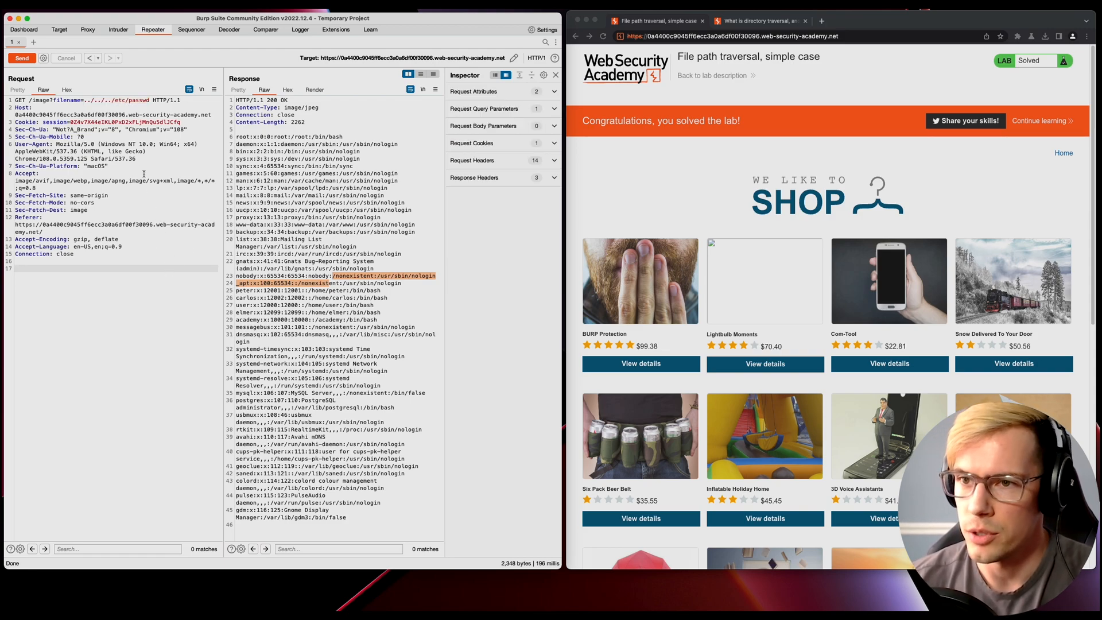
Open Intruder to view the loaded traversal image request
{"action": "left_click", "coordinate": [118, 29]}
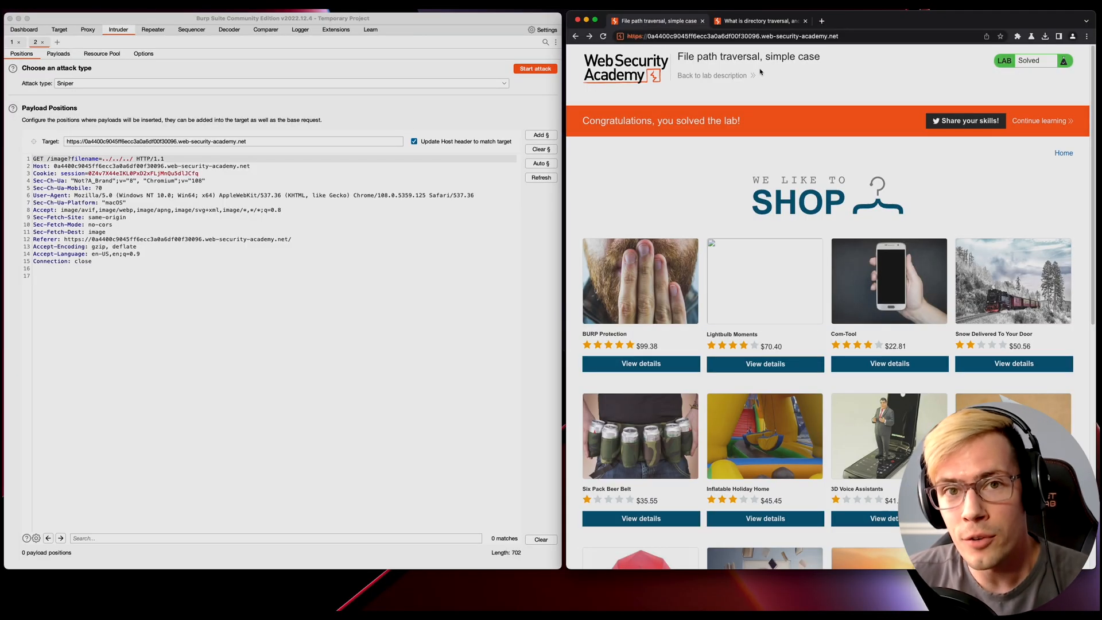